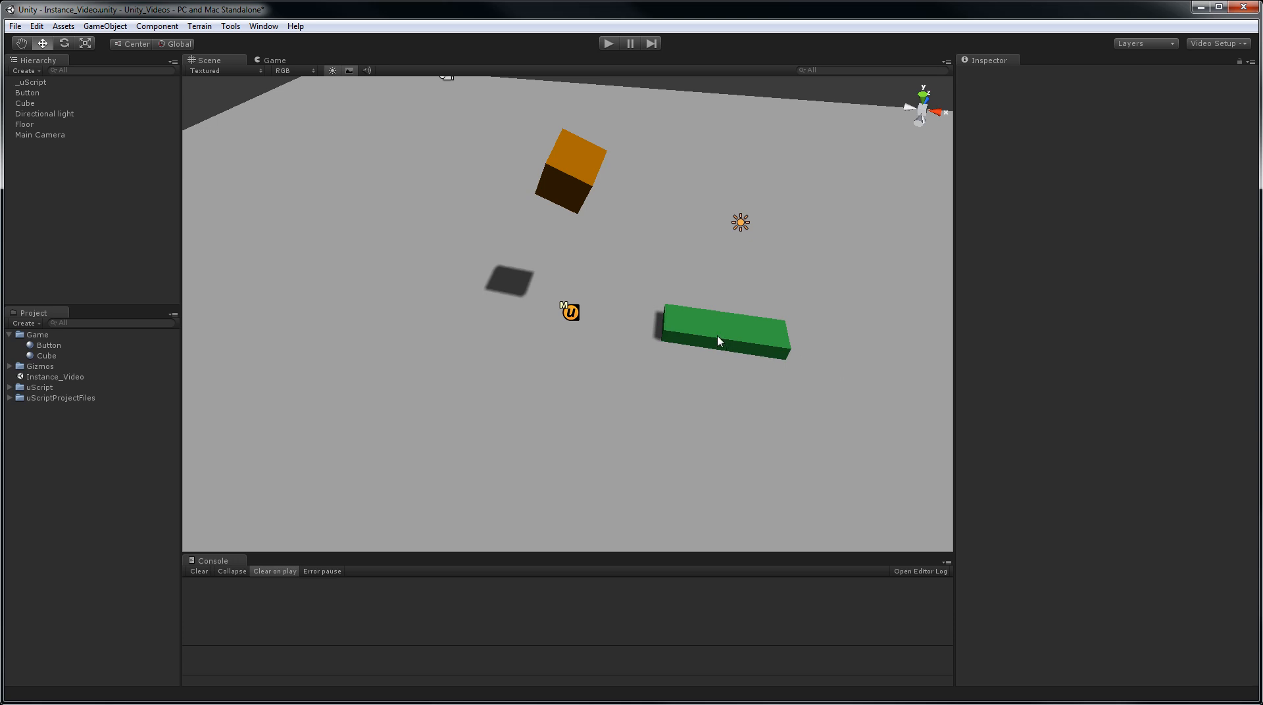
pyautogui.moveTo(559, 176)
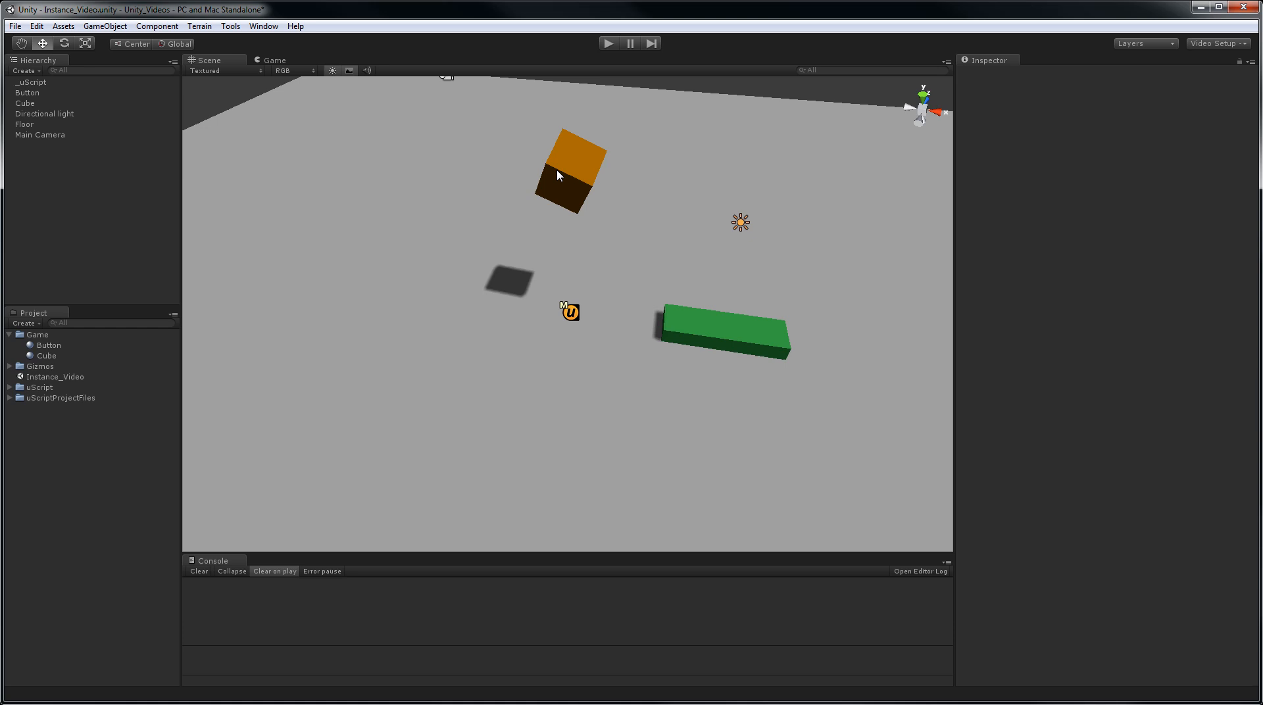
pyautogui.moveTo(715, 334)
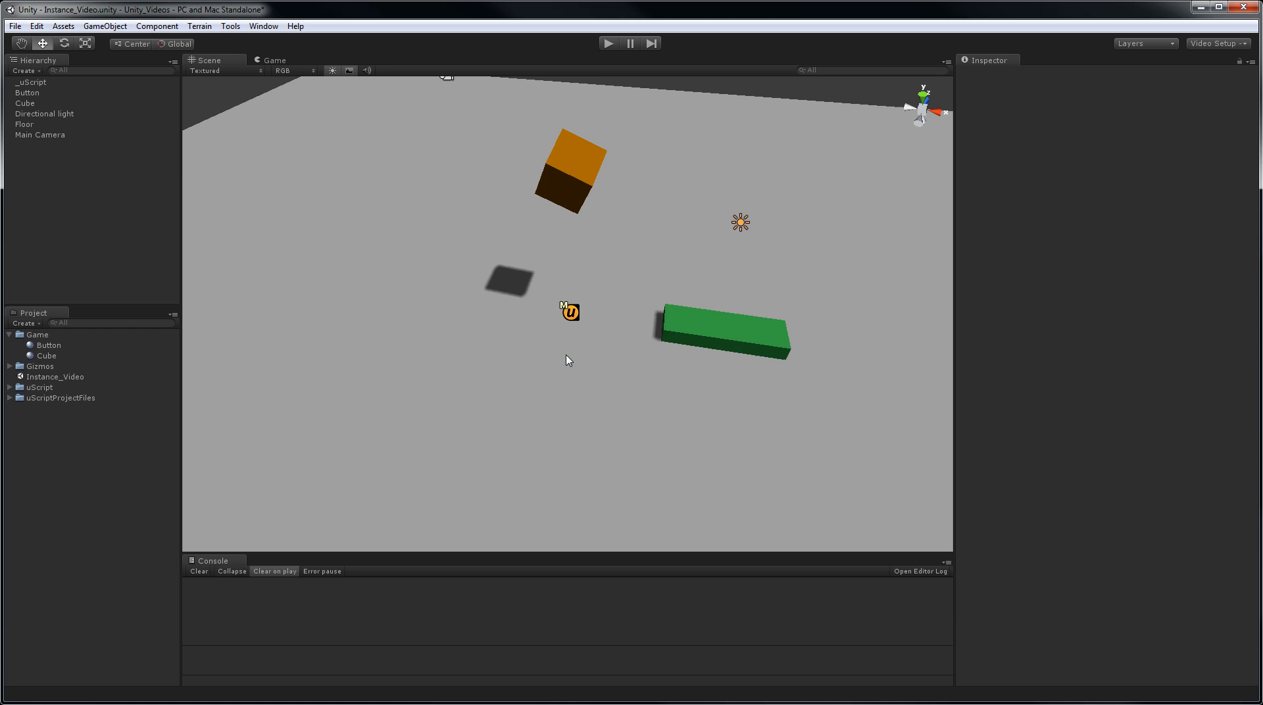
pyautogui.moveTo(689, 339)
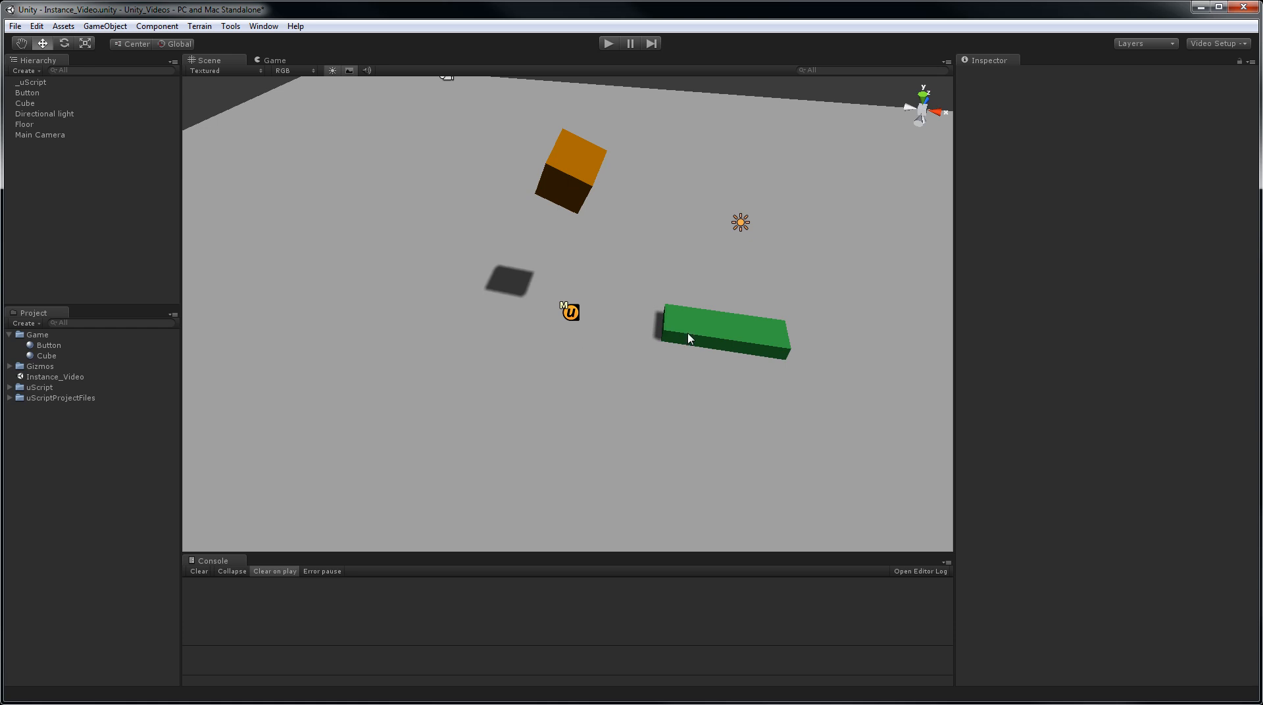
pyautogui.moveTo(733, 347)
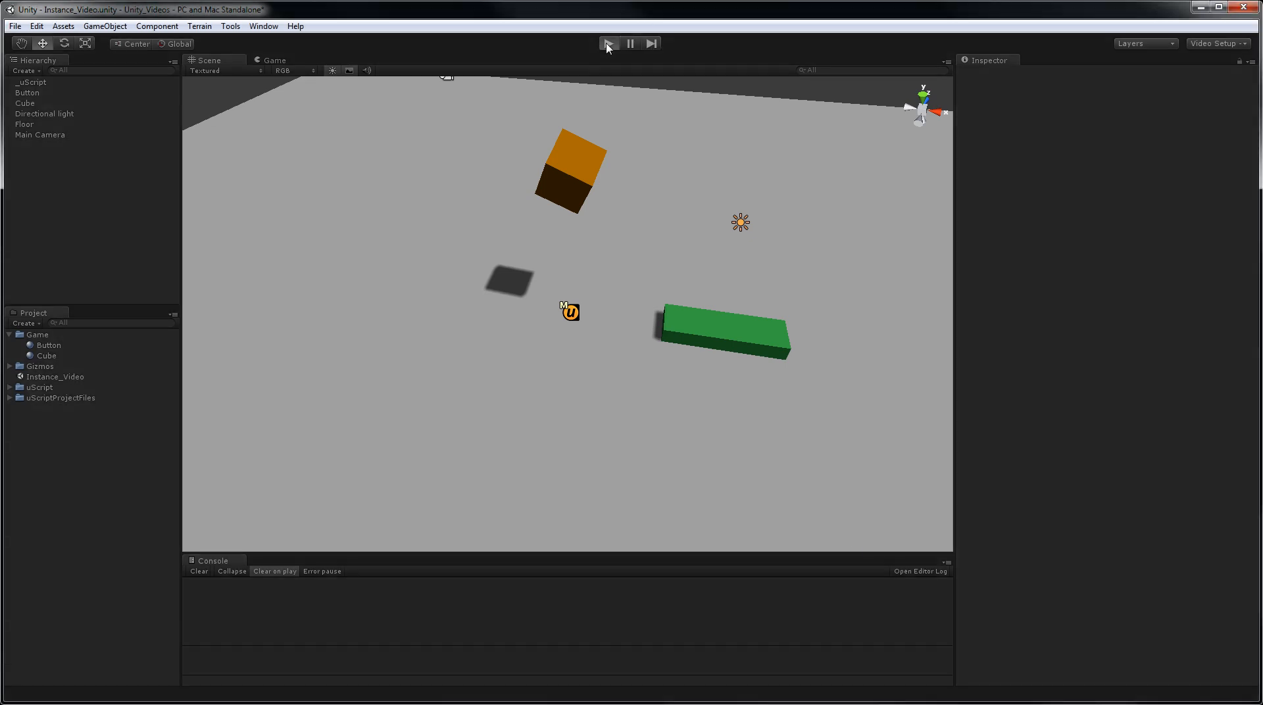
# - Enter Play mode to view the hovering orange cube and the green button
pyautogui.click(607, 44)
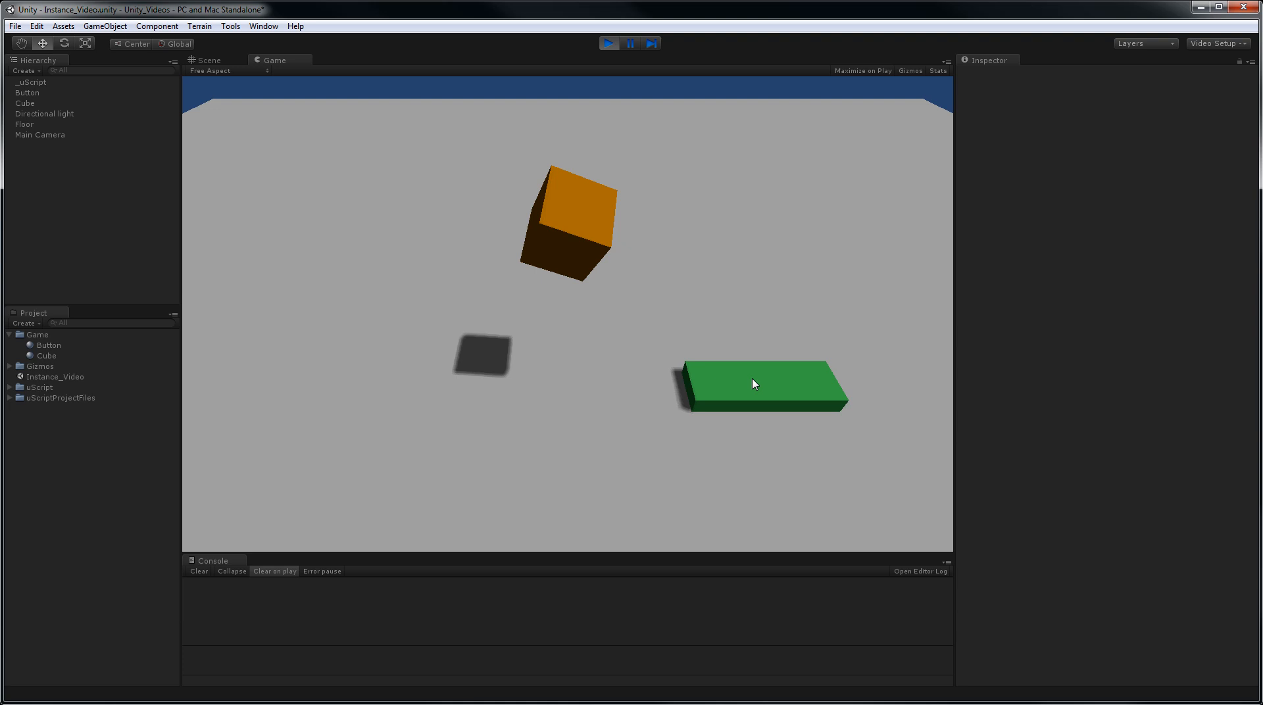
pyautogui.moveTo(671, 335)
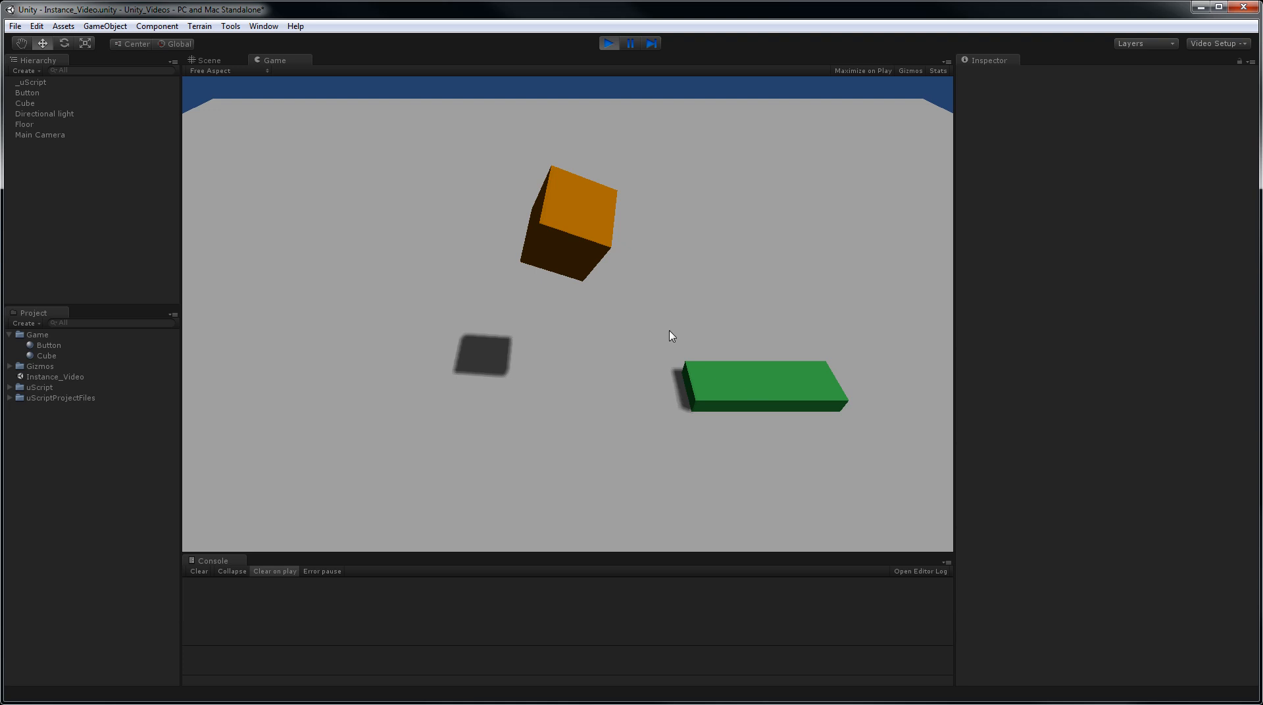
pyautogui.moveTo(570, 427)
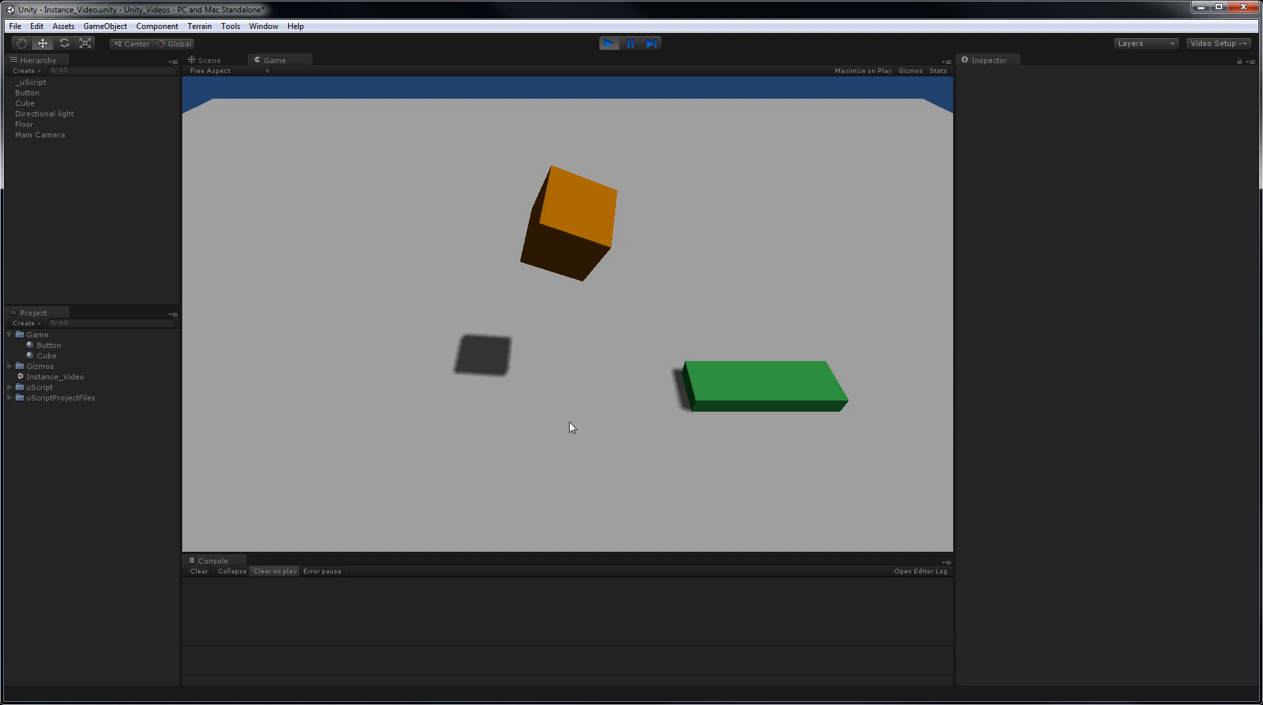
pyautogui.moveTo(624, 412)
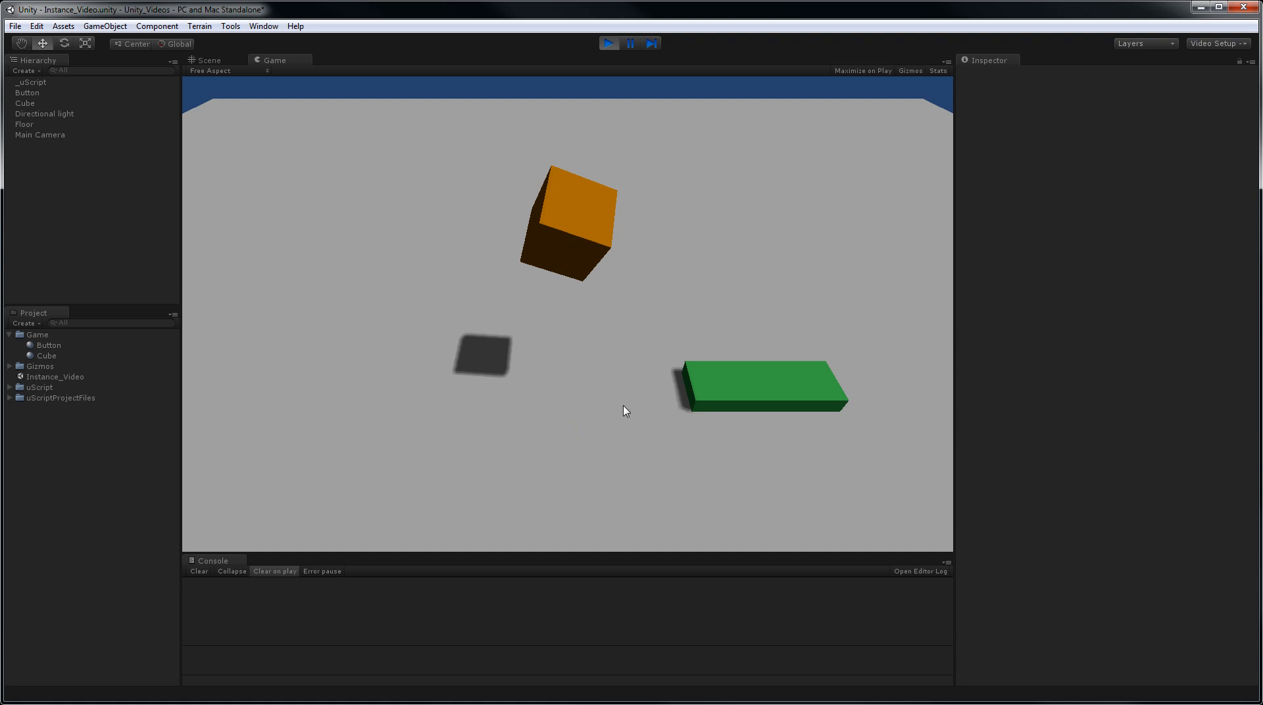
pyautogui.moveTo(775, 390)
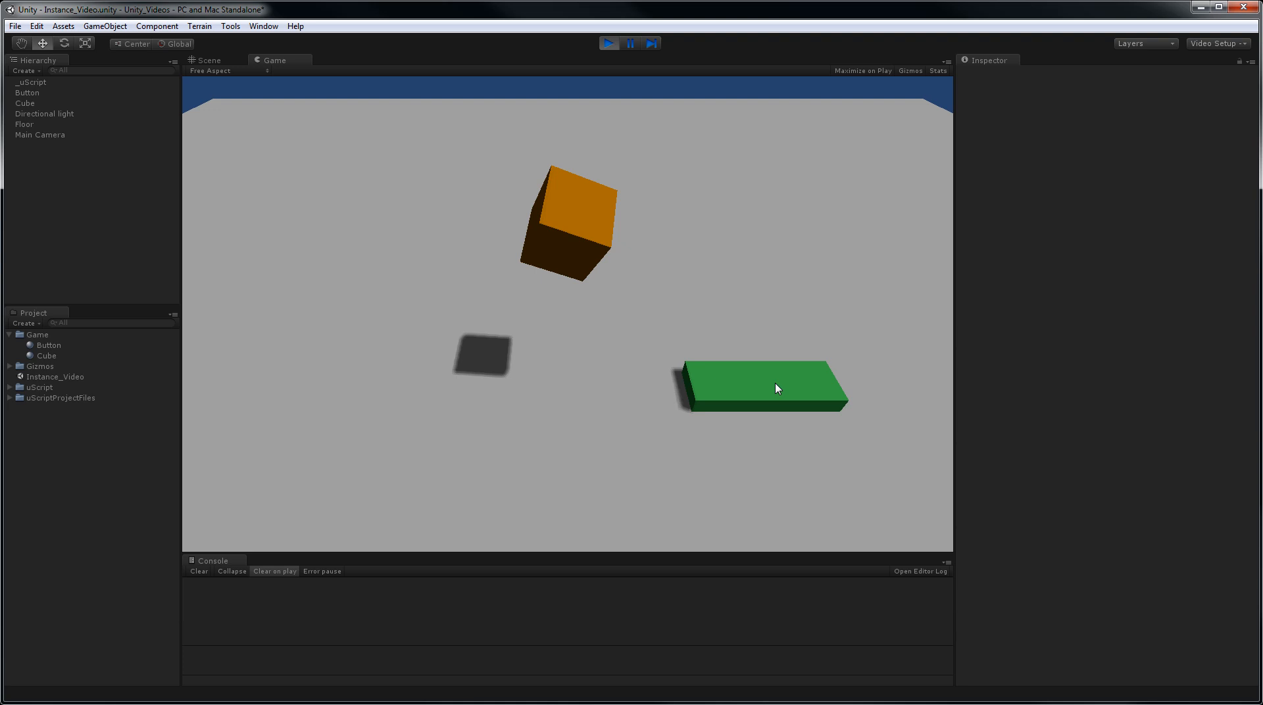
pyautogui.moveTo(590, 45)
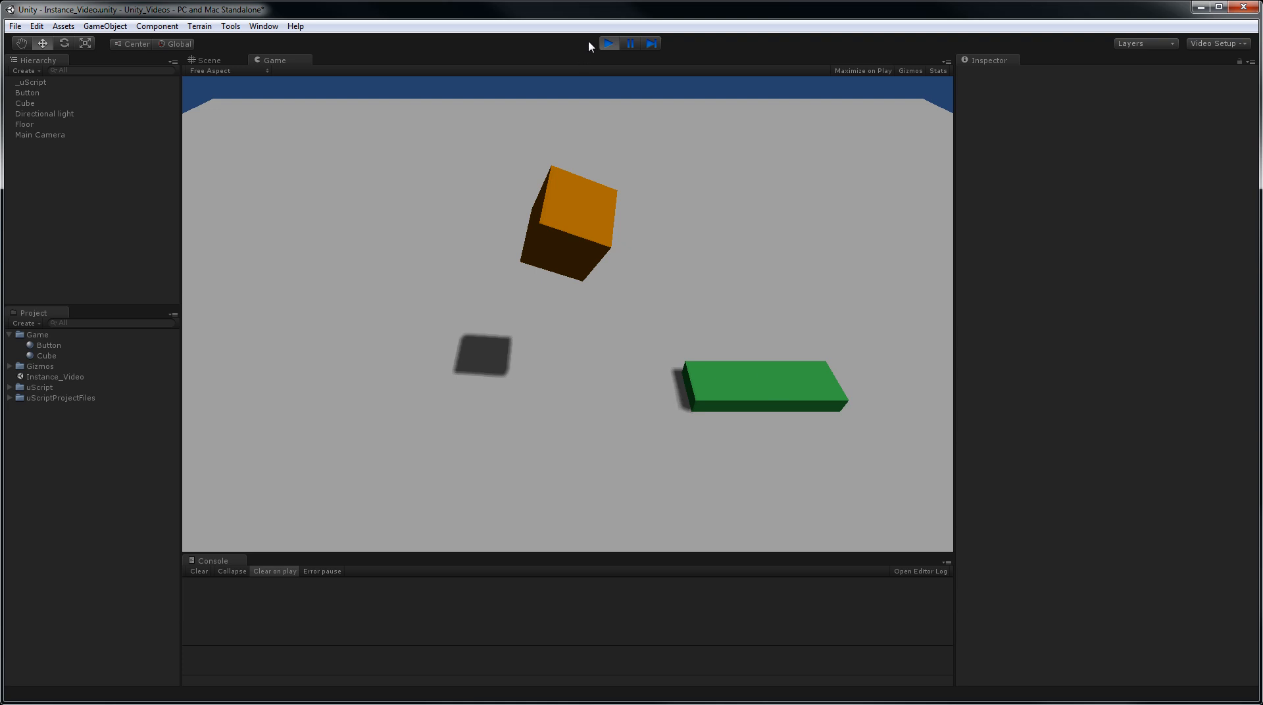
# - Stop Play mode and inspect the Mouse Cursor Events and Rigidbody useGravity nodes
pyautogui.click(609, 44)
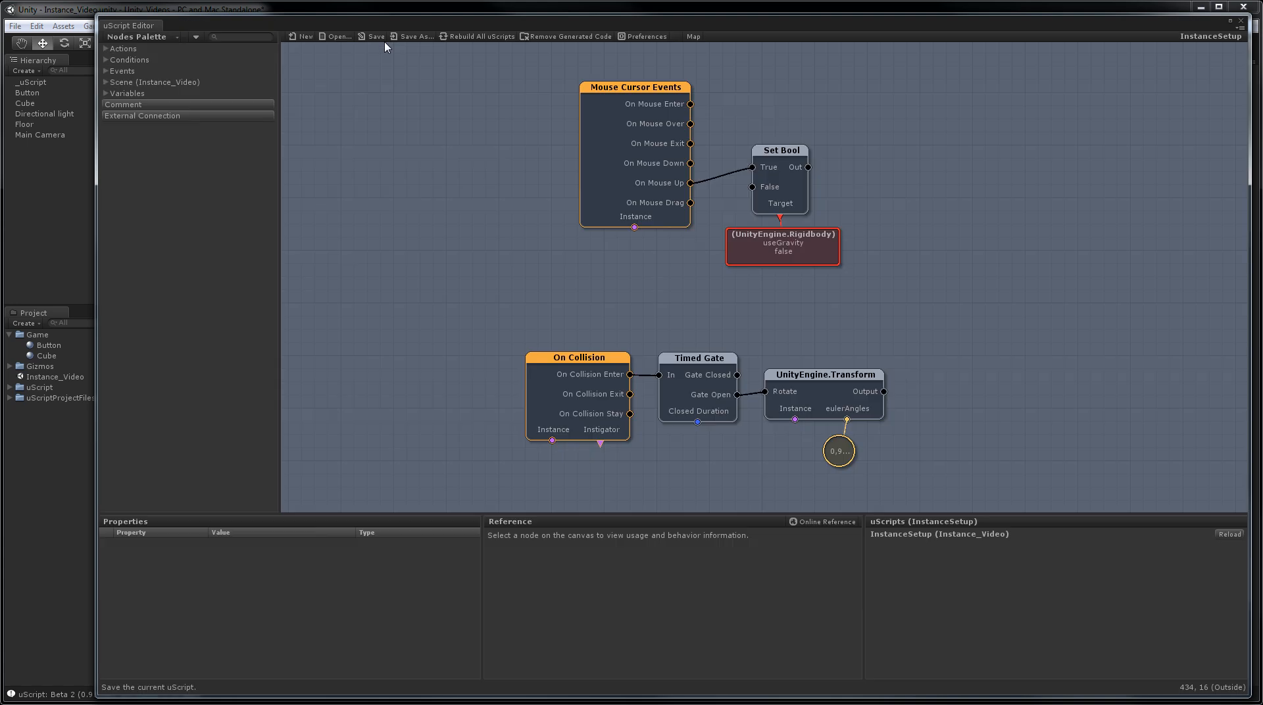
pyautogui.moveTo(486, 275)
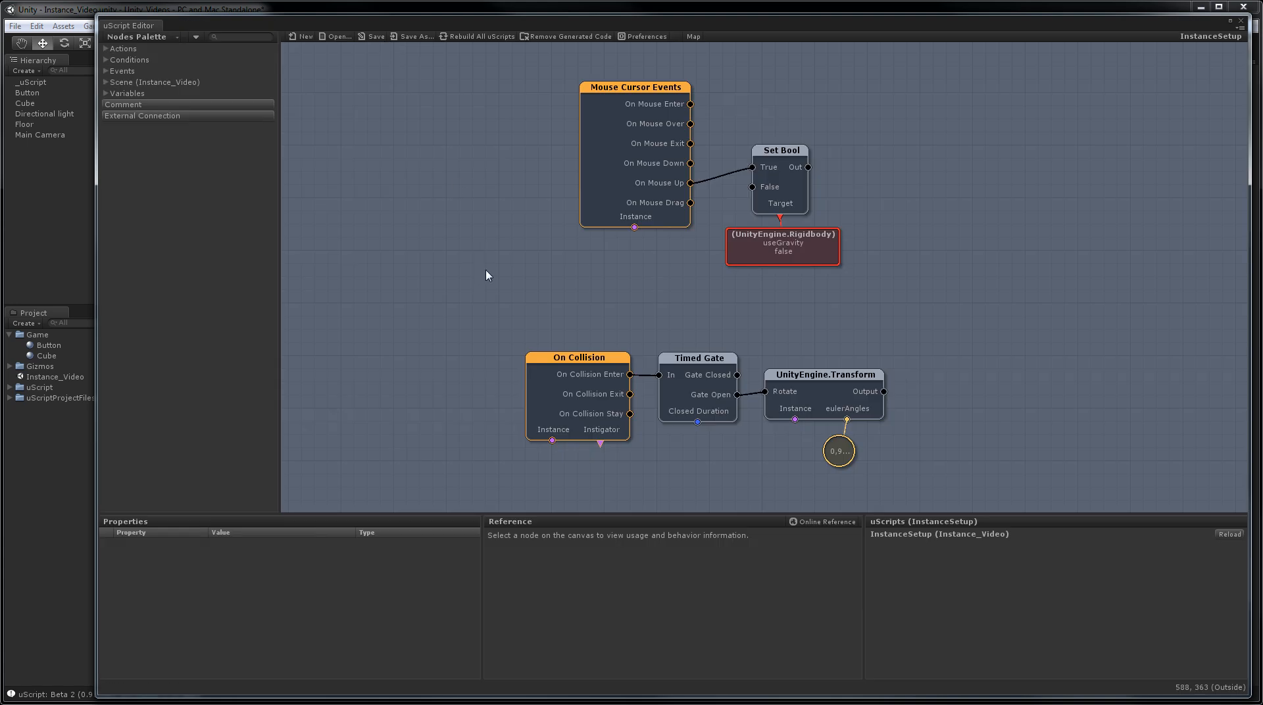
pyautogui.moveTo(507, 248)
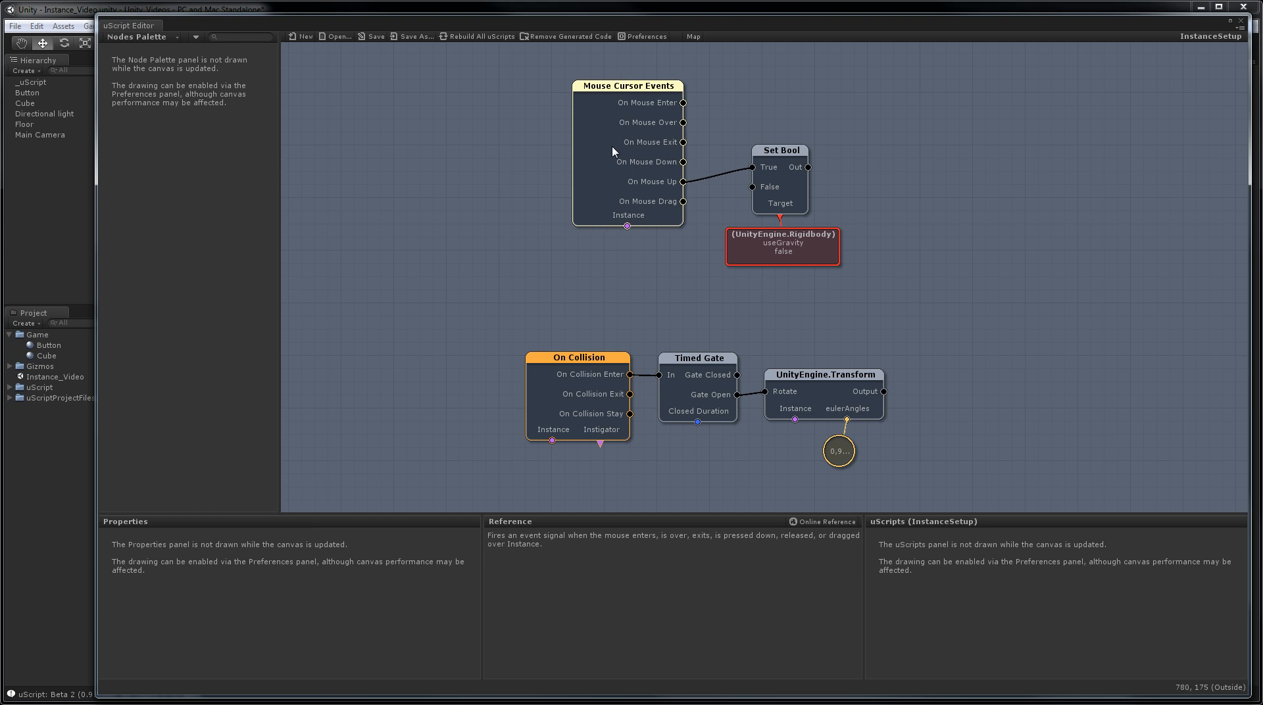
pyautogui.click(627, 85)
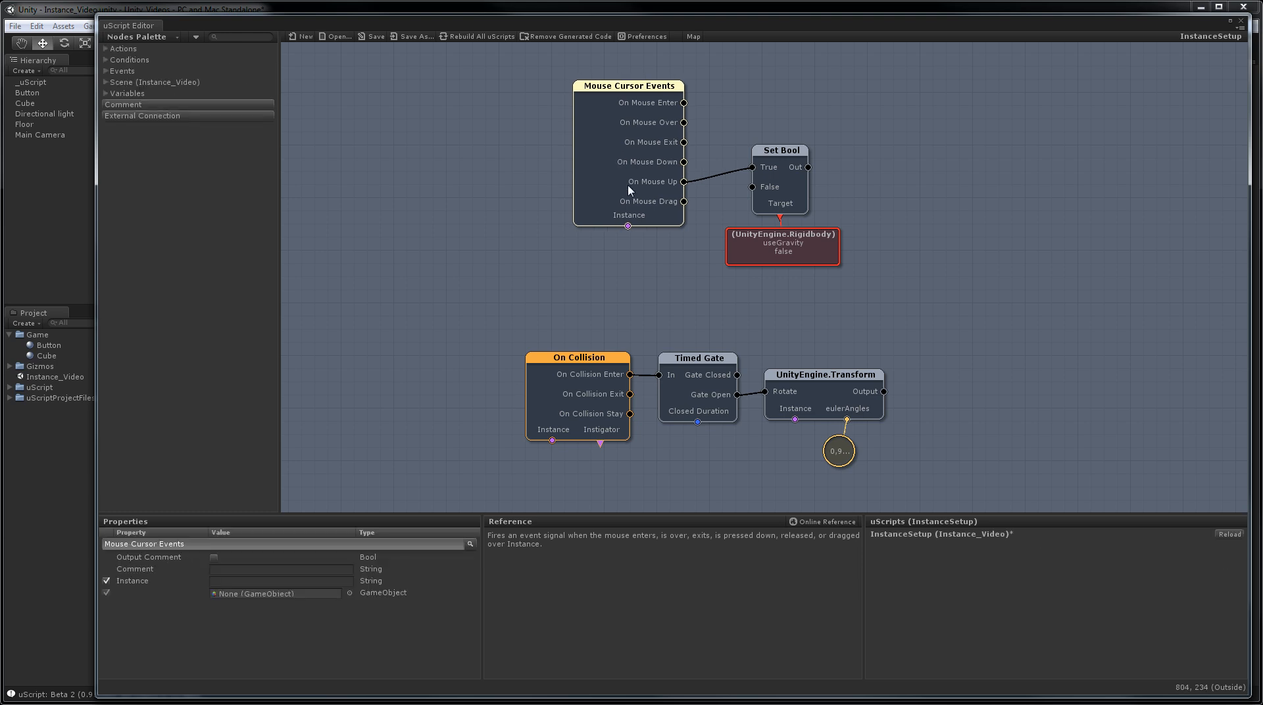
pyautogui.moveTo(769, 185)
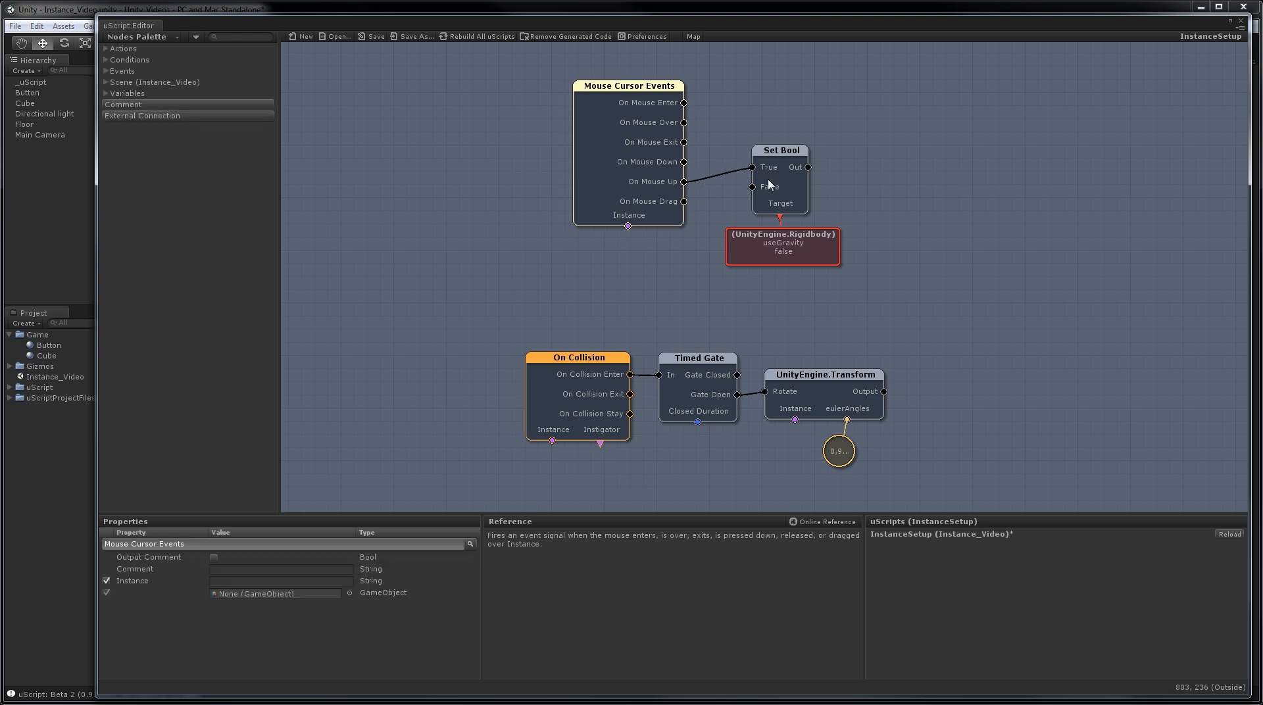
pyautogui.click(780, 248)
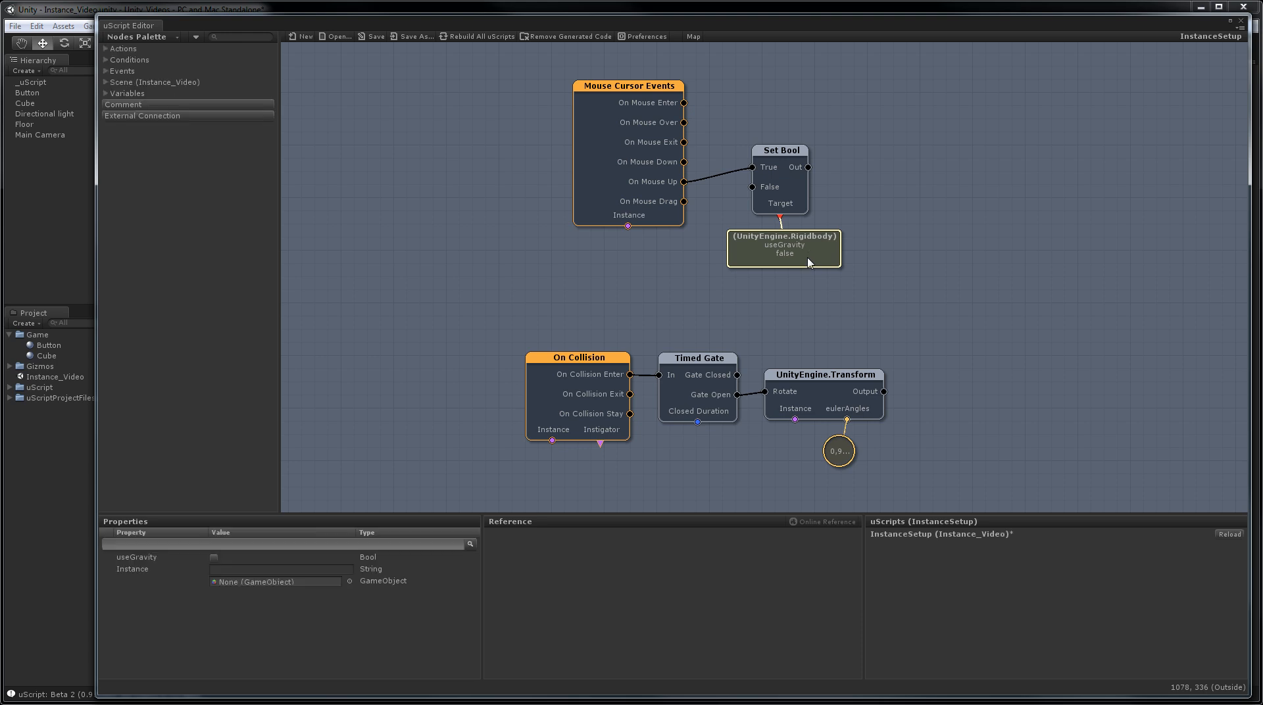
pyautogui.moveTo(930, 280)
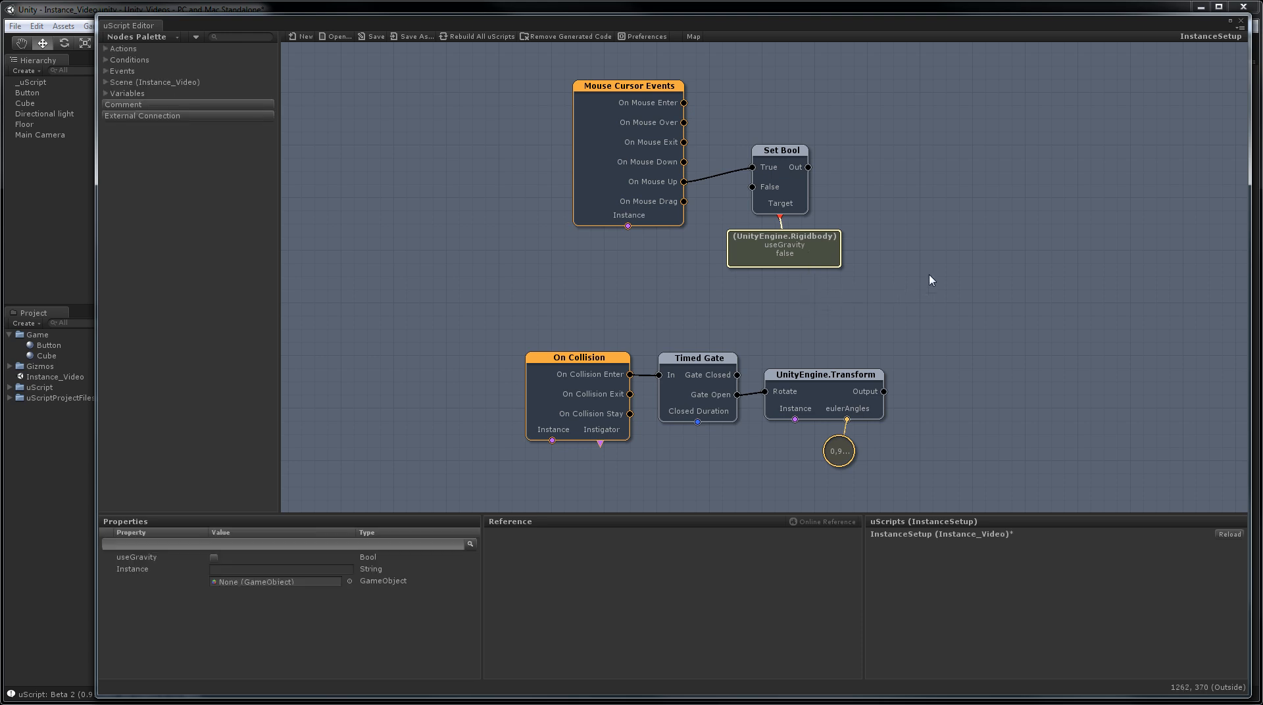
pyautogui.moveTo(542, 396)
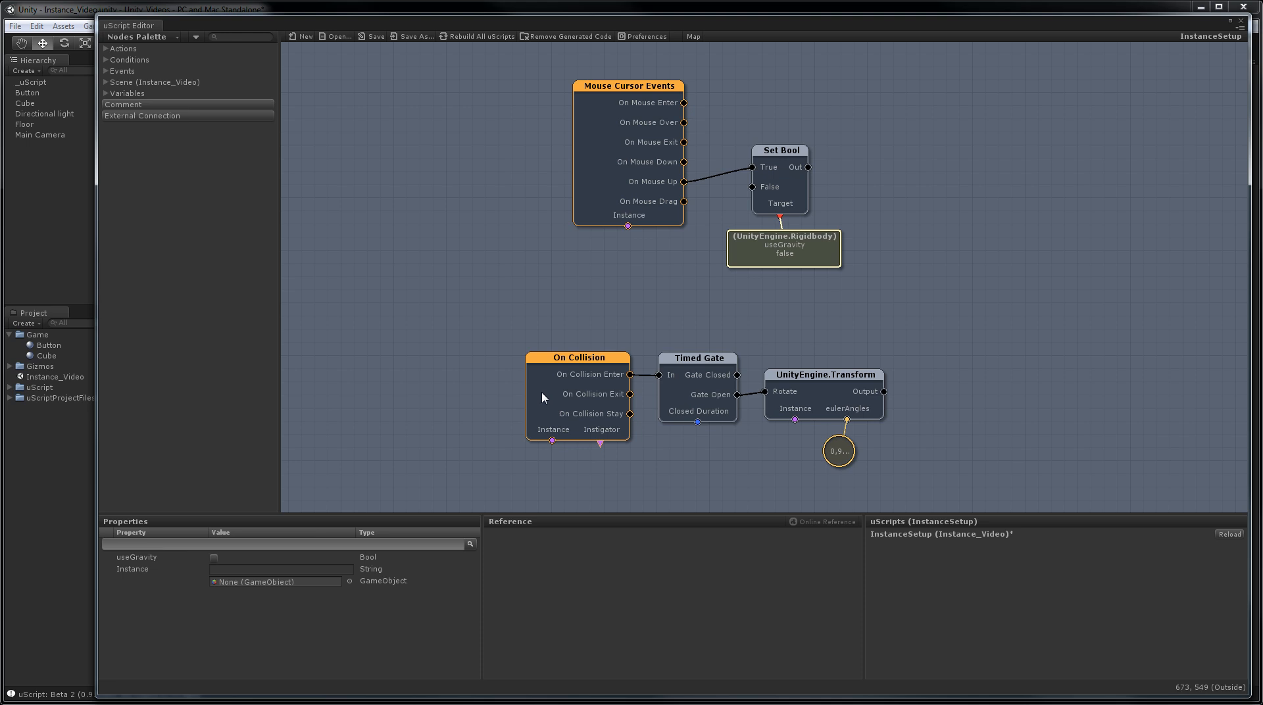
pyautogui.moveTo(687, 401)
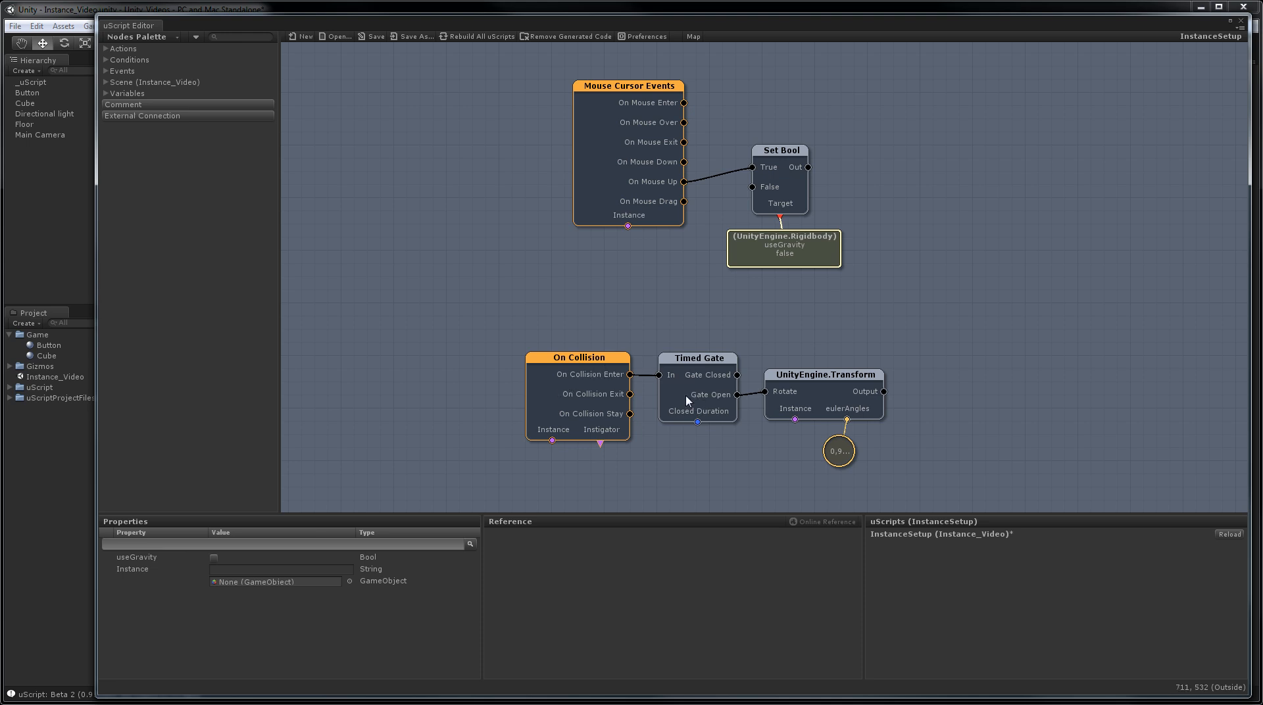
pyautogui.moveTo(812, 395)
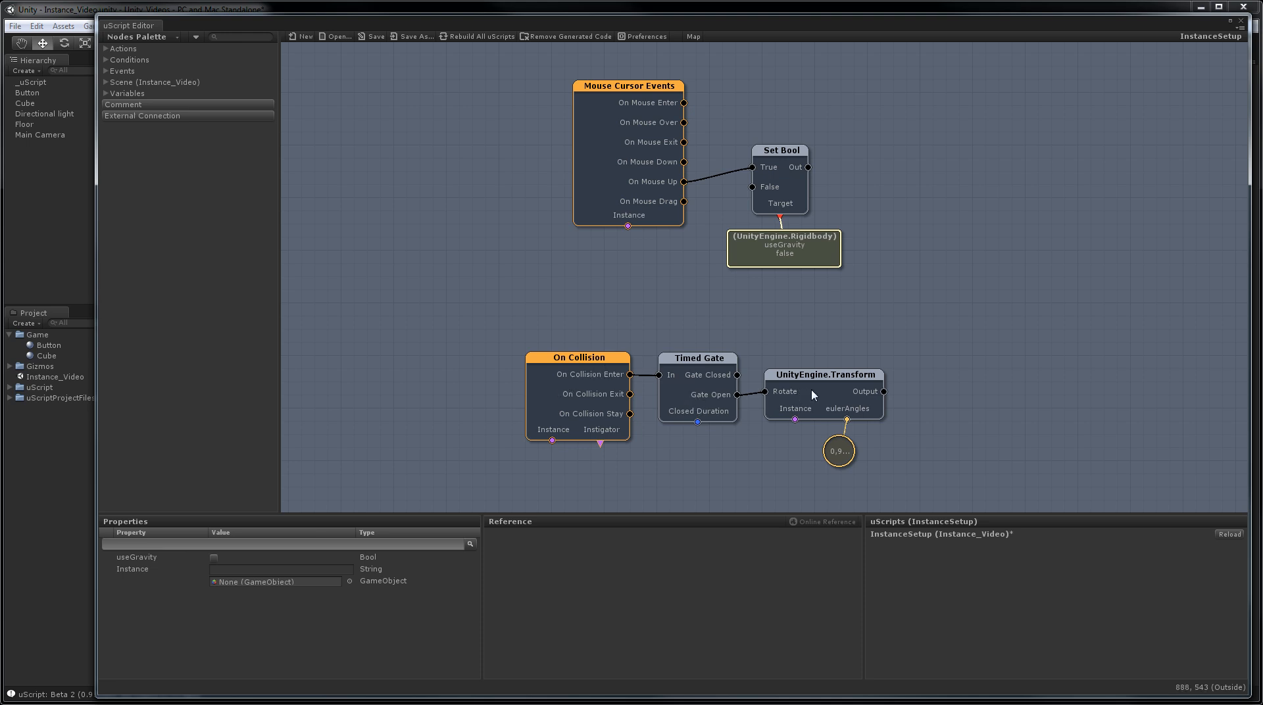
pyautogui.moveTo(813, 396)
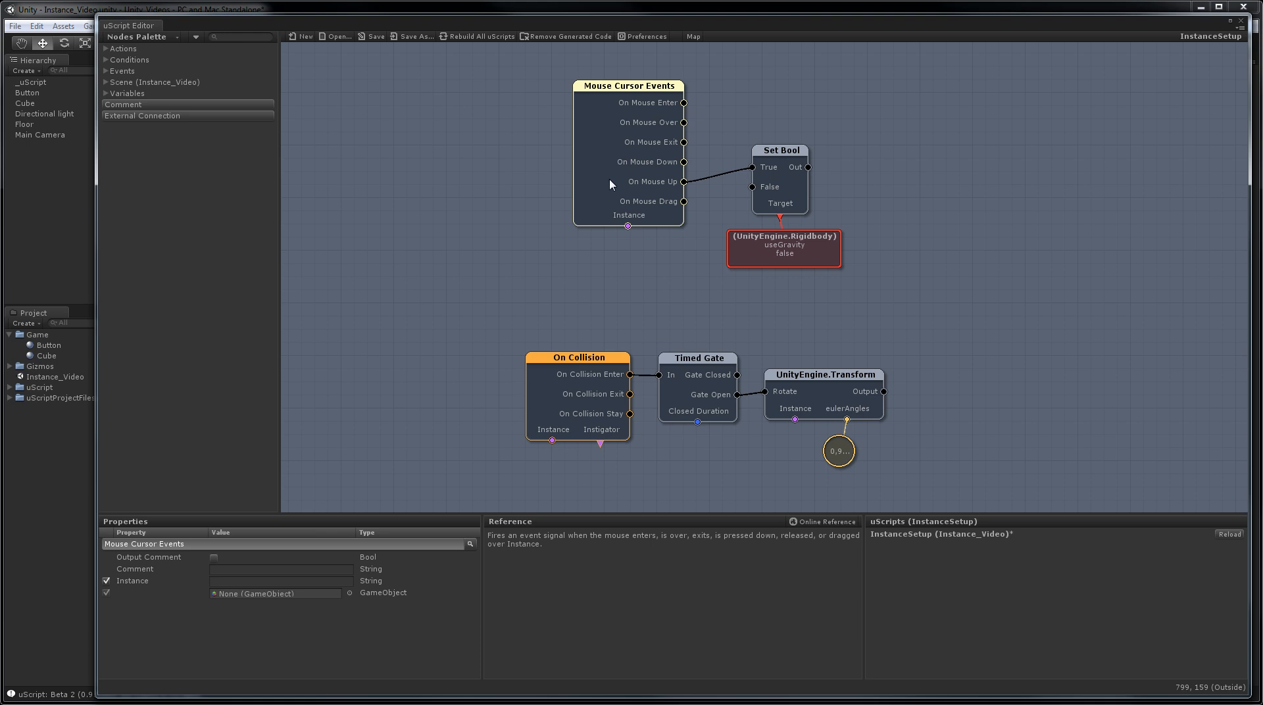
pyautogui.moveTo(215, 172)
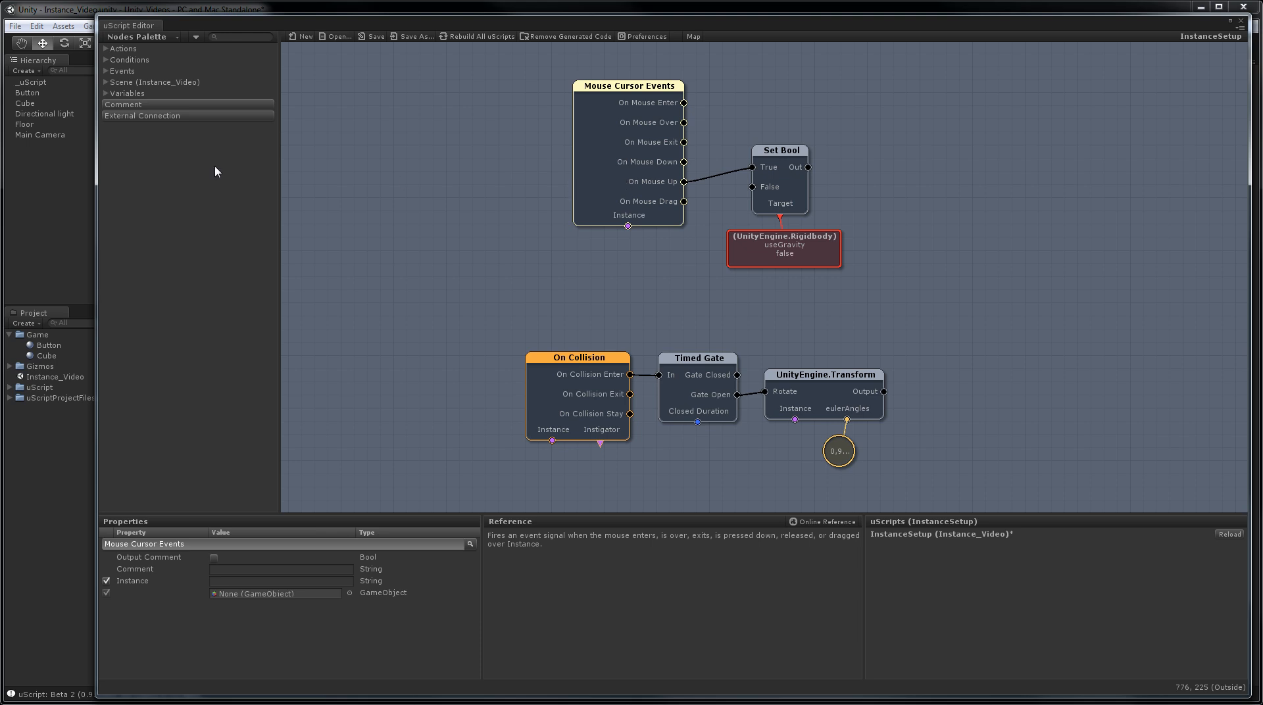
# - Place a scene object variable on the uScript canvas
pyautogui.click(26, 92)
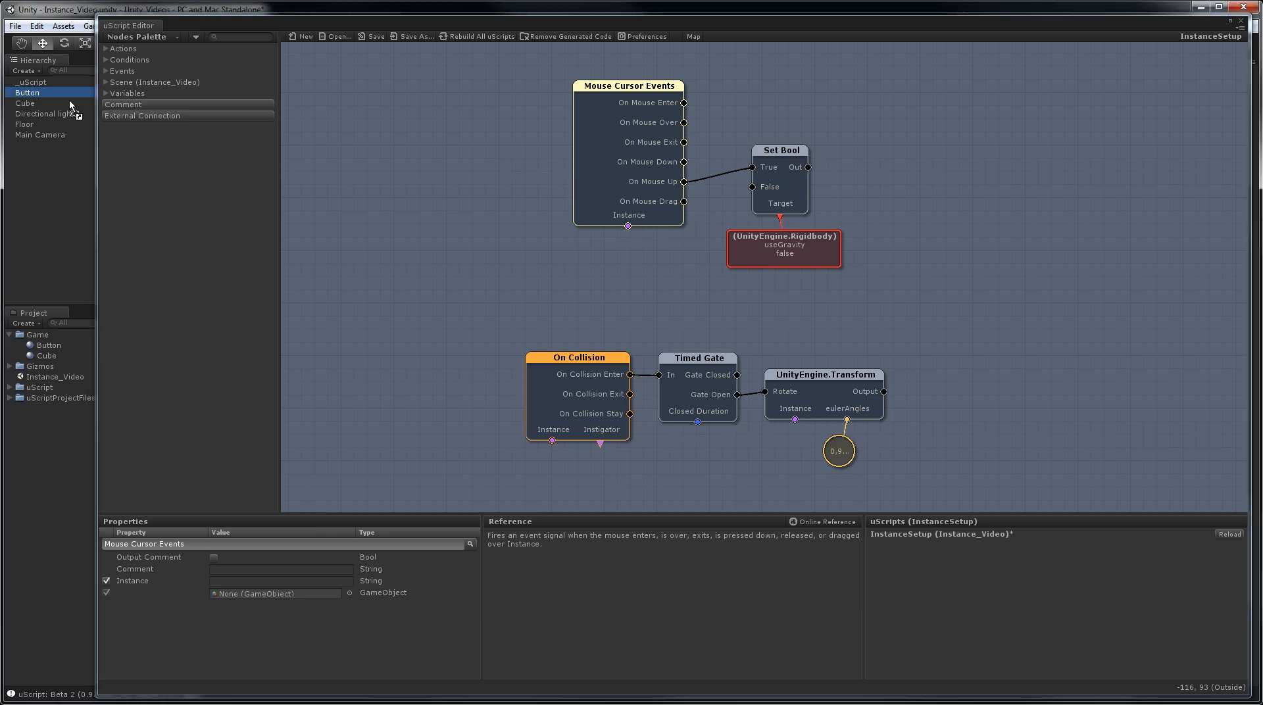
pyautogui.rightClick(602, 265)
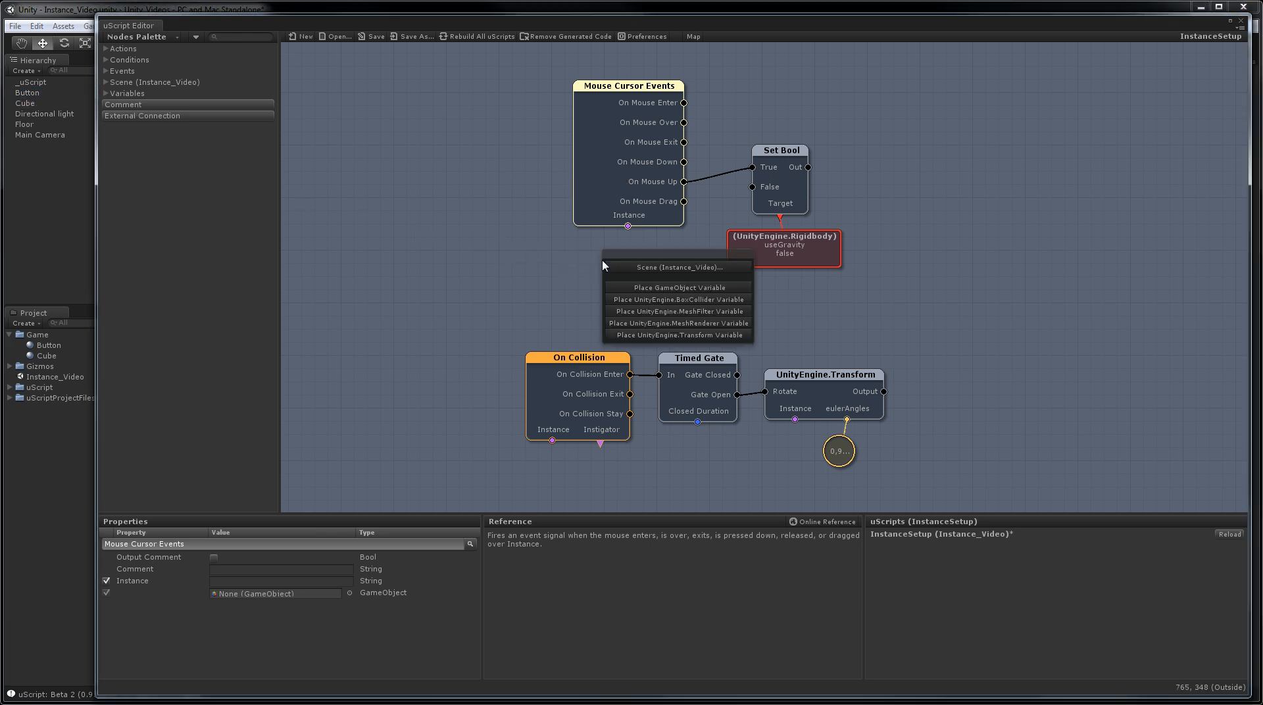
pyautogui.click(678, 287)
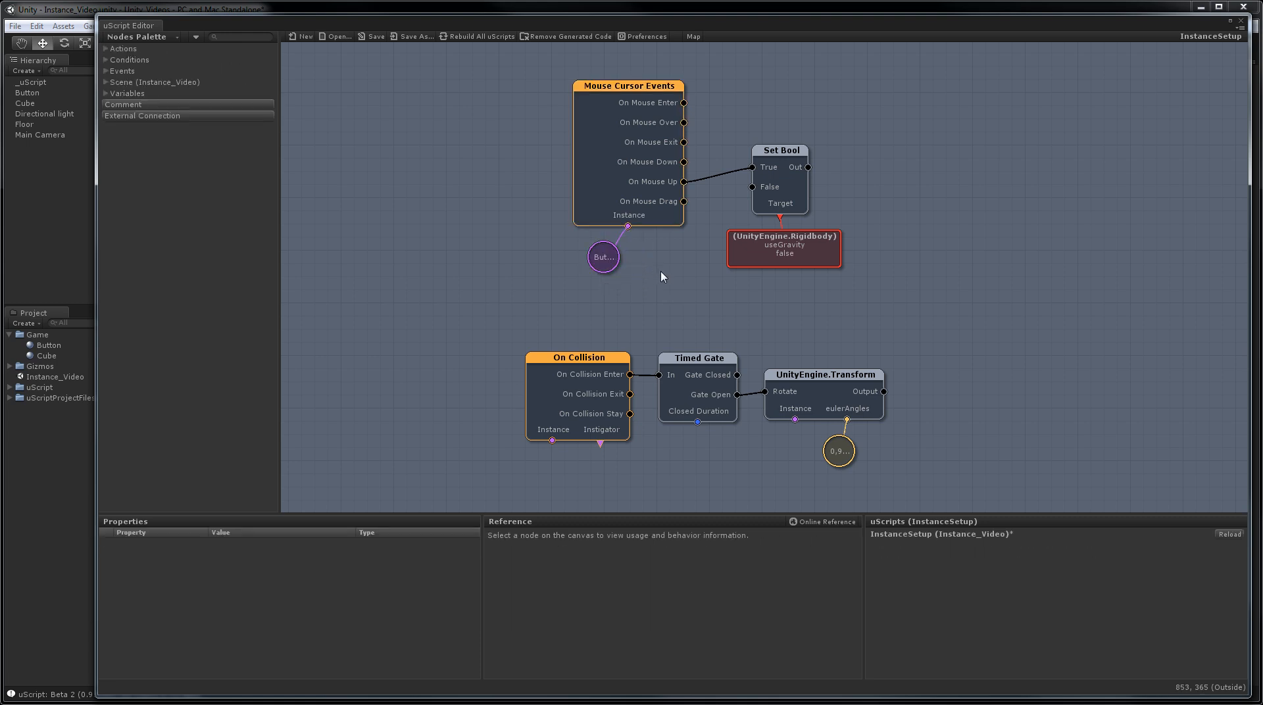
pyautogui.moveTo(665, 206)
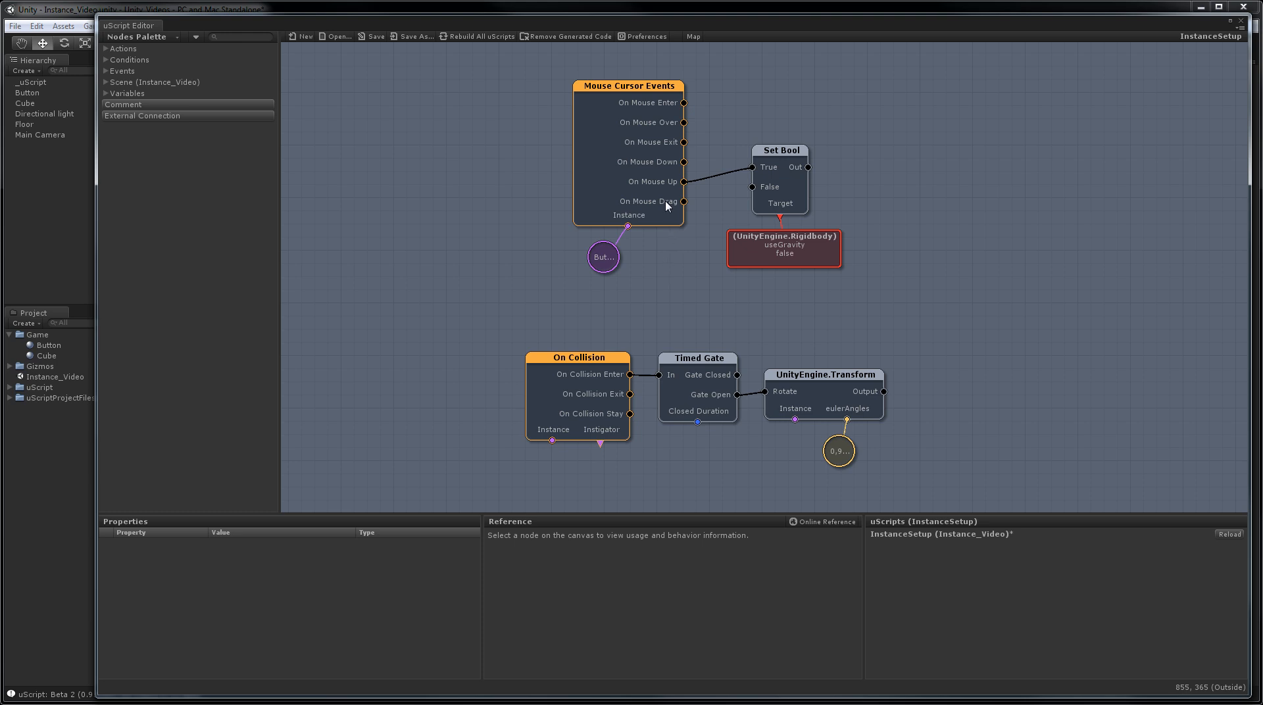
pyautogui.moveTo(657, 143)
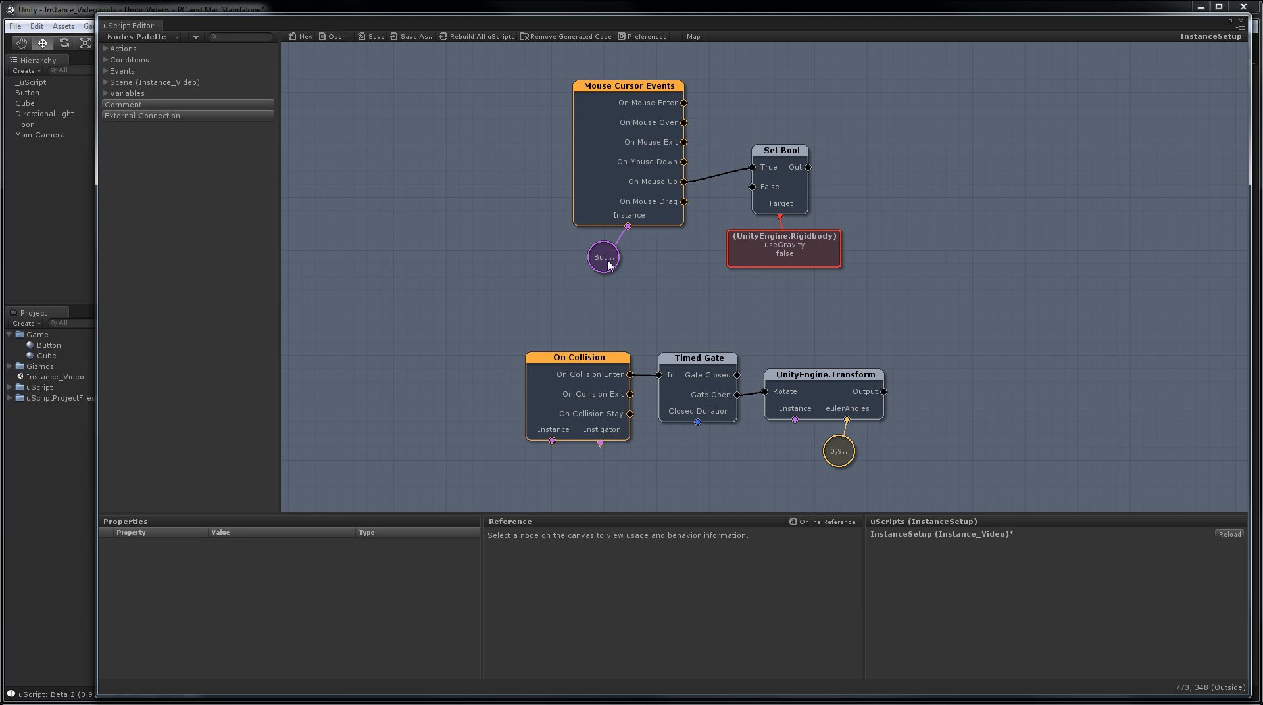
pyautogui.moveTo(660, 284)
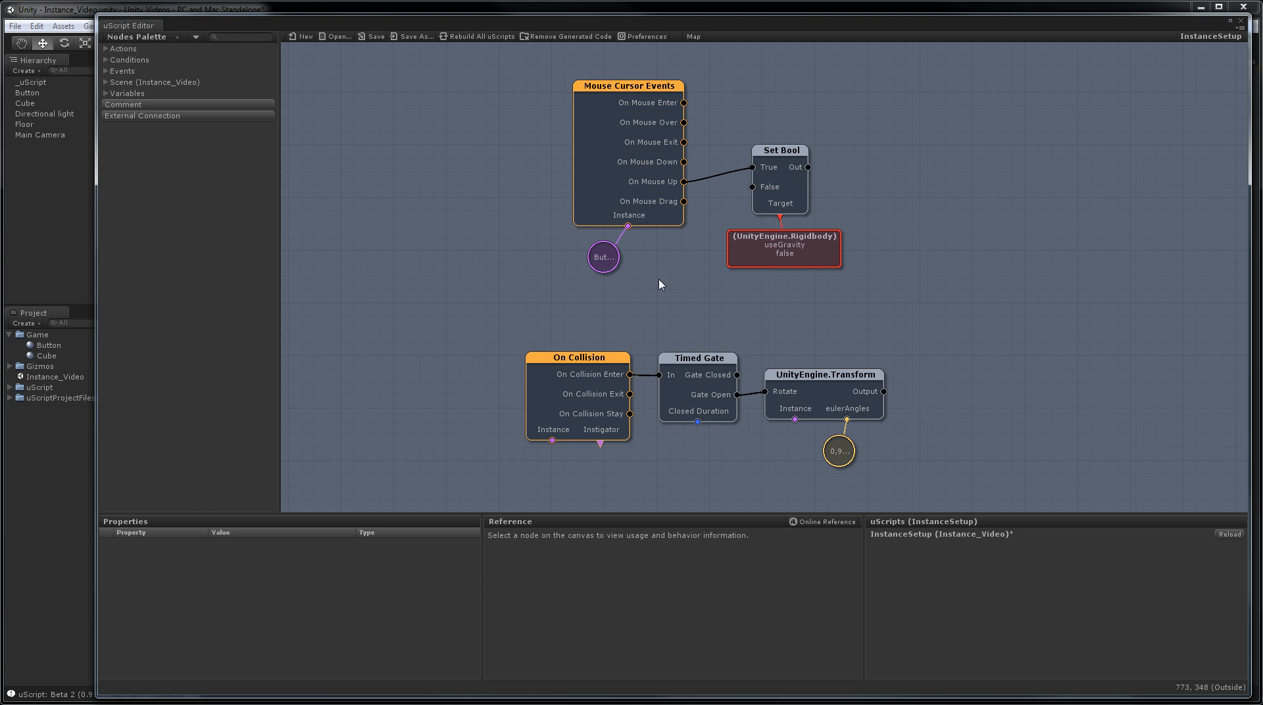
pyautogui.moveTo(686, 304)
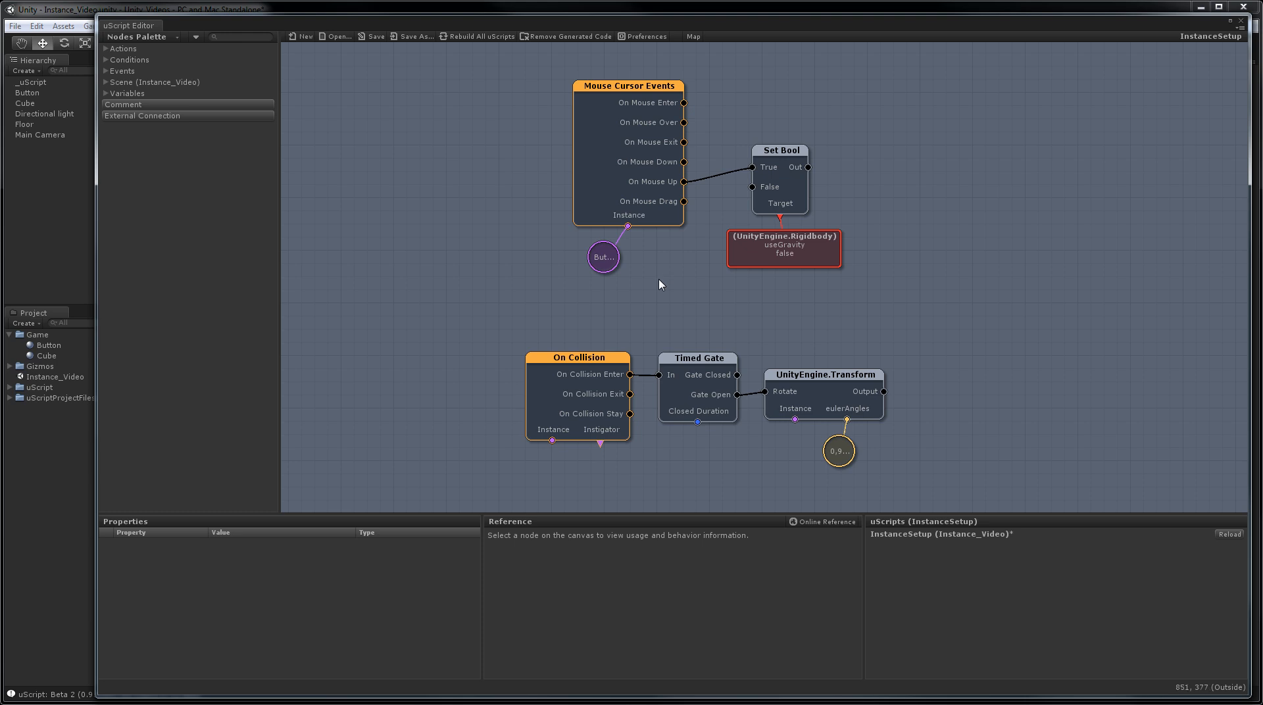
pyautogui.moveTo(588, 377)
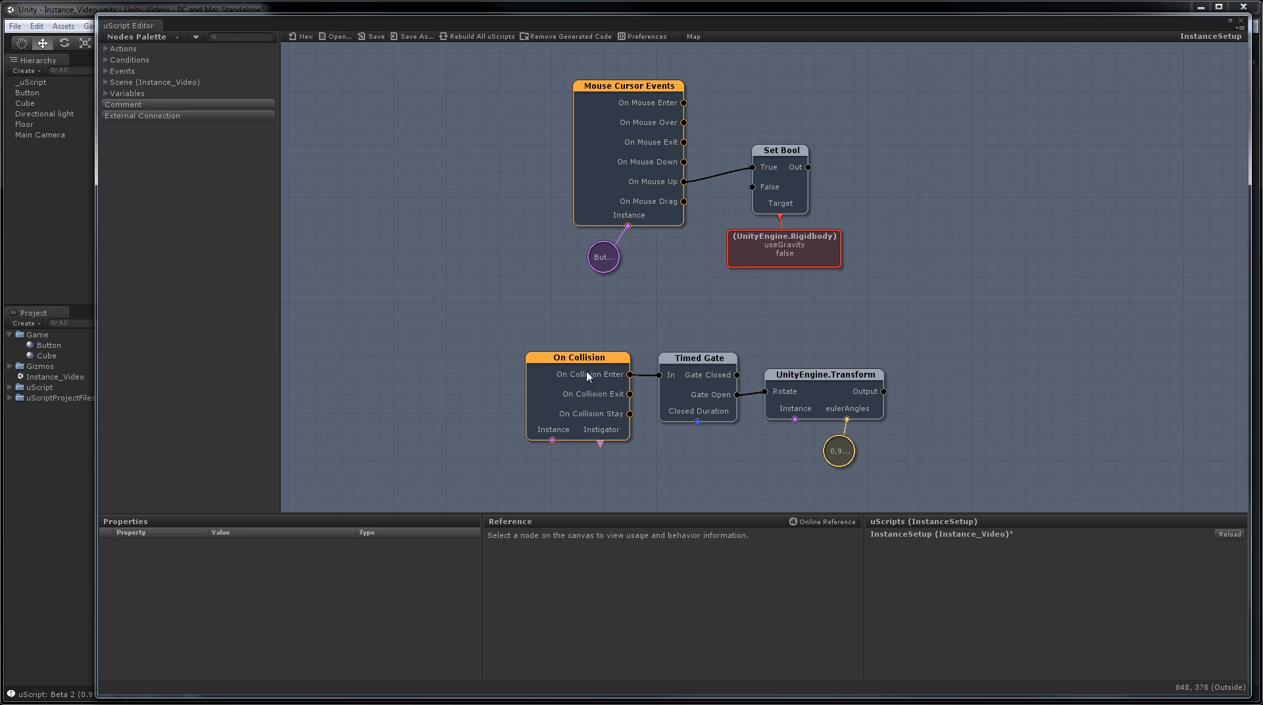
pyautogui.moveTo(563, 383)
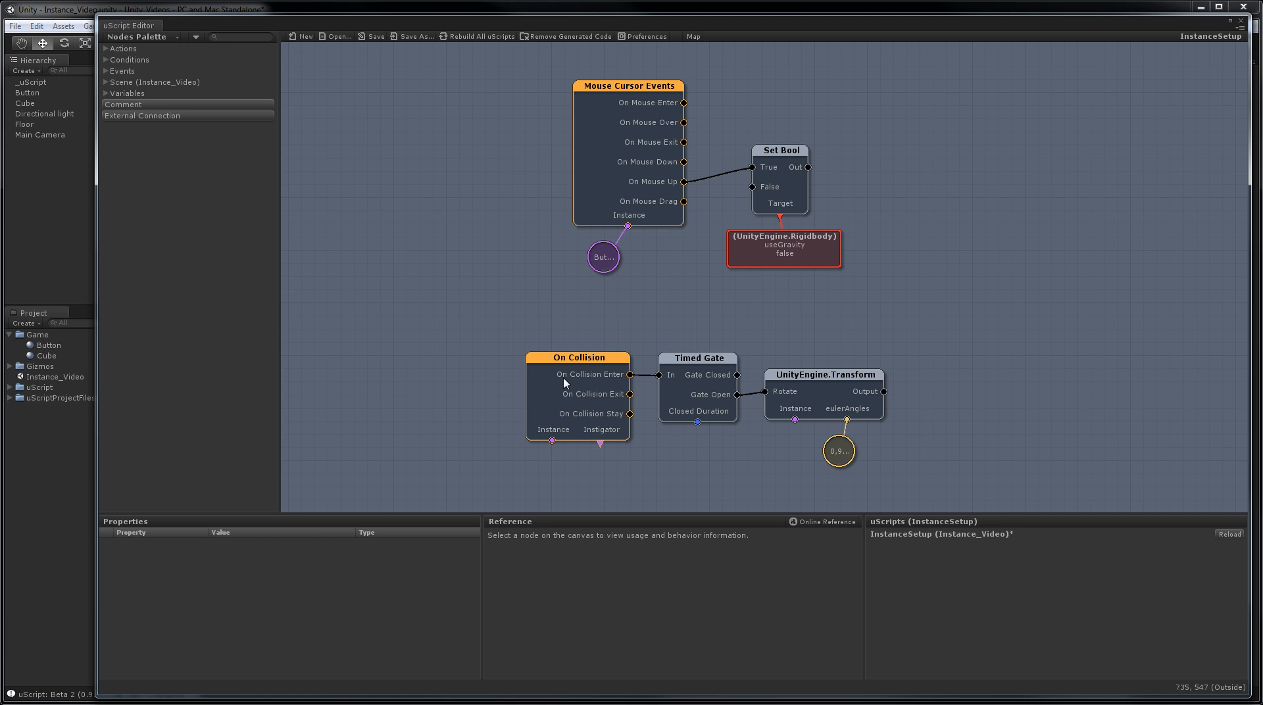
pyautogui.moveTo(493, 339)
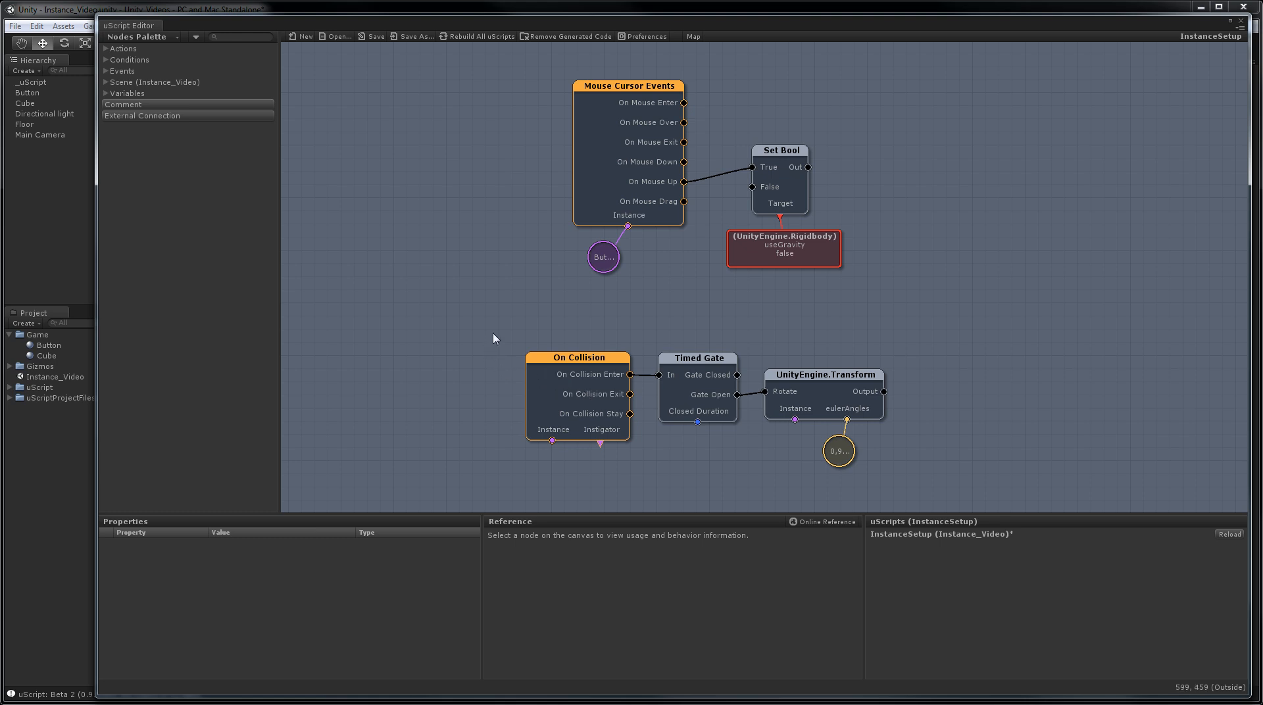
pyautogui.moveTo(23, 133)
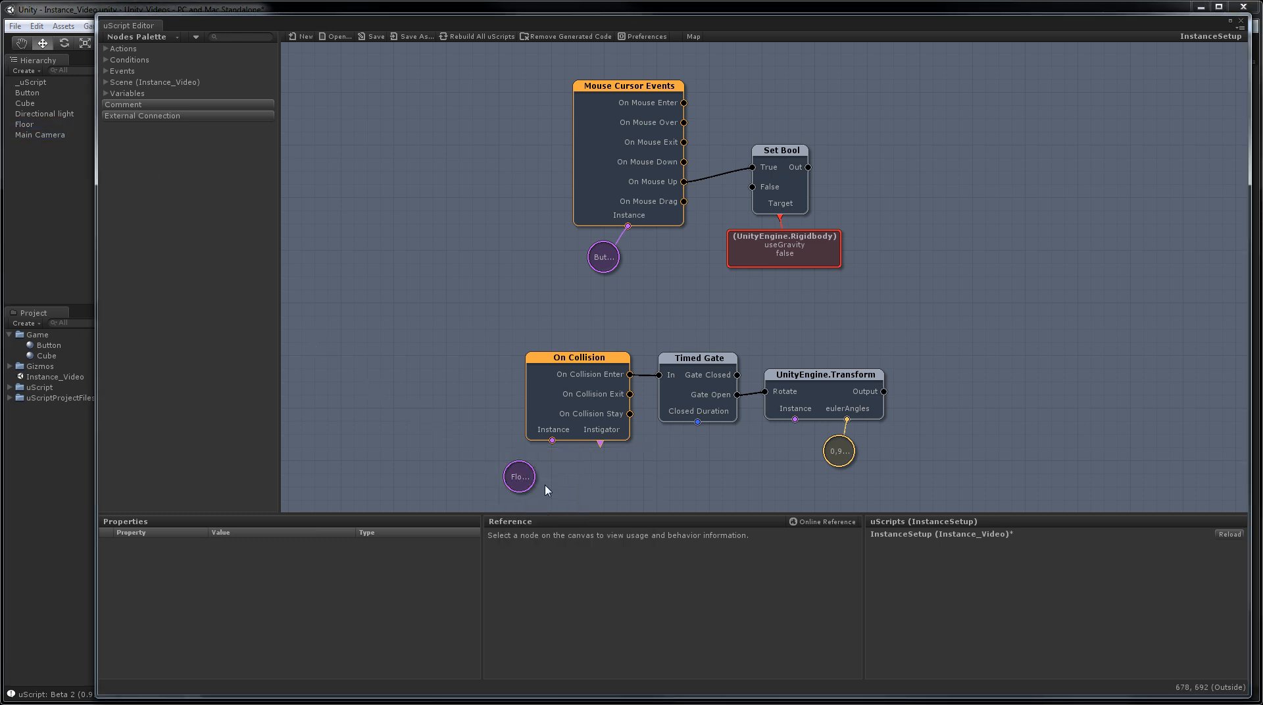
# - Wire the Floor variable into On Collision's Instance and review On Collision's properties
pyautogui.click(519, 476)
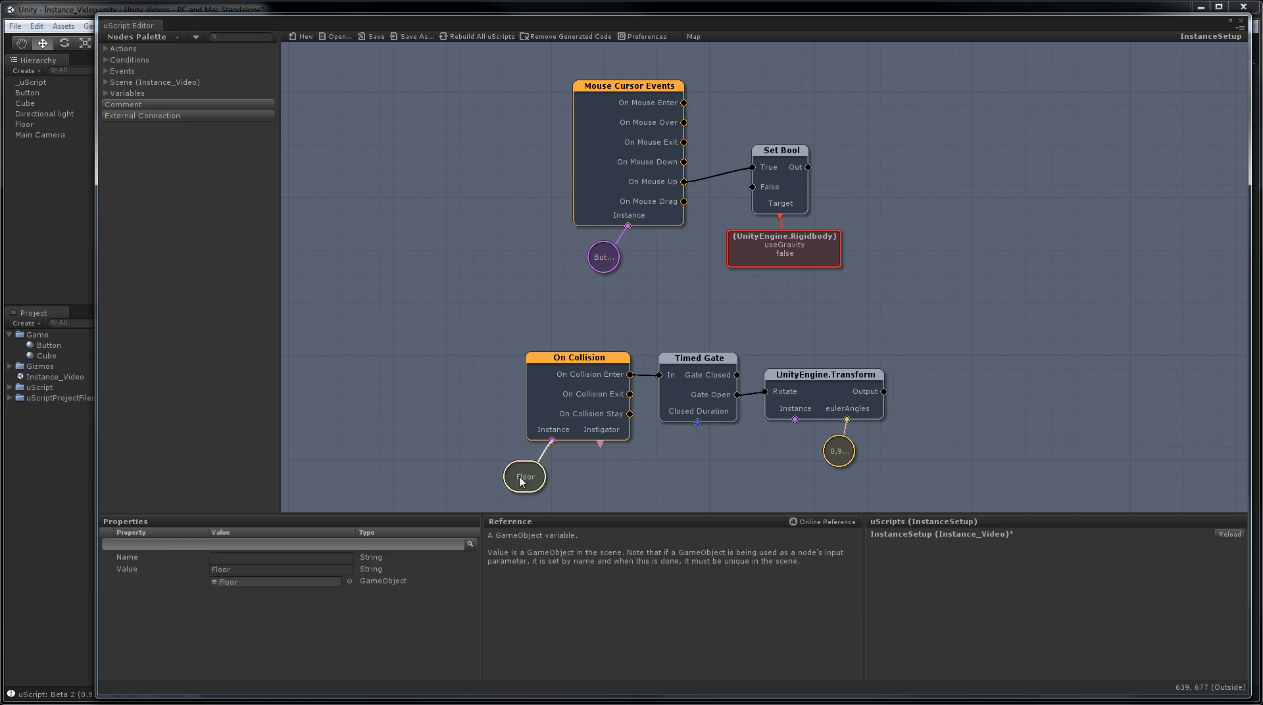
pyautogui.click(480, 464)
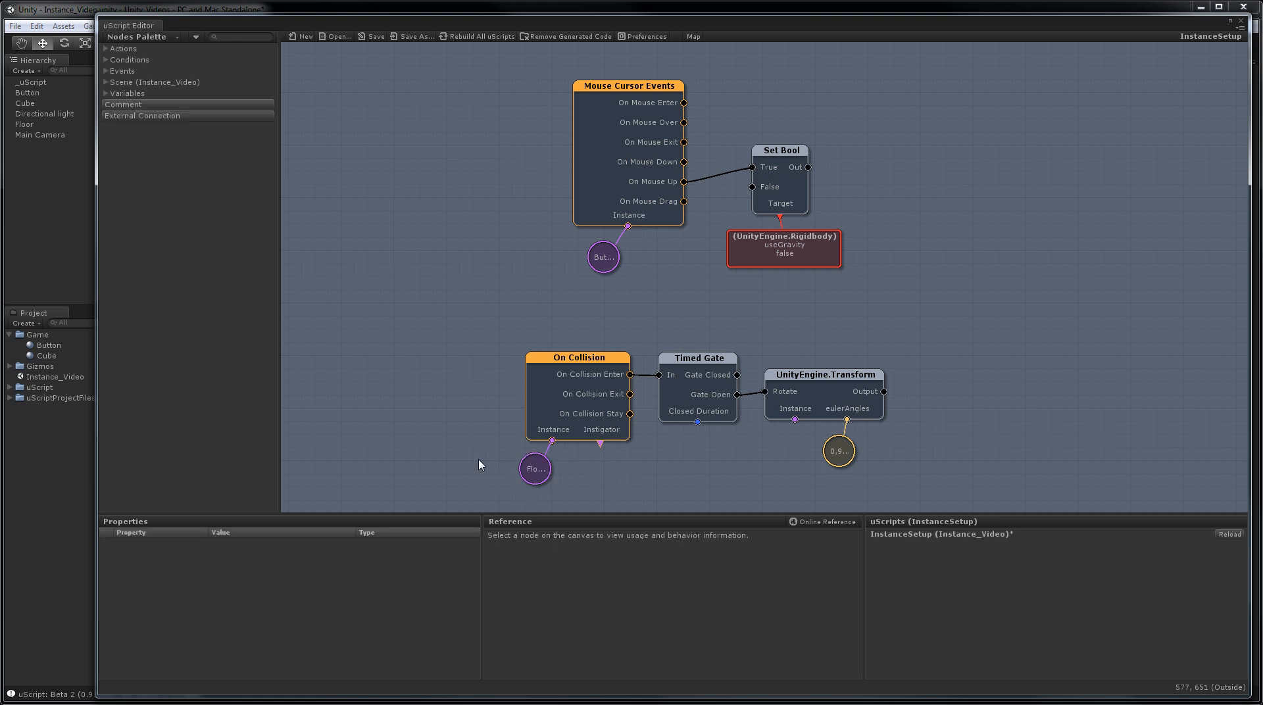
pyautogui.moveTo(554, 439)
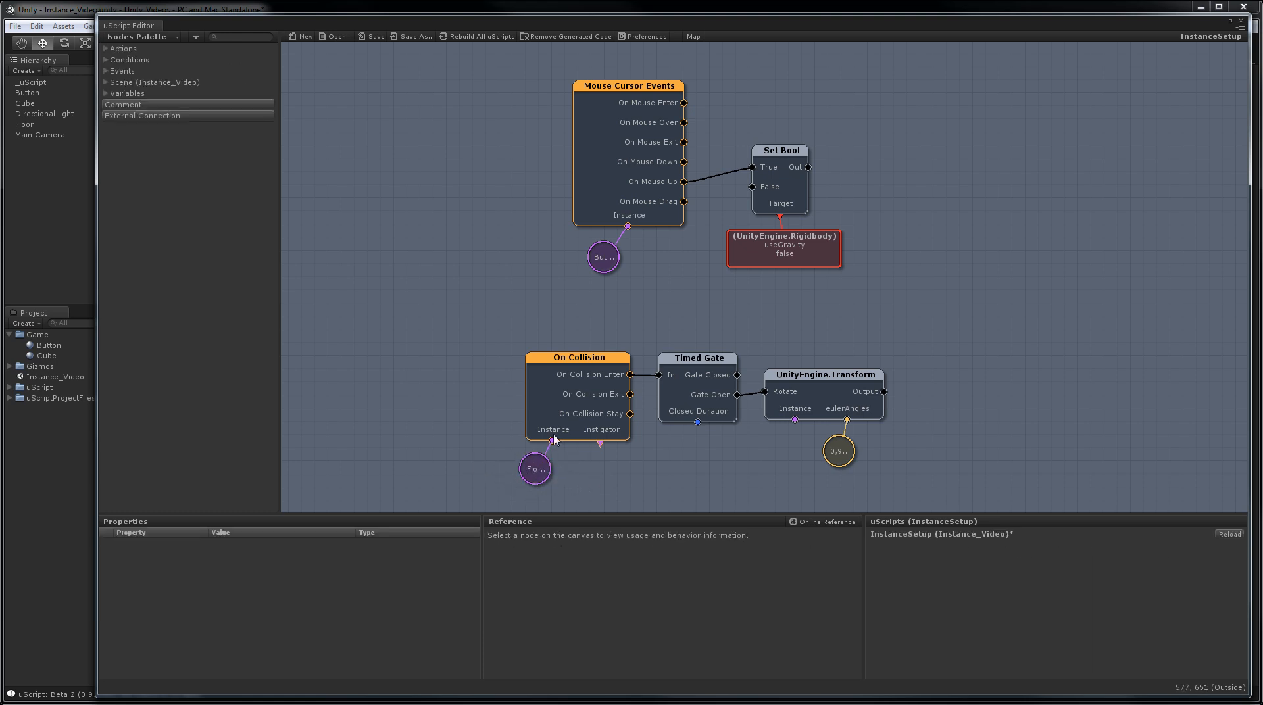
pyautogui.click(578, 357)
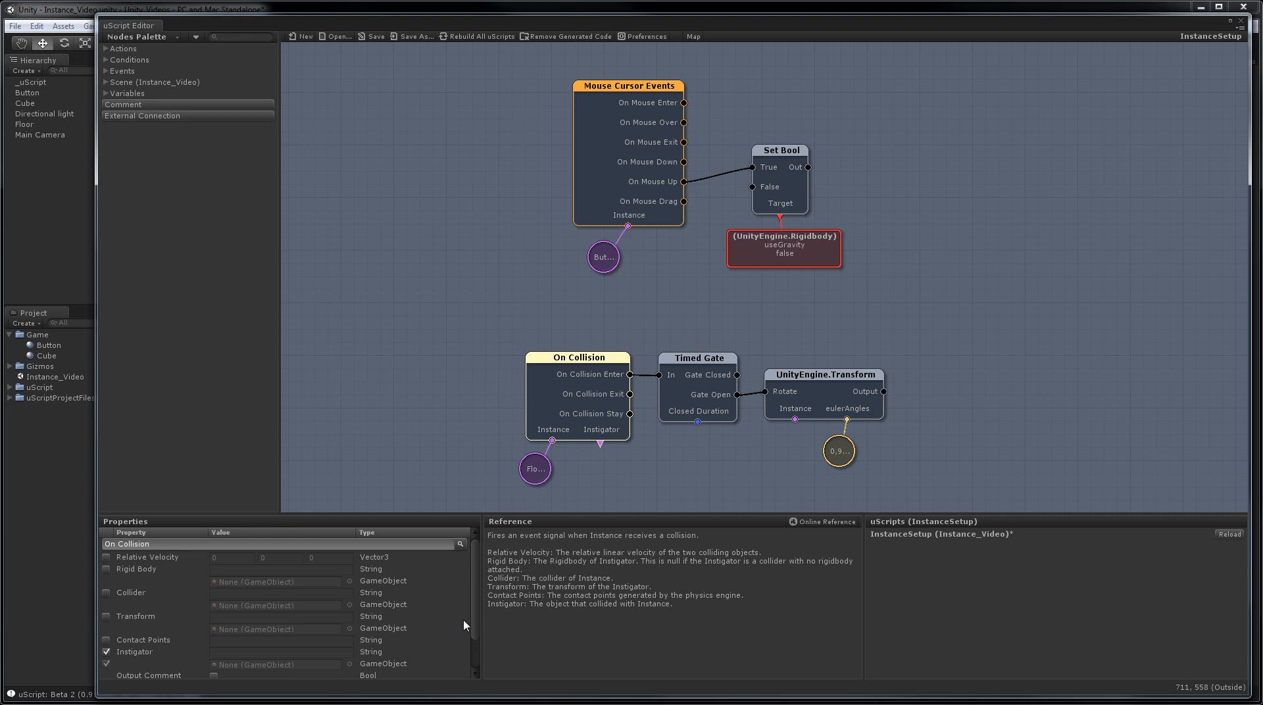
pyautogui.scroll(-3)
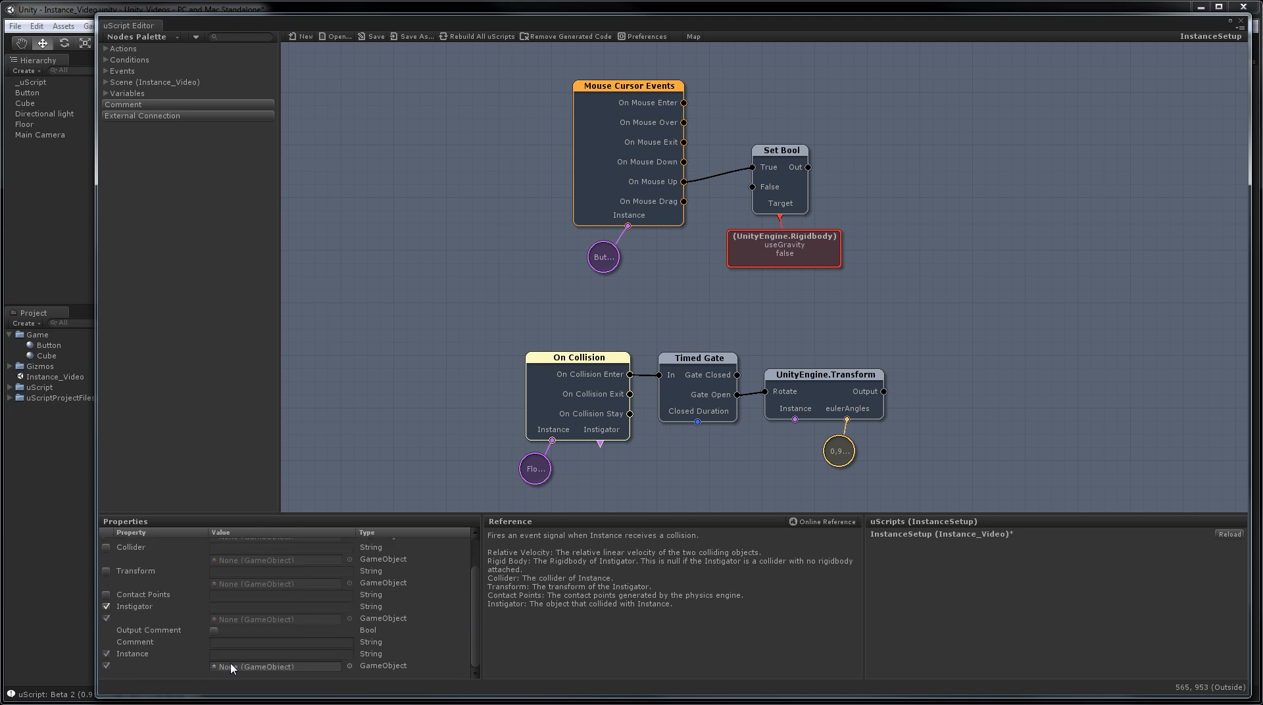
pyautogui.moveTo(504, 378)
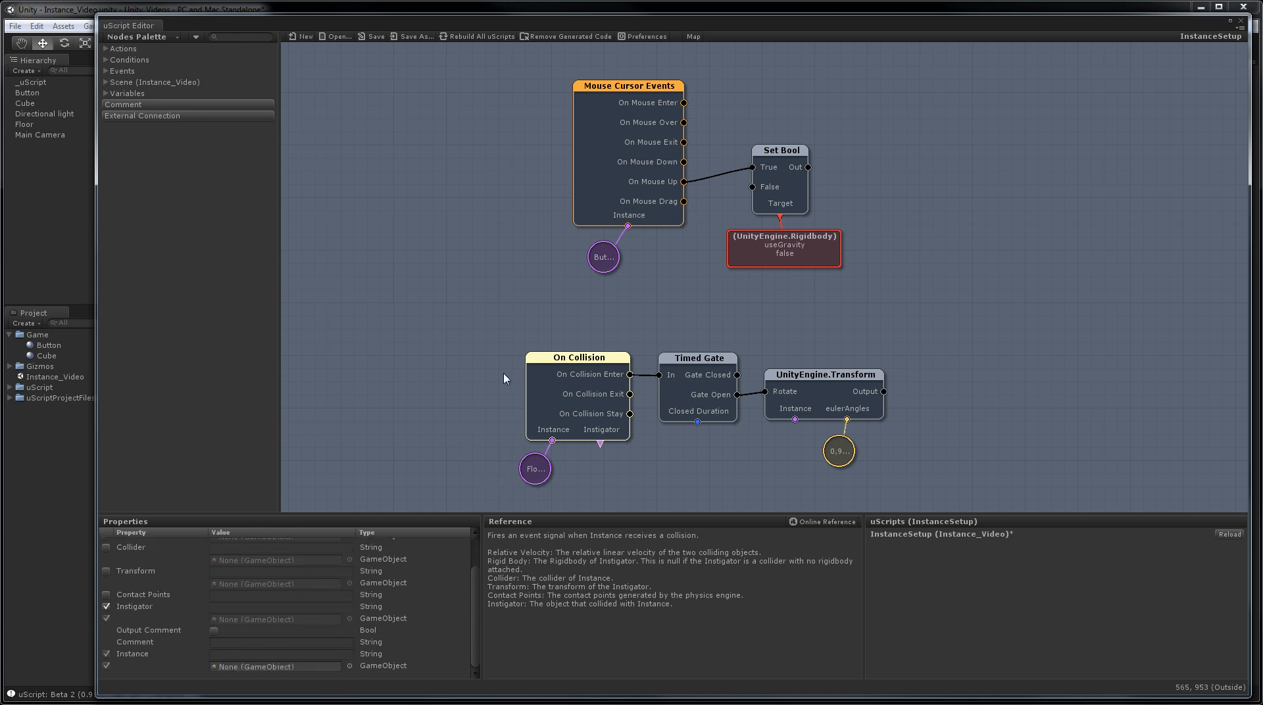
pyautogui.click(650, 307)
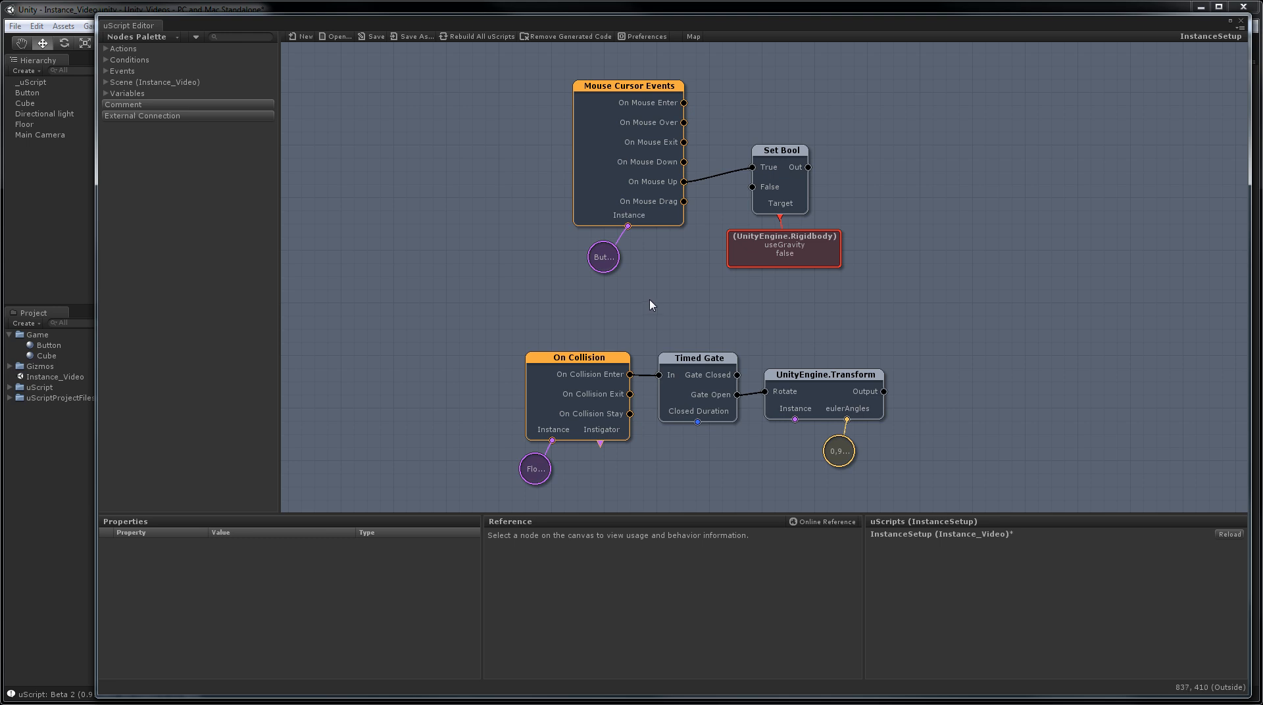
pyautogui.moveTo(830, 255)
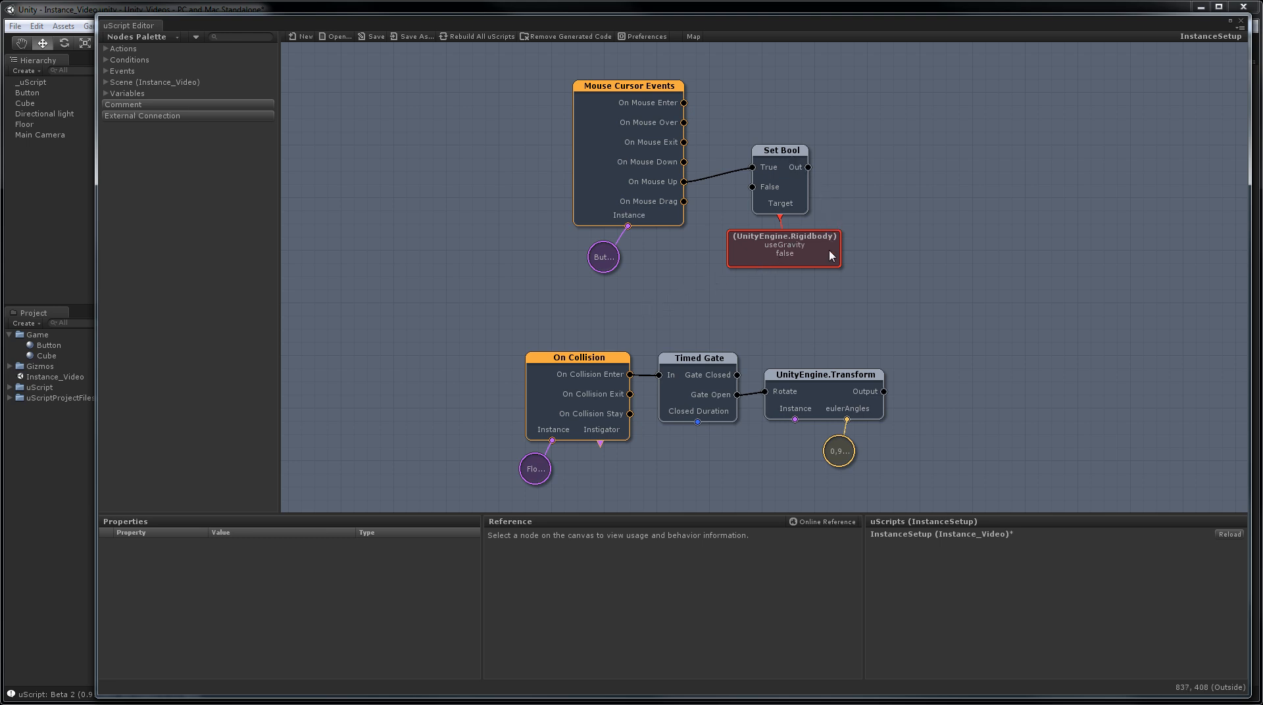
pyautogui.moveTo(810, 265)
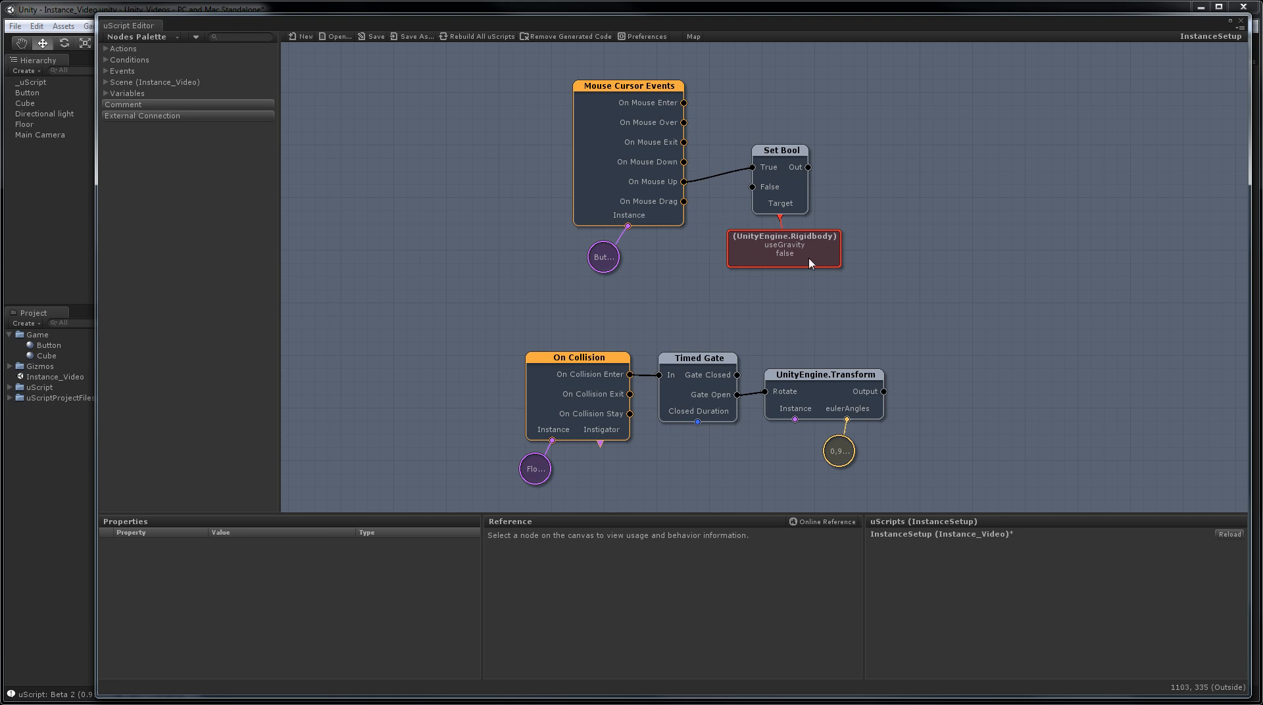
pyautogui.moveTo(687, 216)
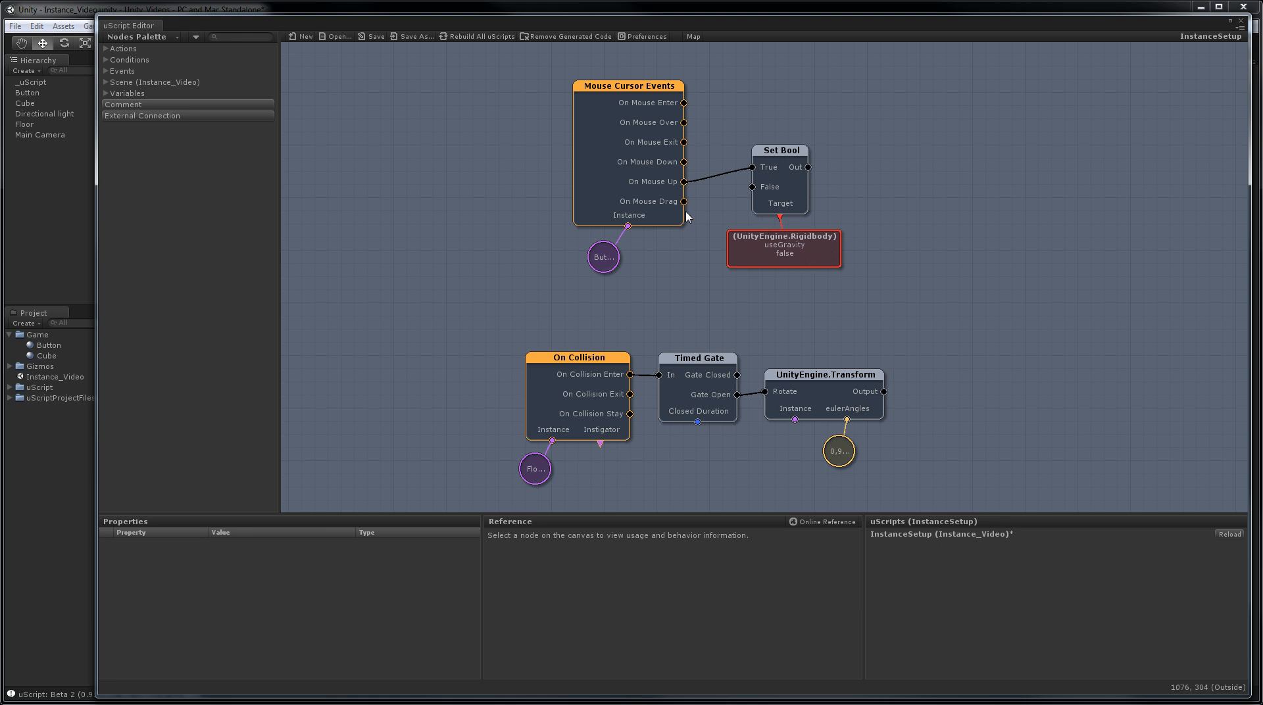
# - Expand Scene > Properties in the Nodes Palette to list the Rigidbody property nodes
pyautogui.click(107, 81)
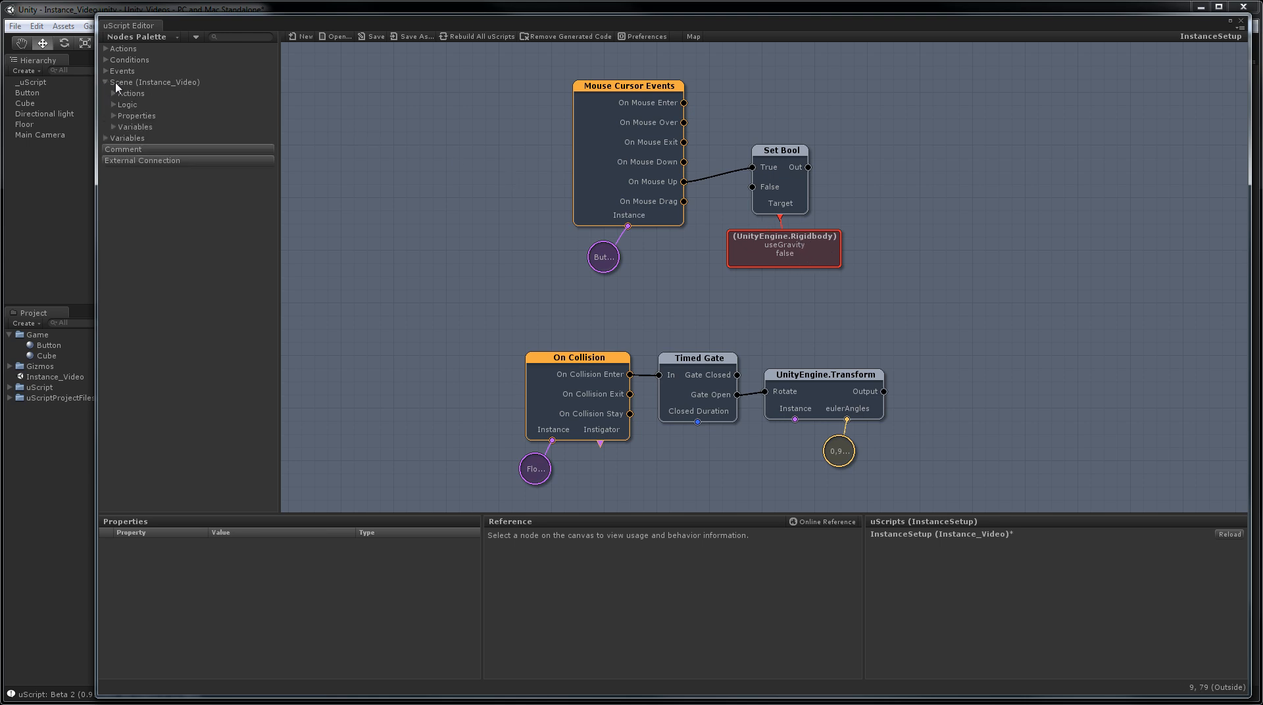
pyautogui.moveTo(136, 84)
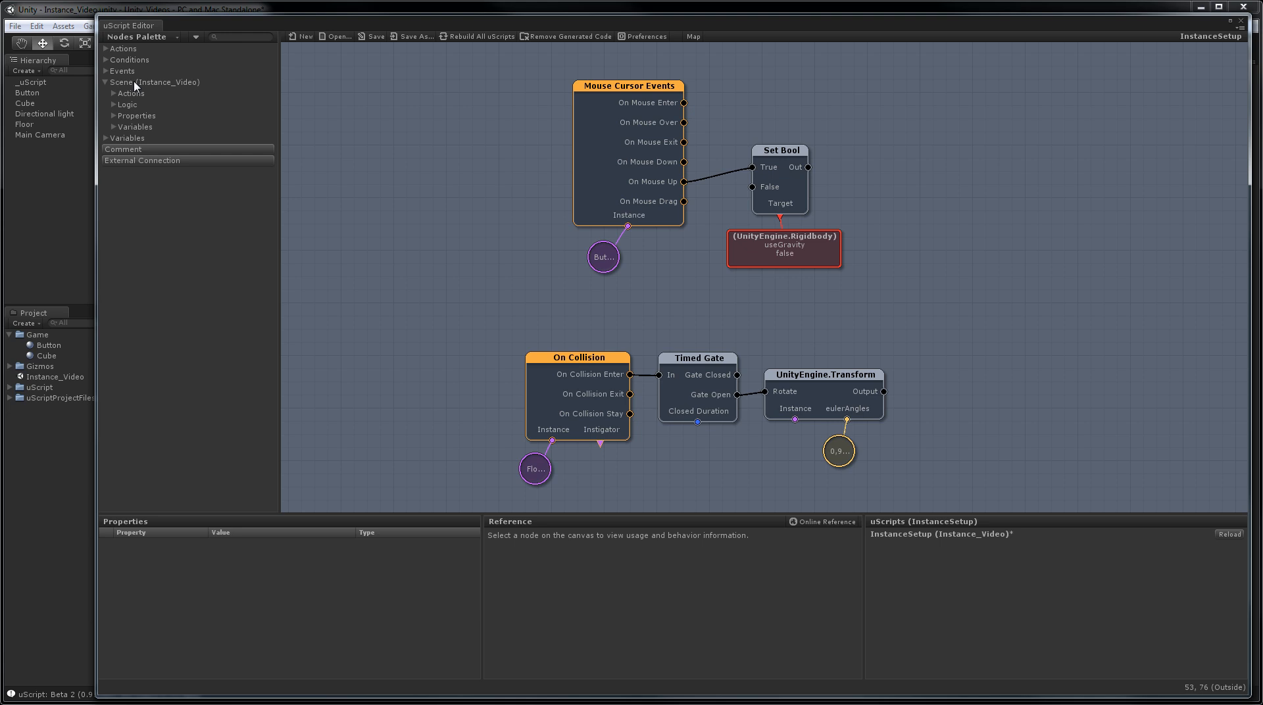
pyautogui.moveTo(787, 253)
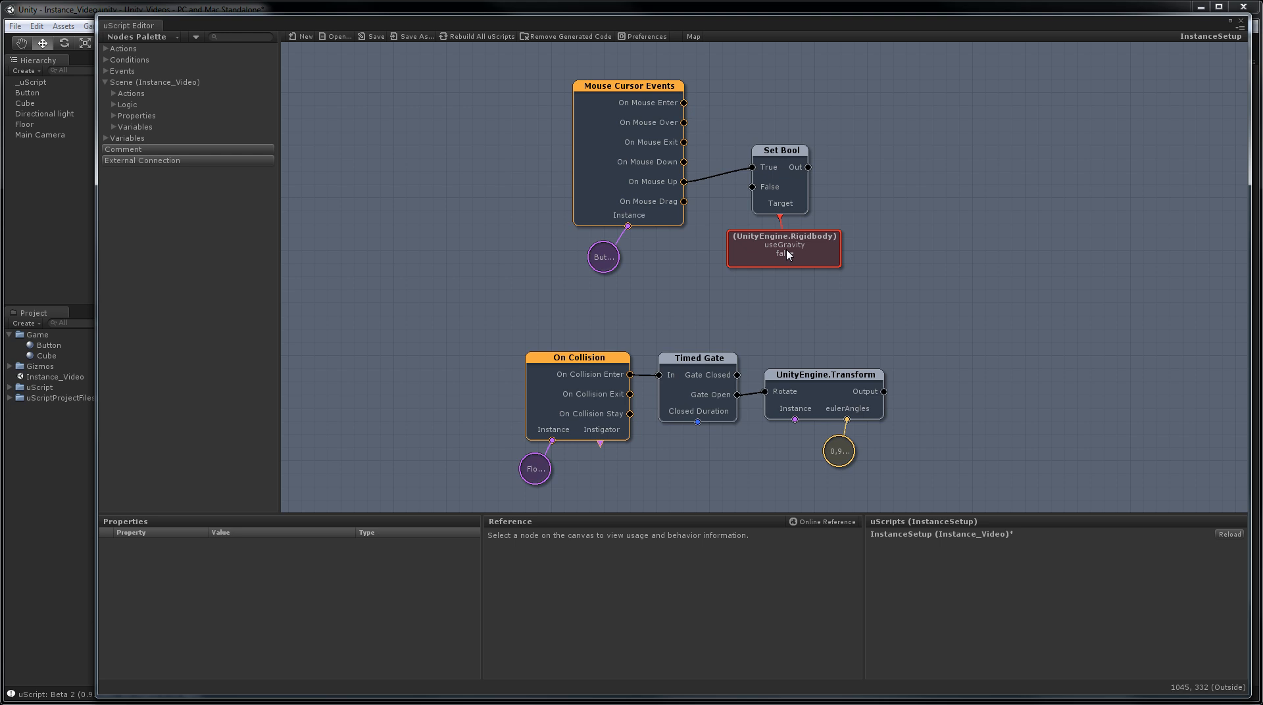
pyautogui.moveTo(111, 119)
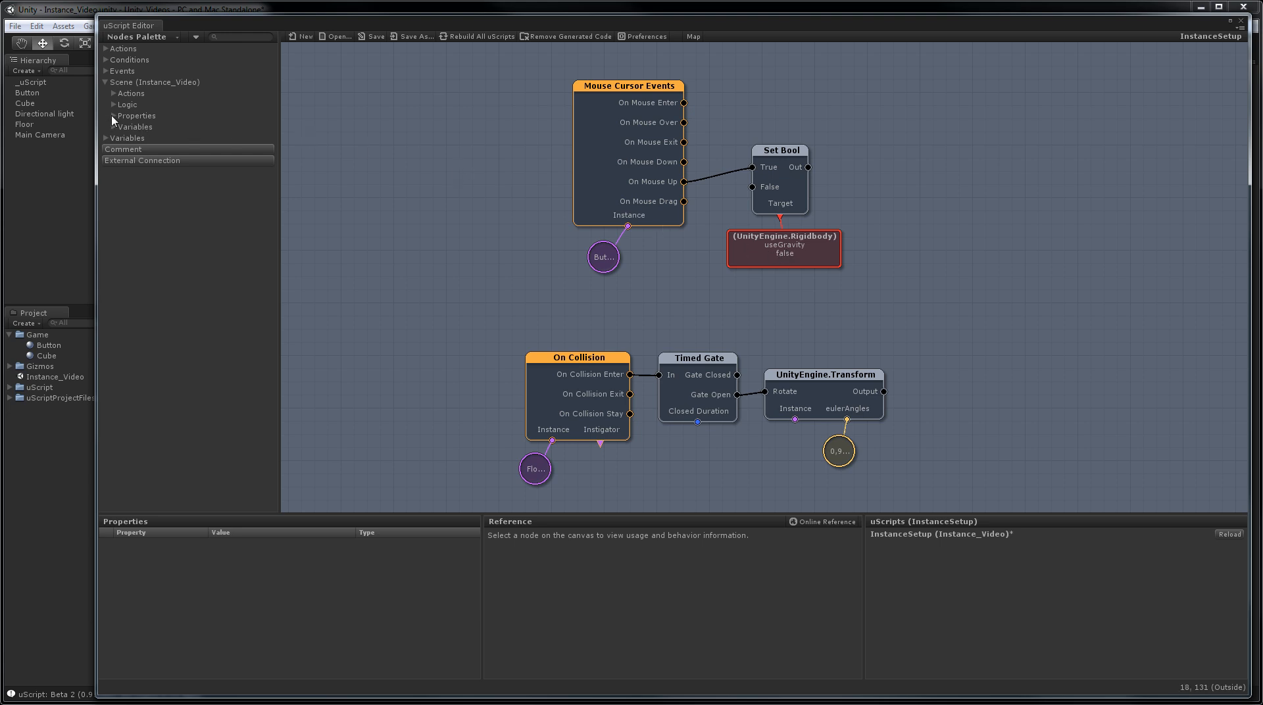
pyautogui.click(136, 115)
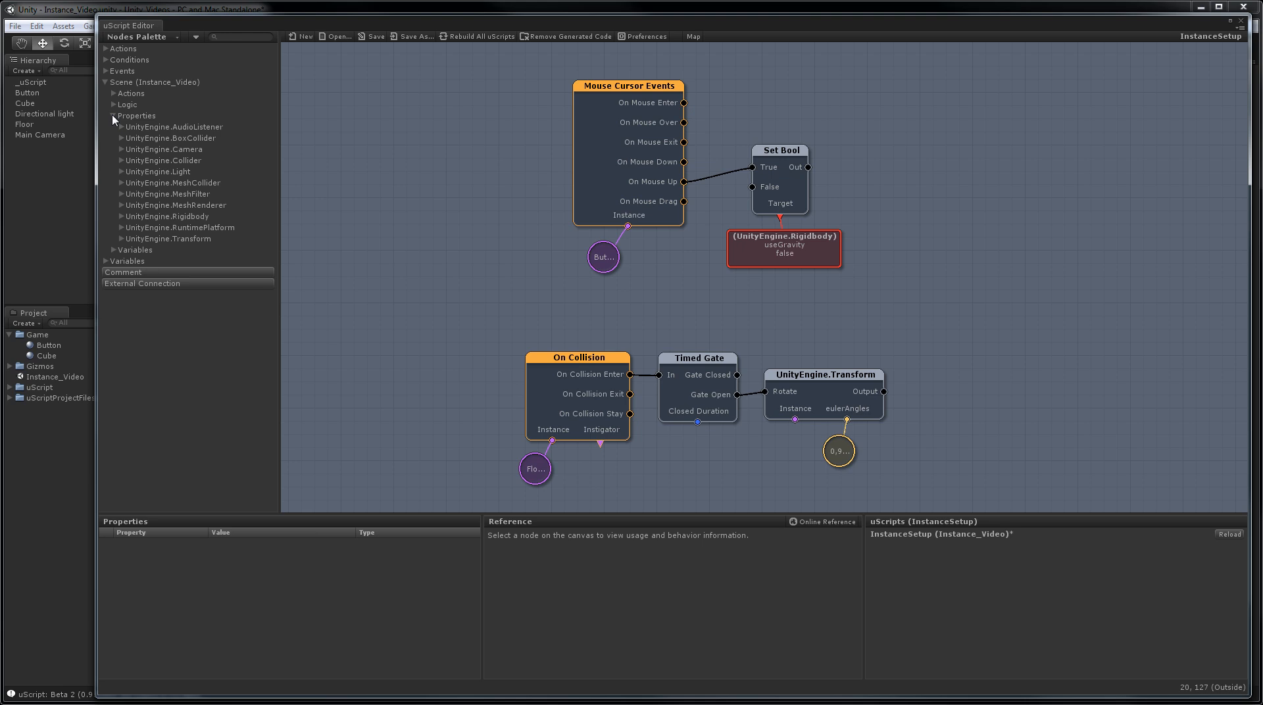
pyautogui.moveTo(123, 225)
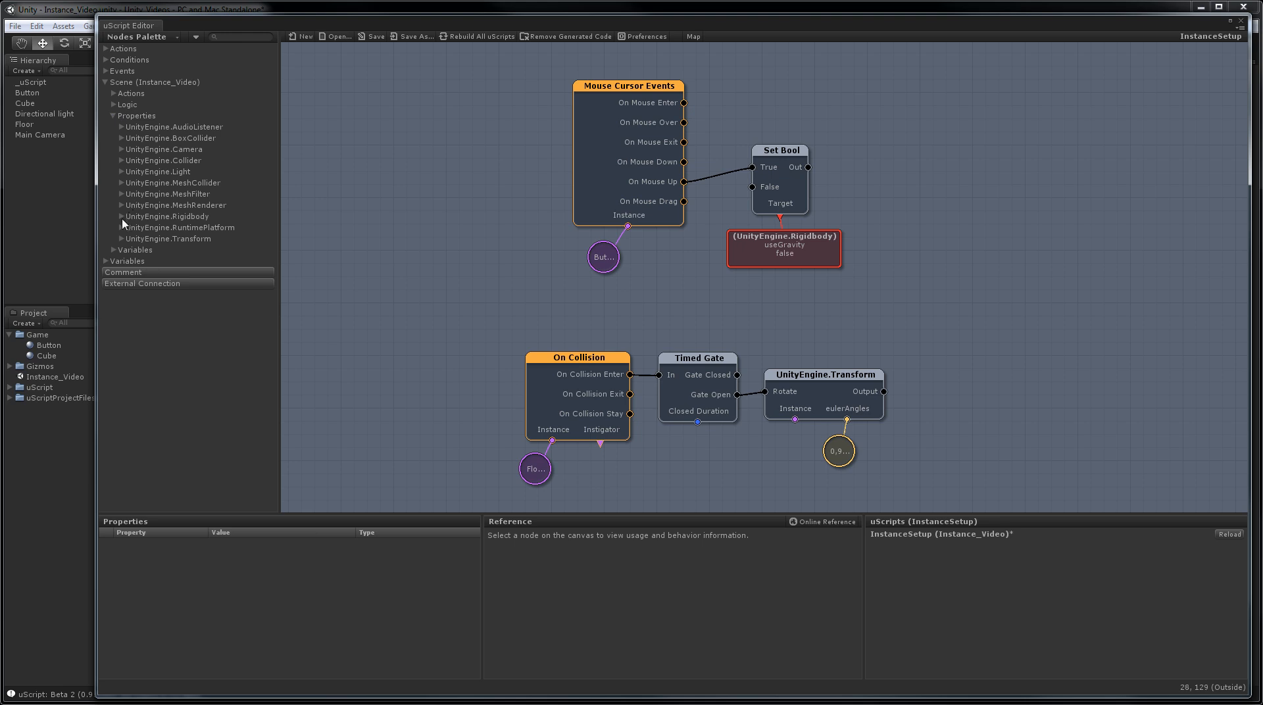
pyautogui.click(114, 216)
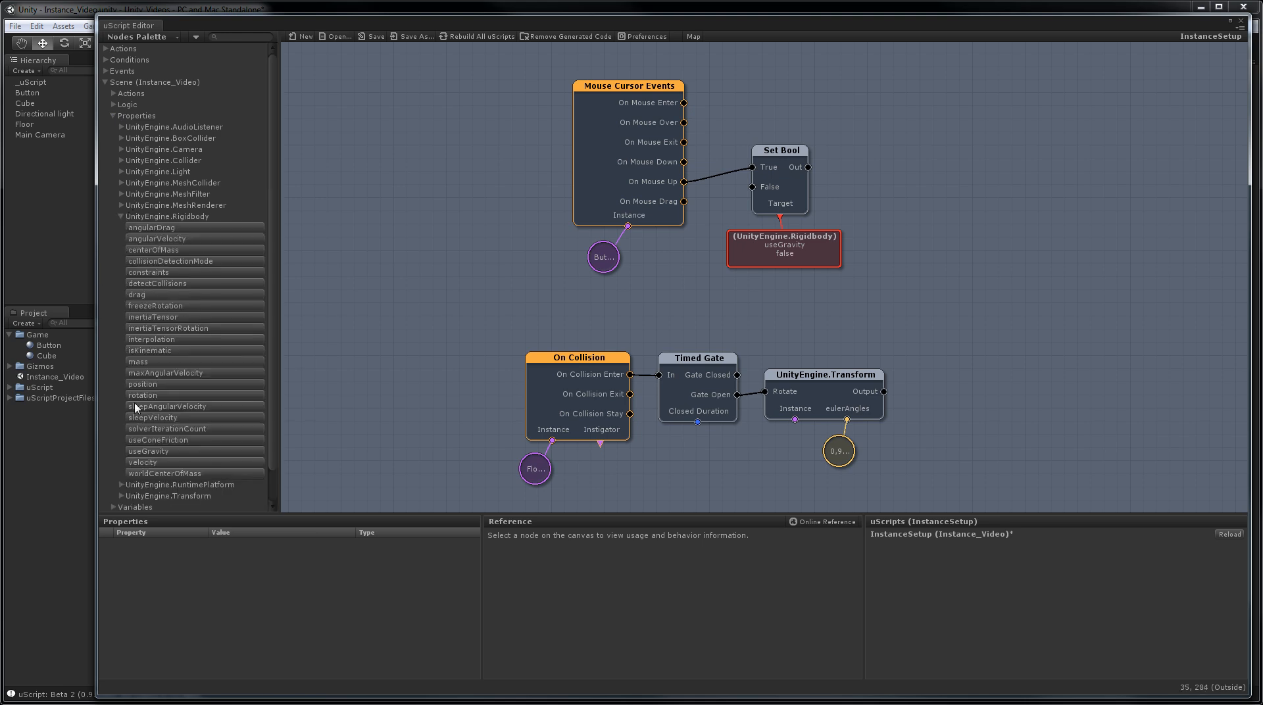
pyautogui.moveTo(179, 453)
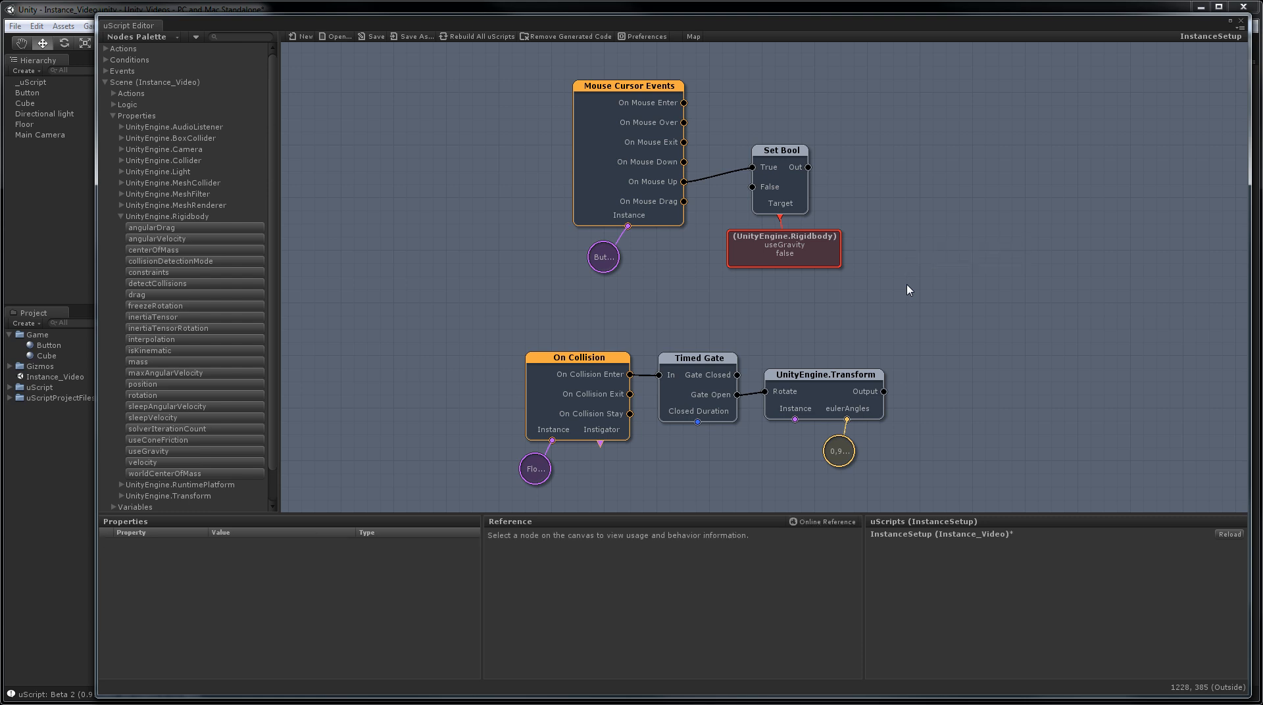
pyautogui.moveTo(902, 294)
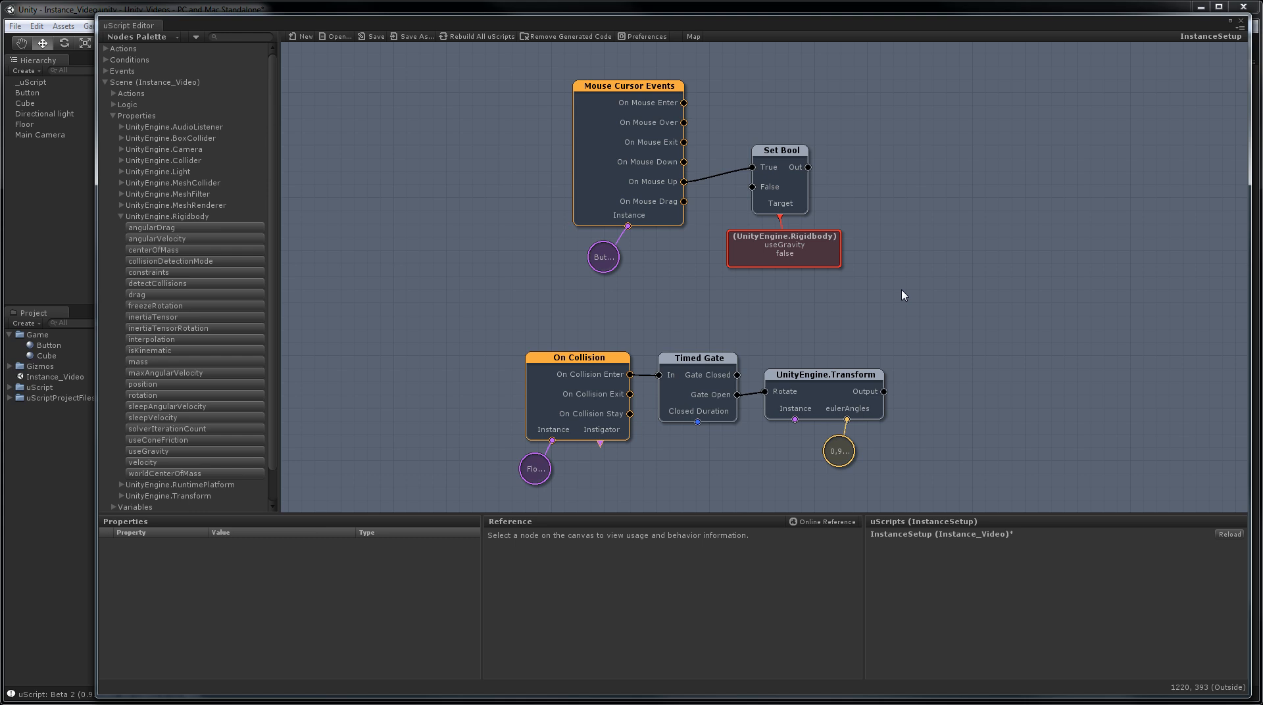
pyautogui.moveTo(890, 297)
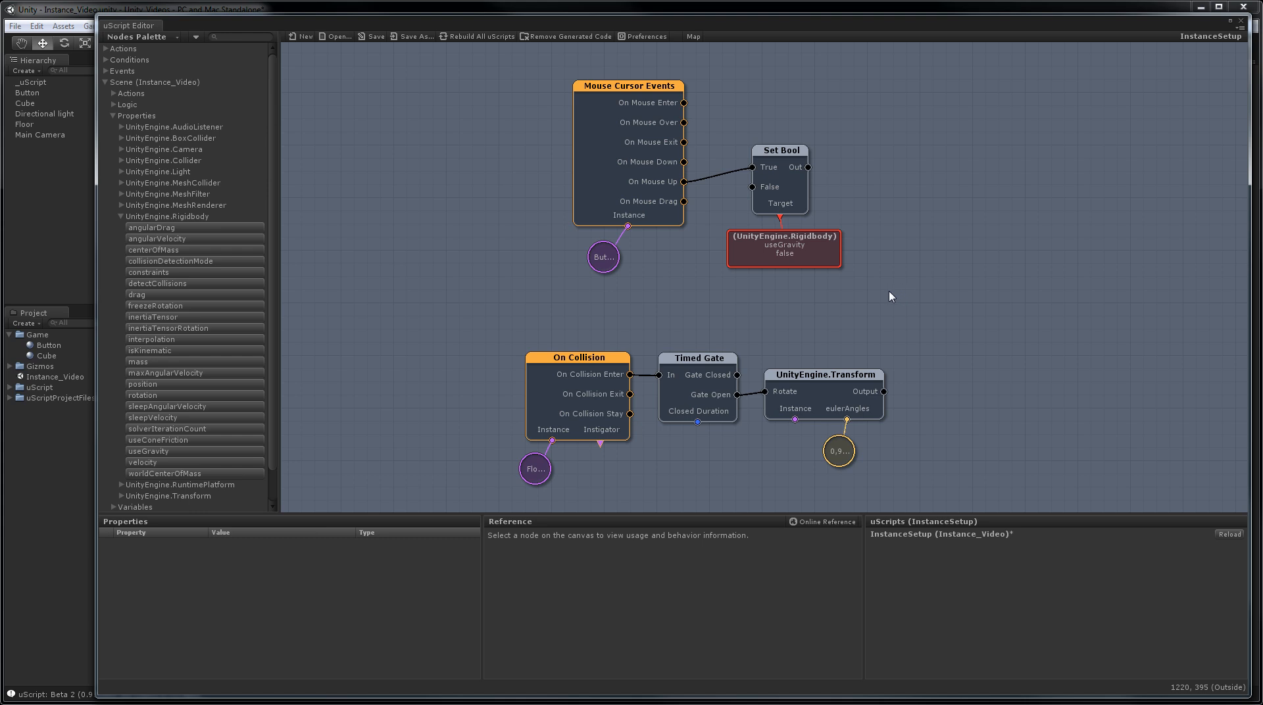
# - Assign Cube as the useGravity property node's Instance
pyautogui.click(782, 247)
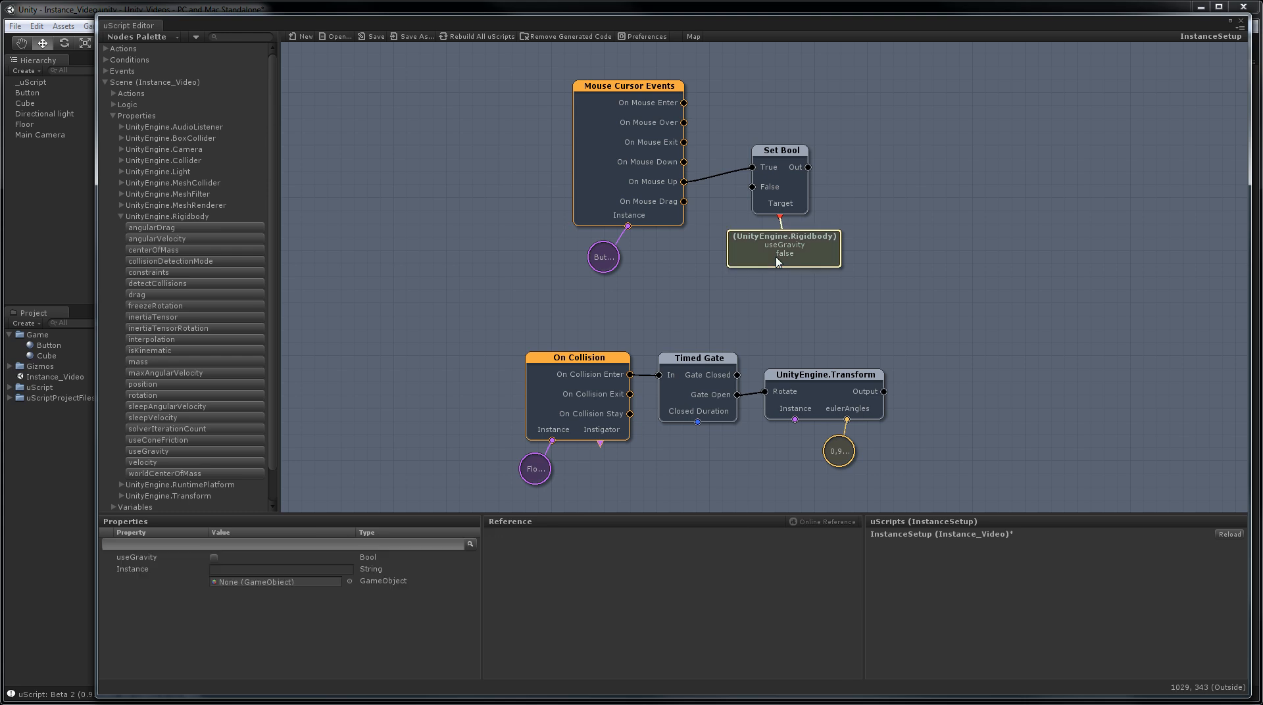
pyautogui.moveTo(604, 458)
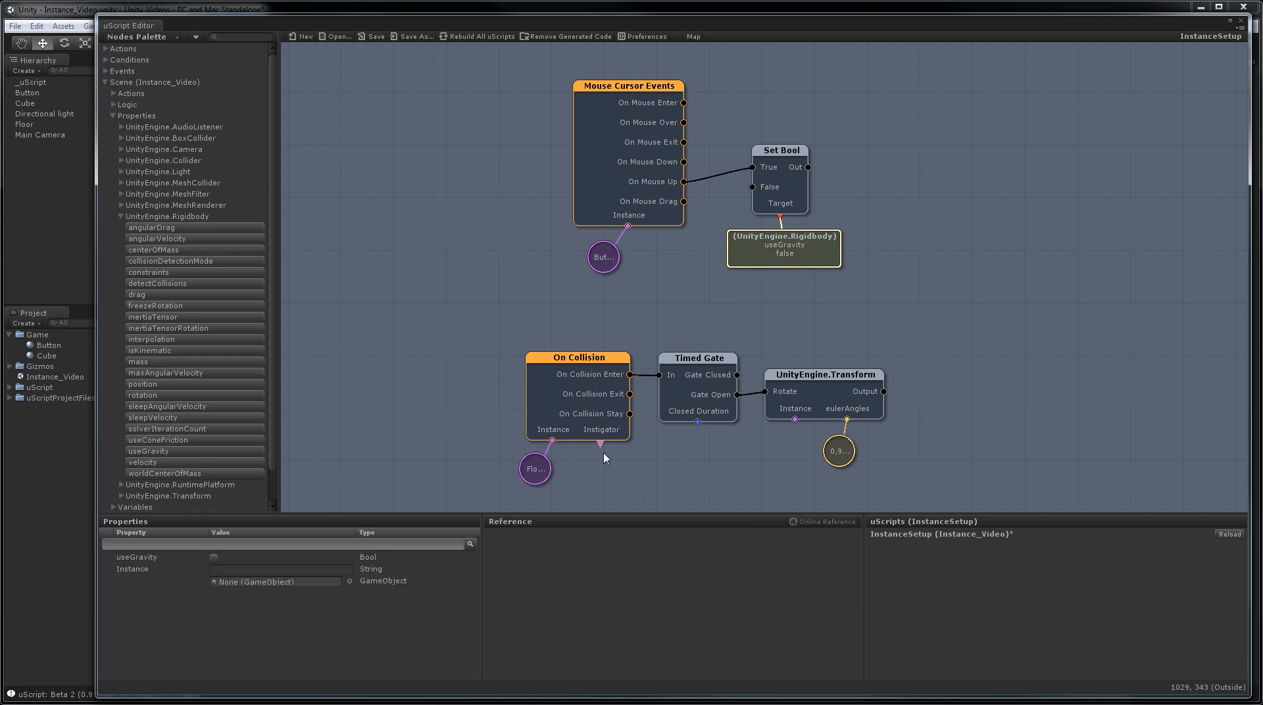
pyautogui.moveTo(798, 272)
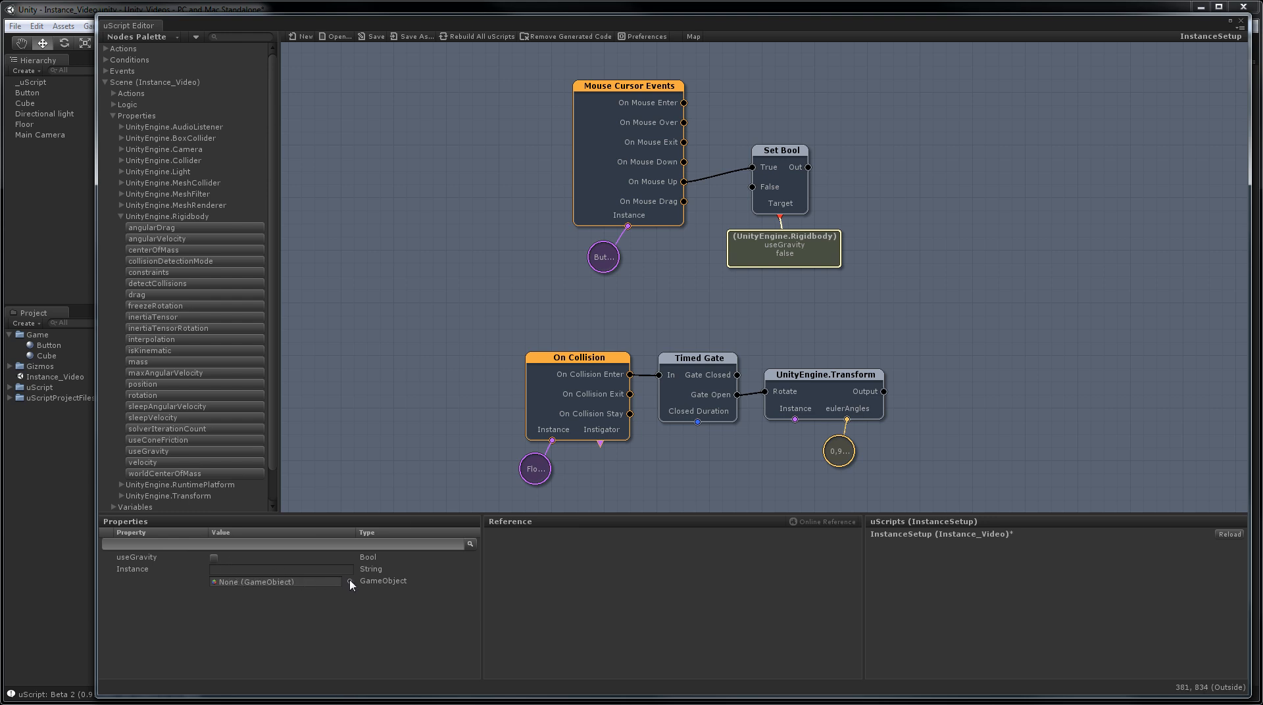
pyautogui.click(350, 582)
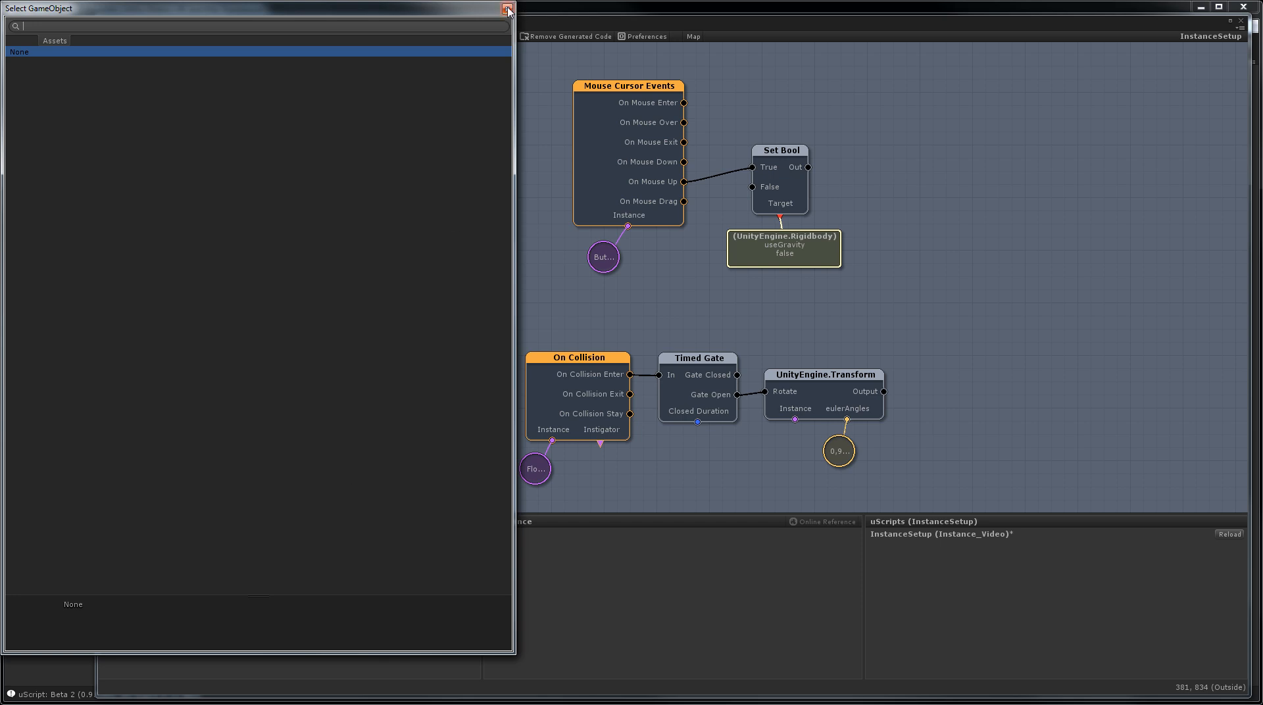
pyautogui.click(507, 8)
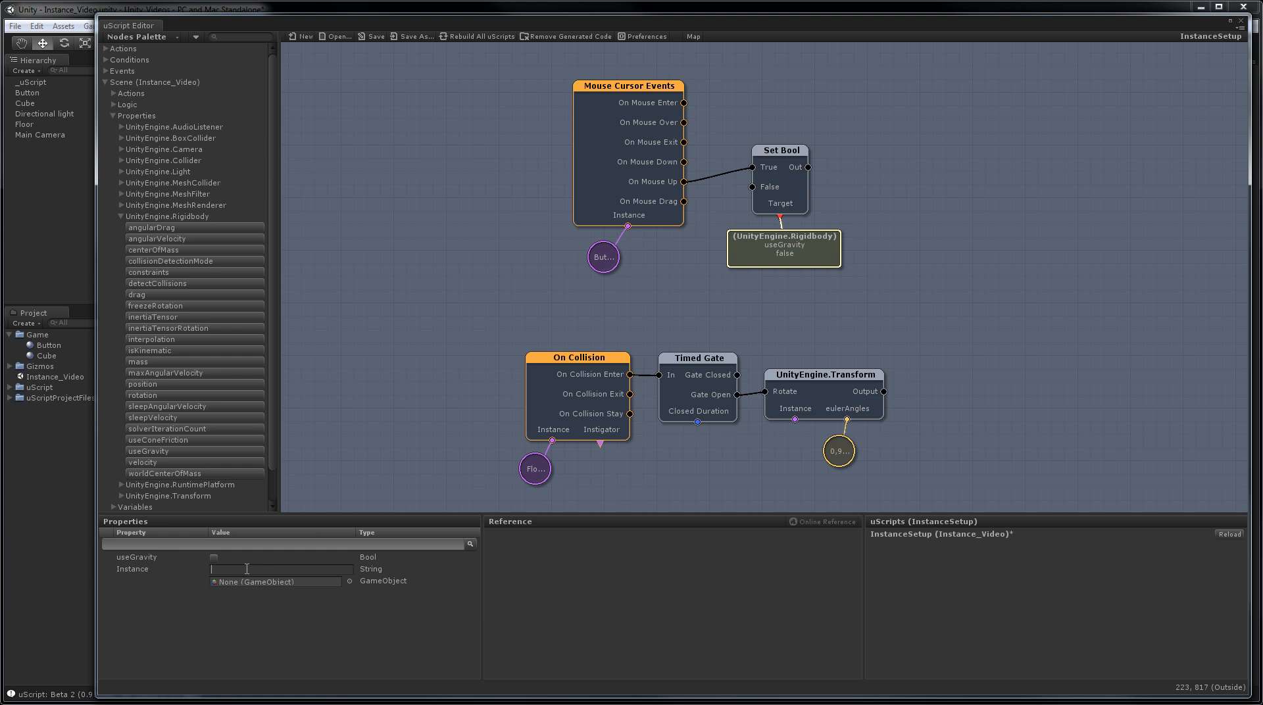
pyautogui.write('Cube')
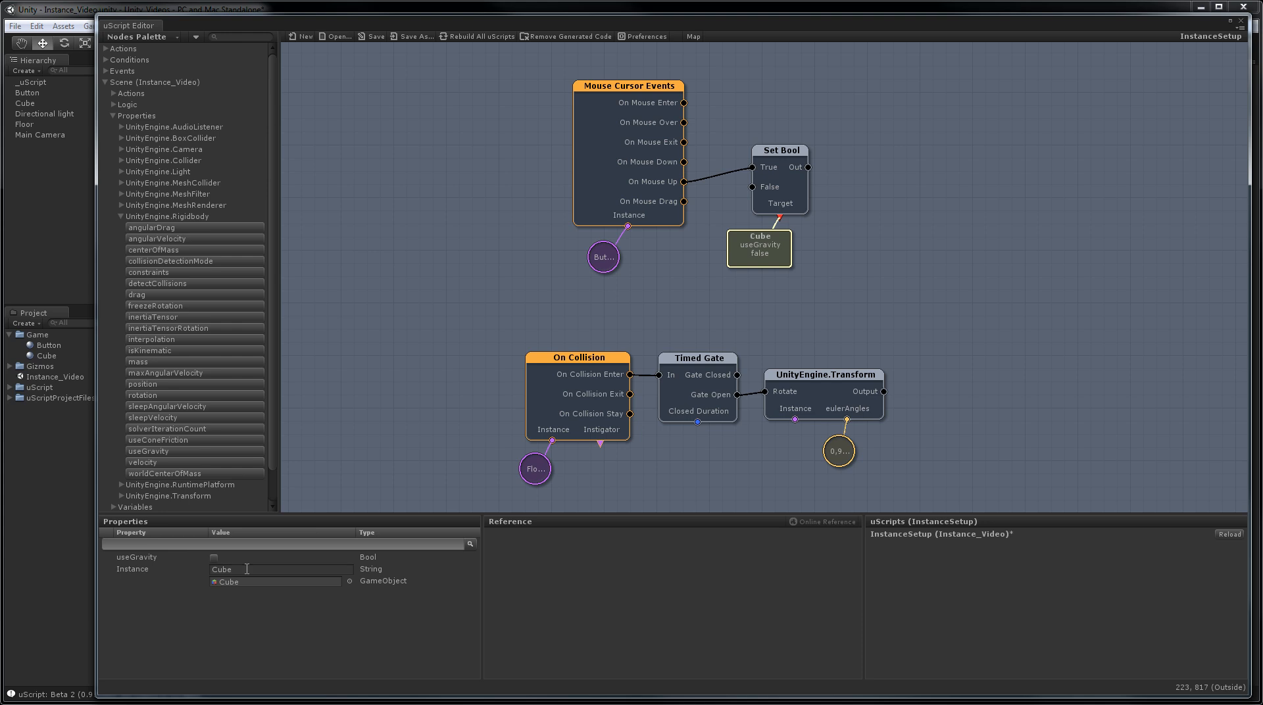
pyautogui.moveTo(202, 590)
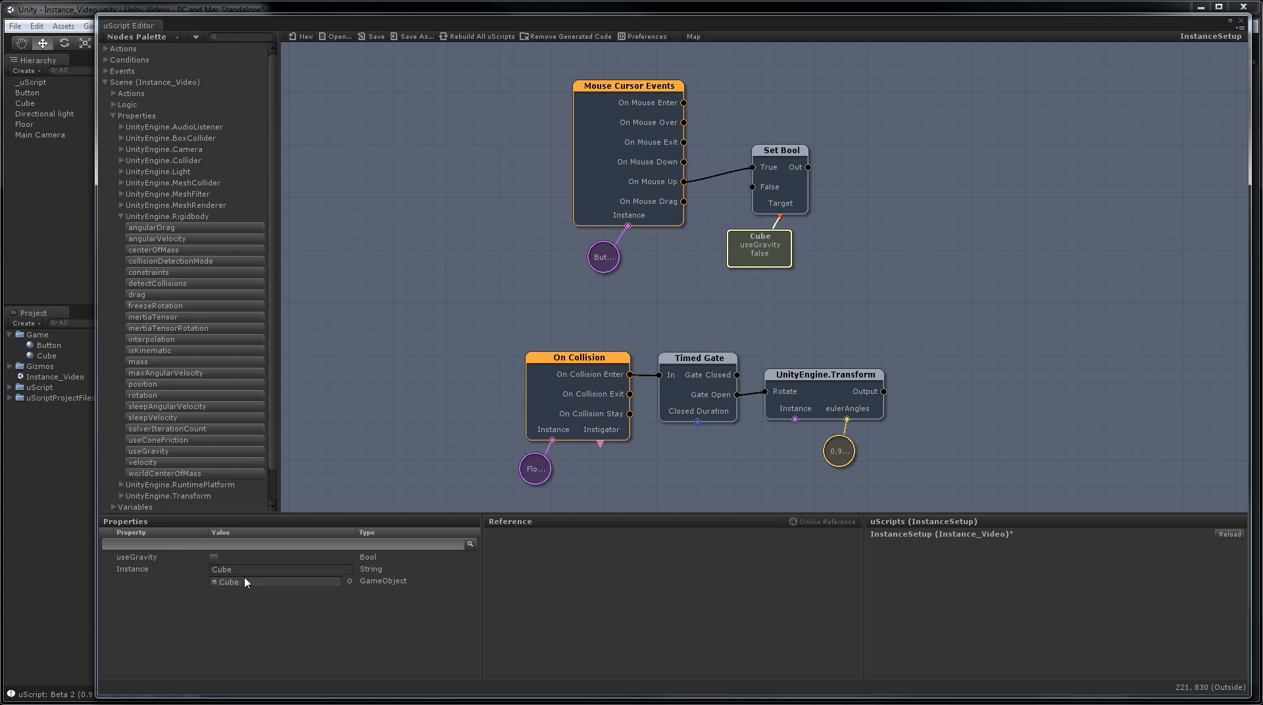
pyautogui.moveTo(769, 256)
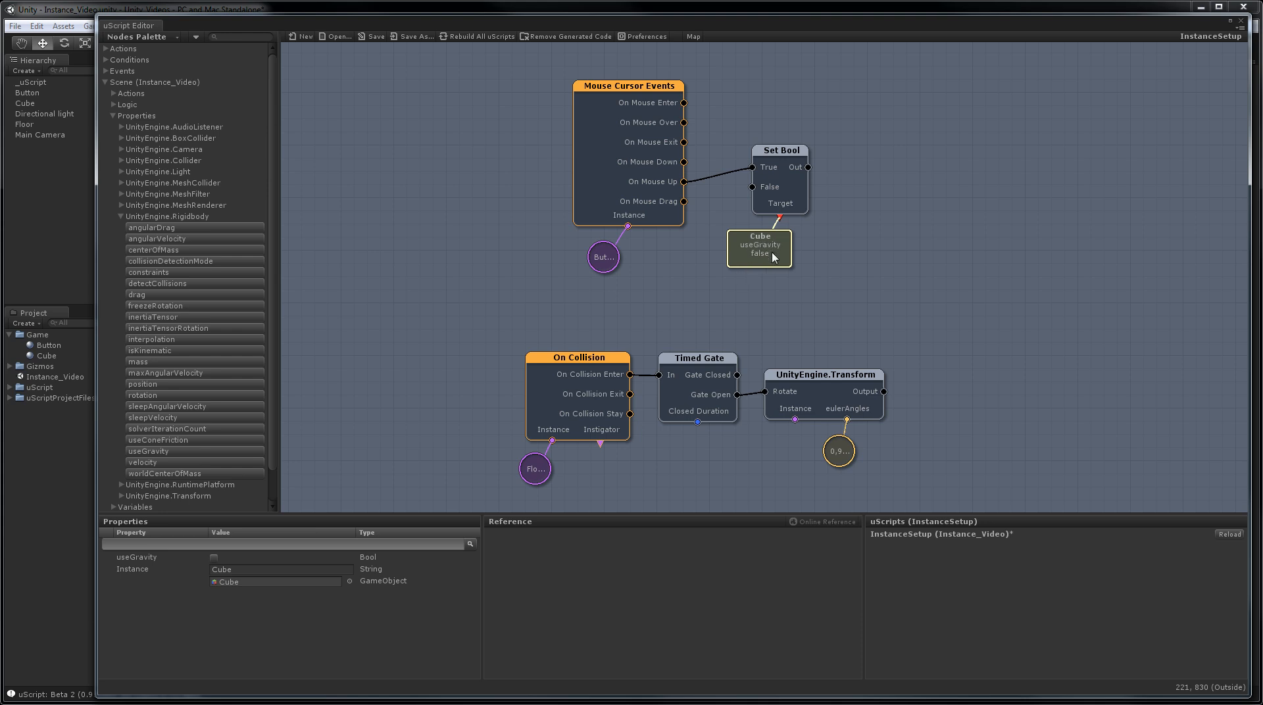
pyautogui.click(780, 316)
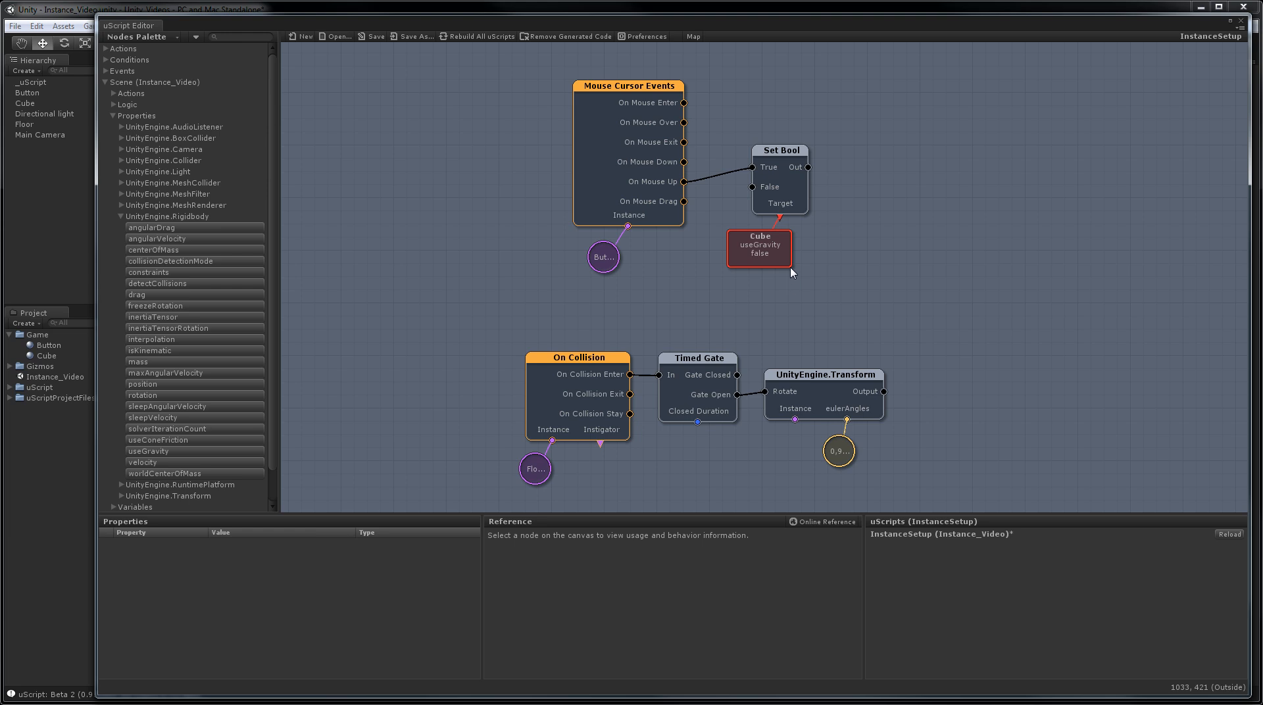
pyautogui.moveTo(825, 391)
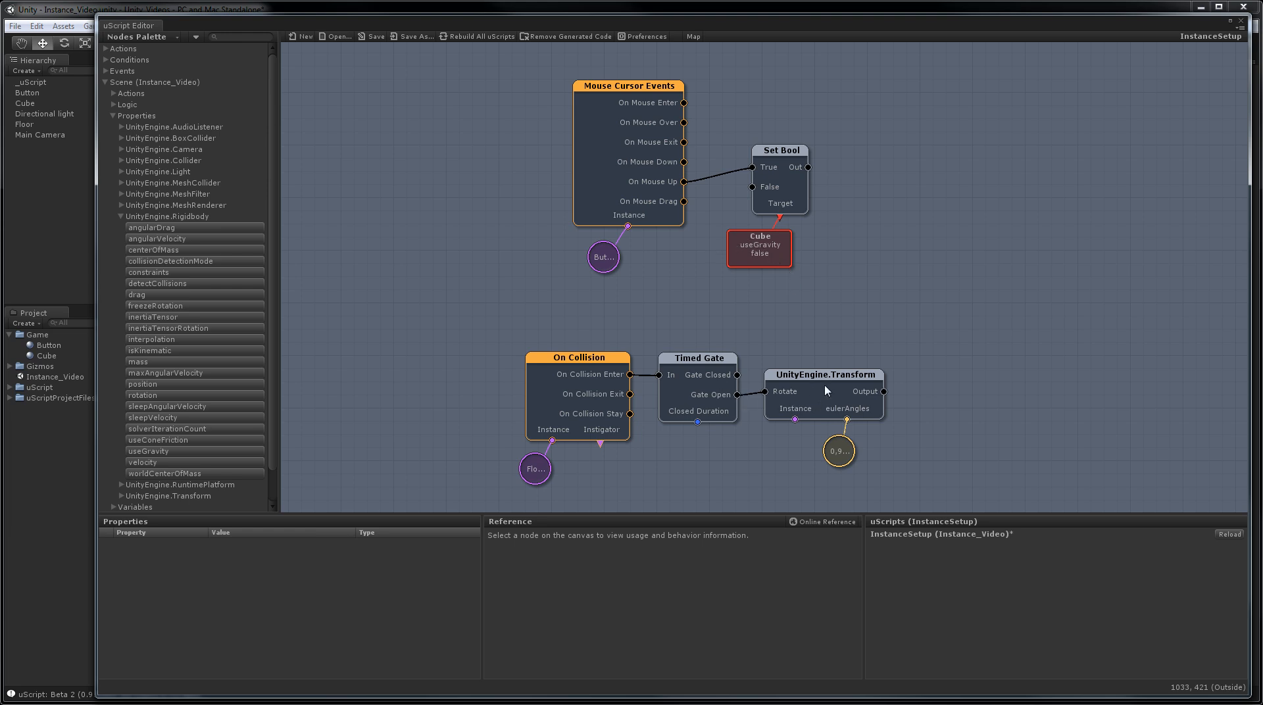
pyautogui.moveTo(823, 412)
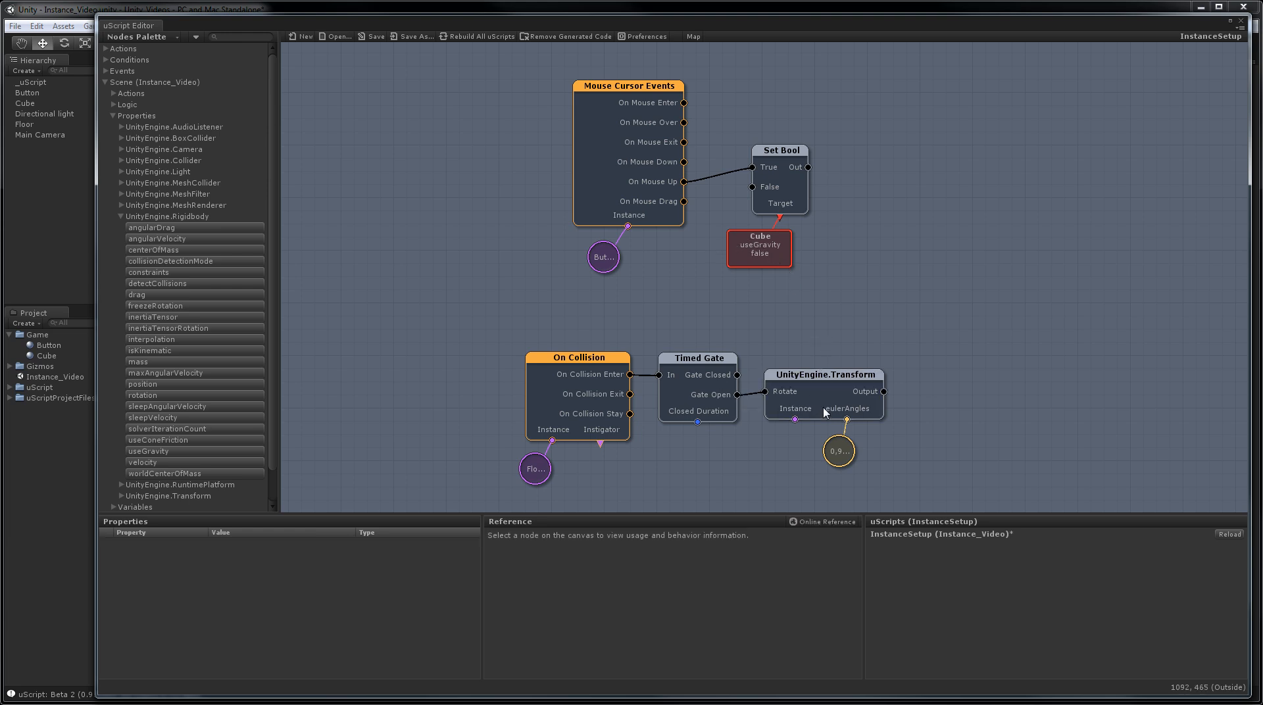
pyautogui.moveTo(395, 276)
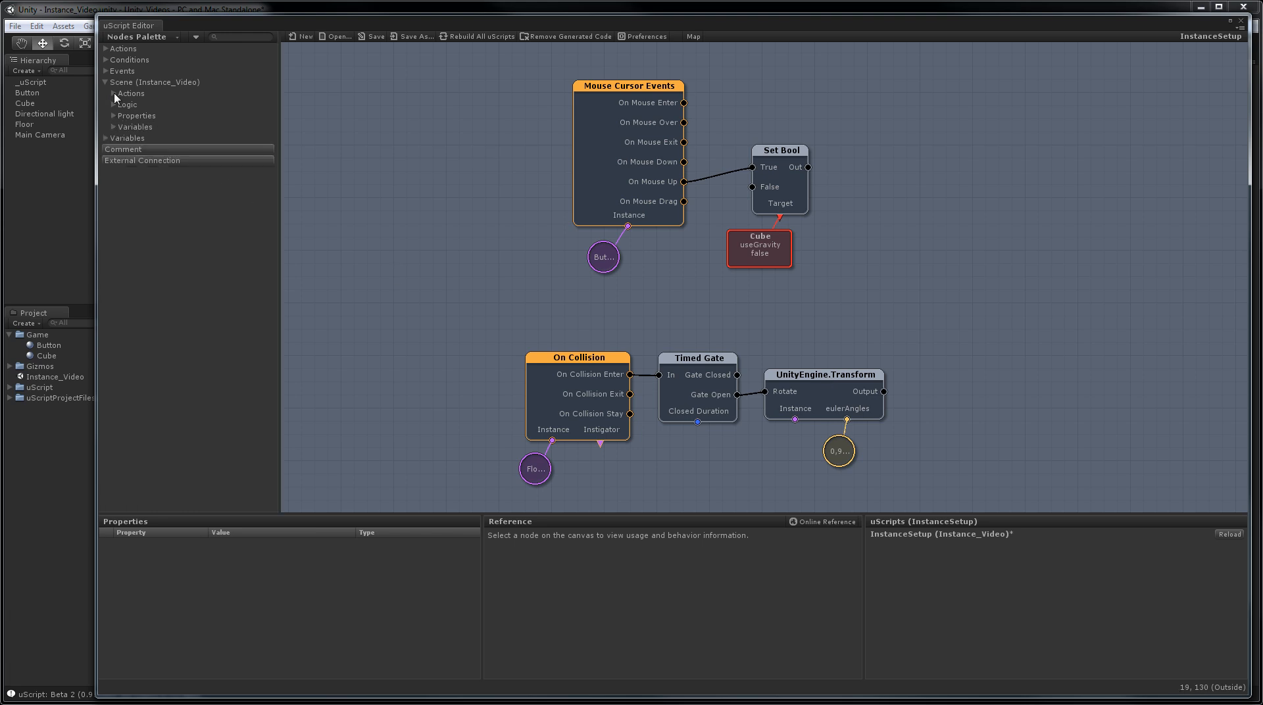
# - Browse the Transform Rotate action variants under Scene > Actions
pyautogui.click(105, 94)
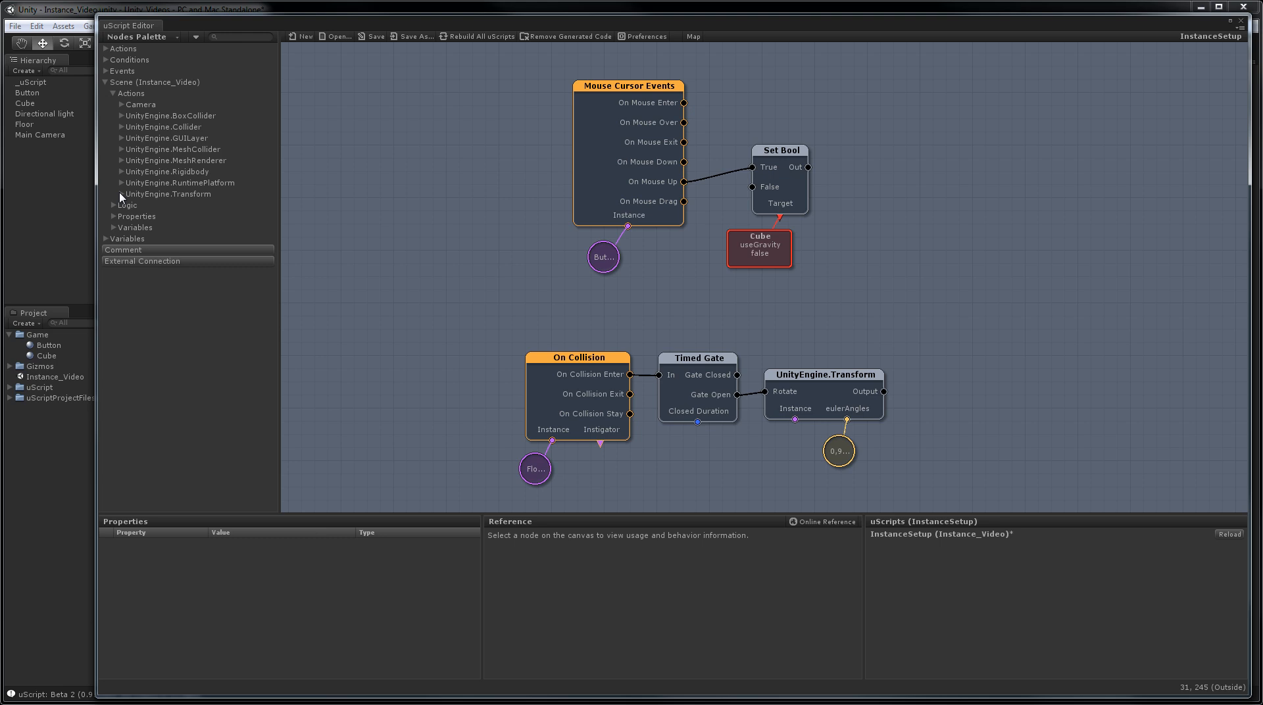
pyautogui.click(104, 194)
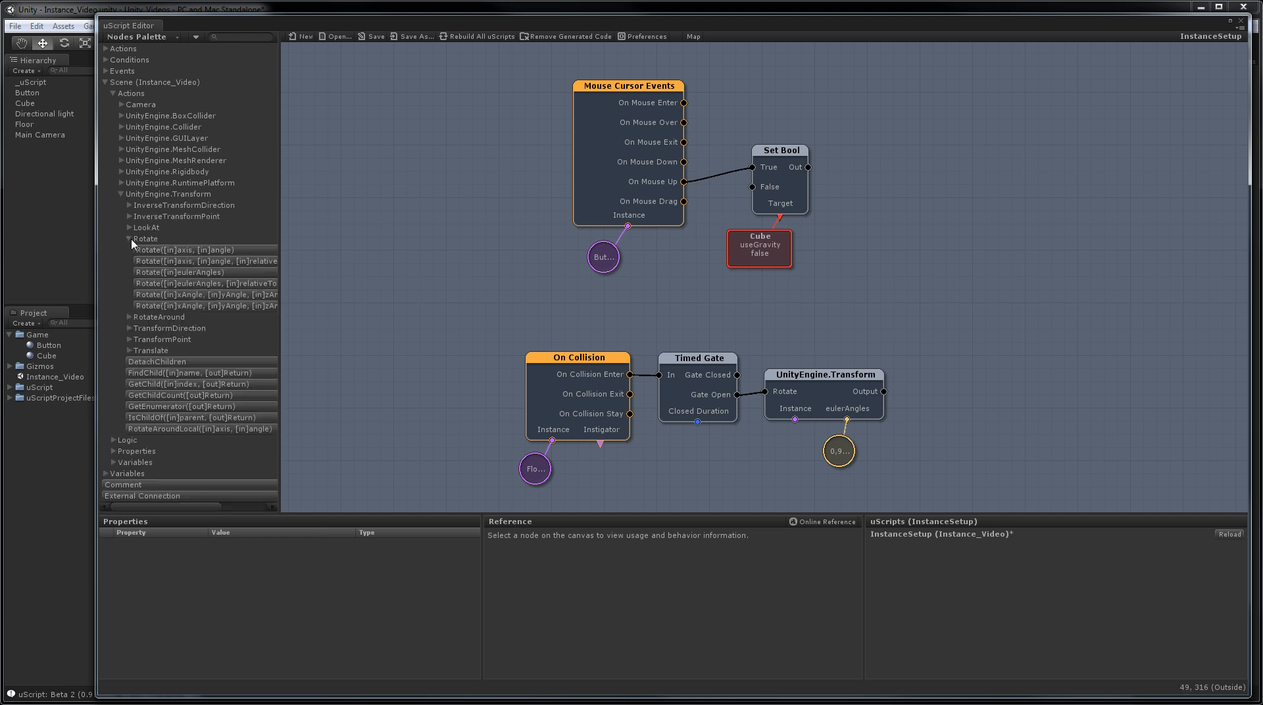
pyautogui.moveTo(268, 262)
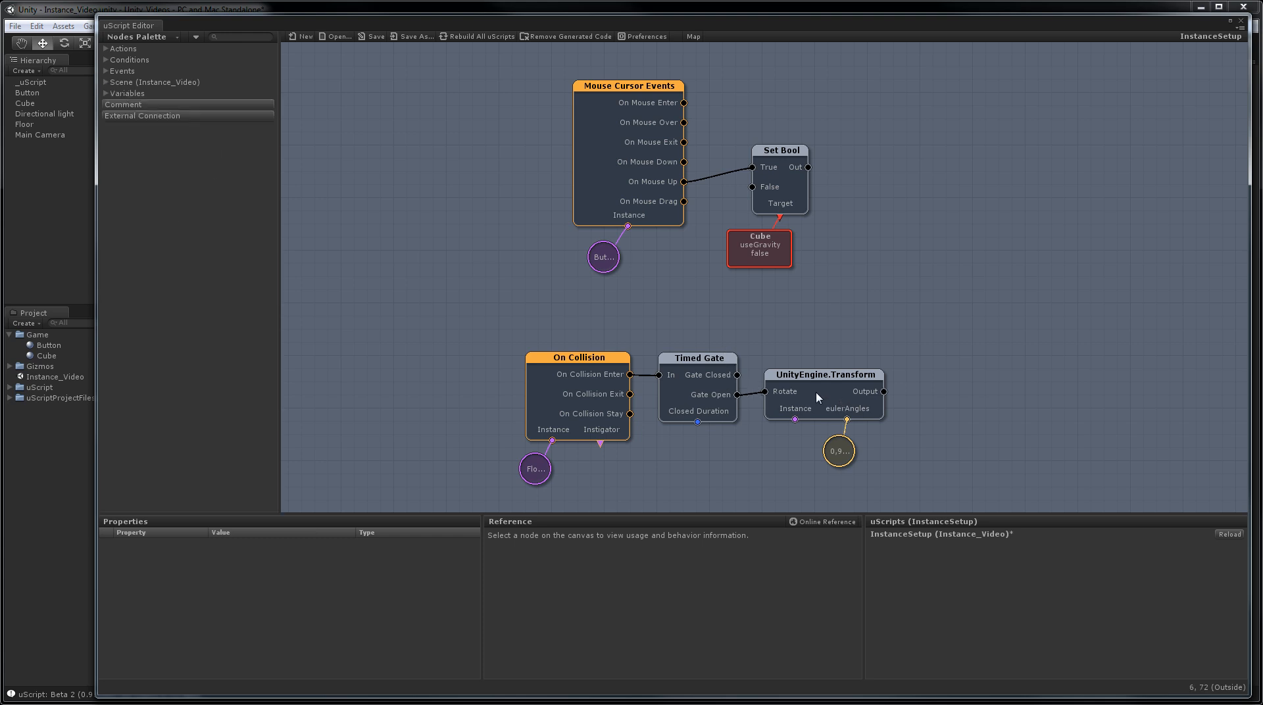
# - Inspect the Transform Rotate node and its 0, 90, 0 Vector3 rotation variable
pyautogui.click(823, 373)
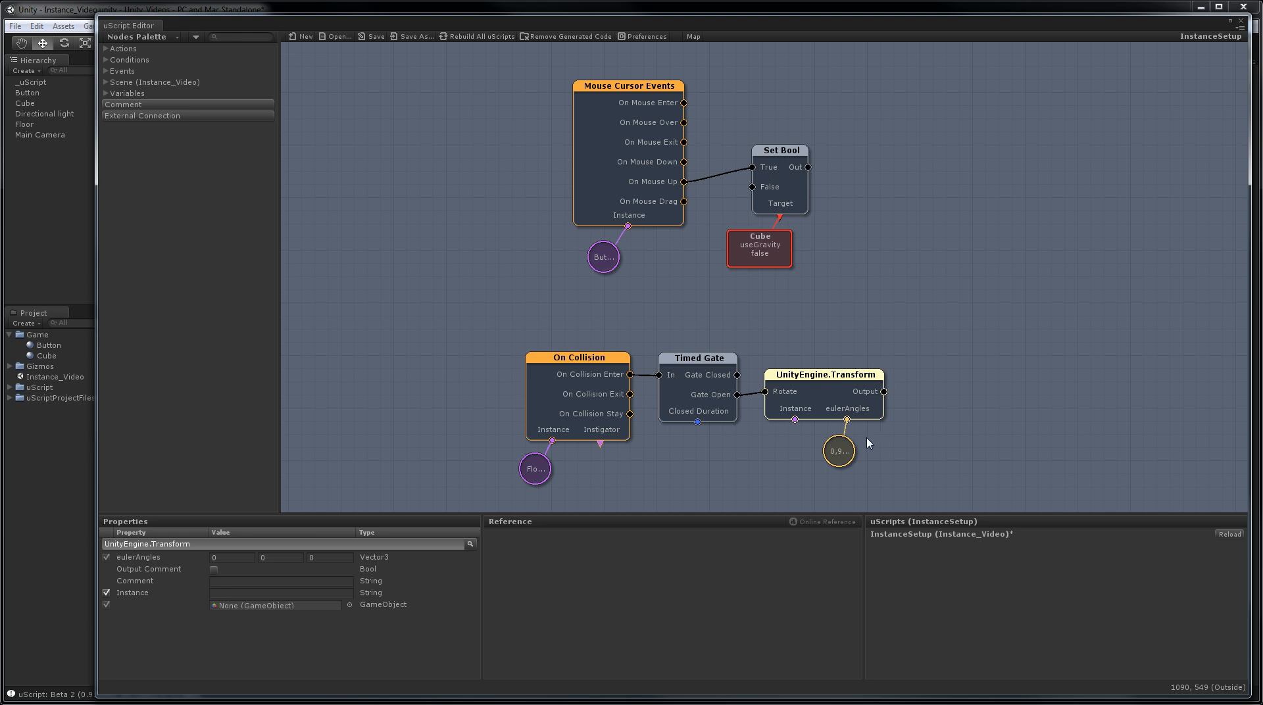
pyautogui.click(837, 451)
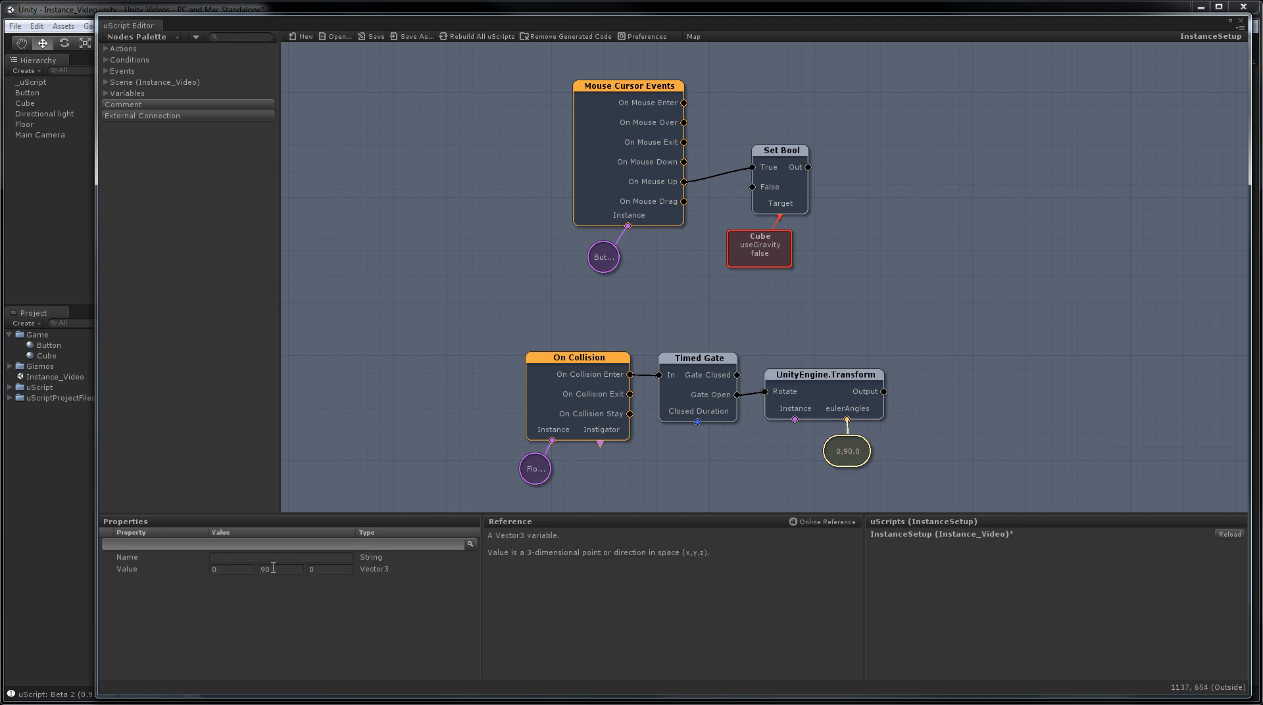
pyautogui.moveTo(298, 573)
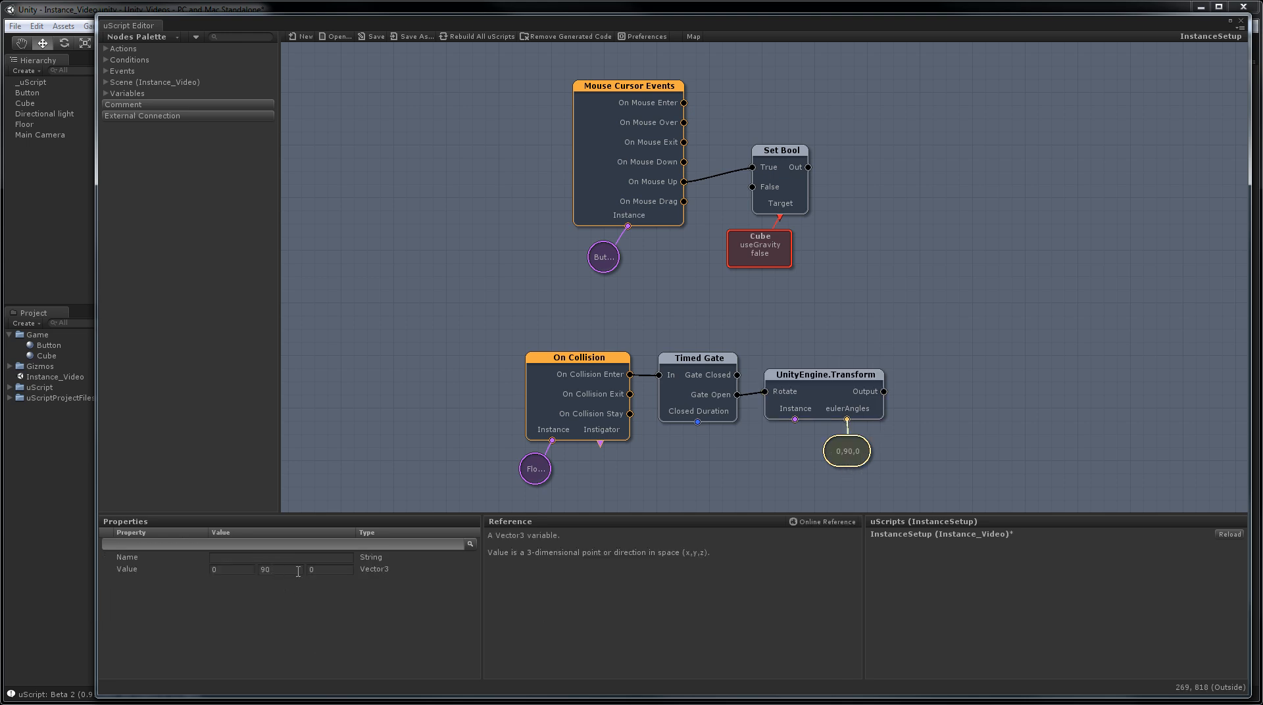
pyautogui.moveTo(826, 398)
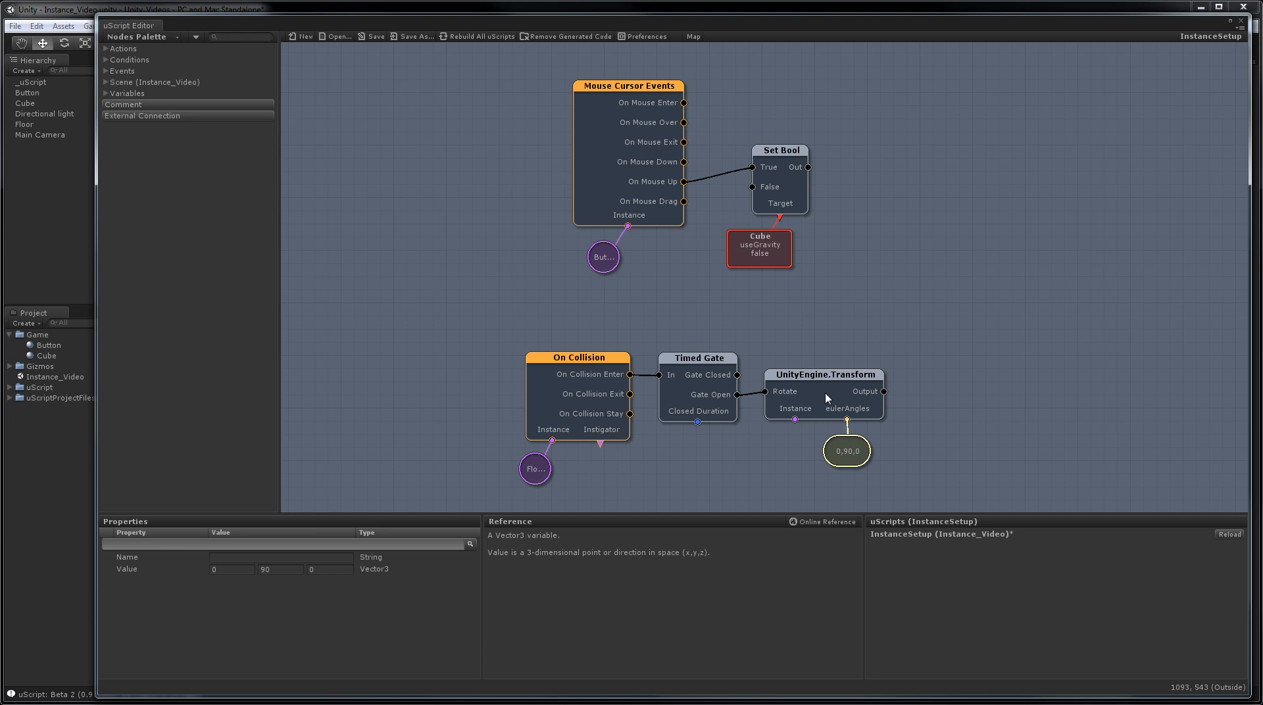
pyautogui.moveTo(826, 416)
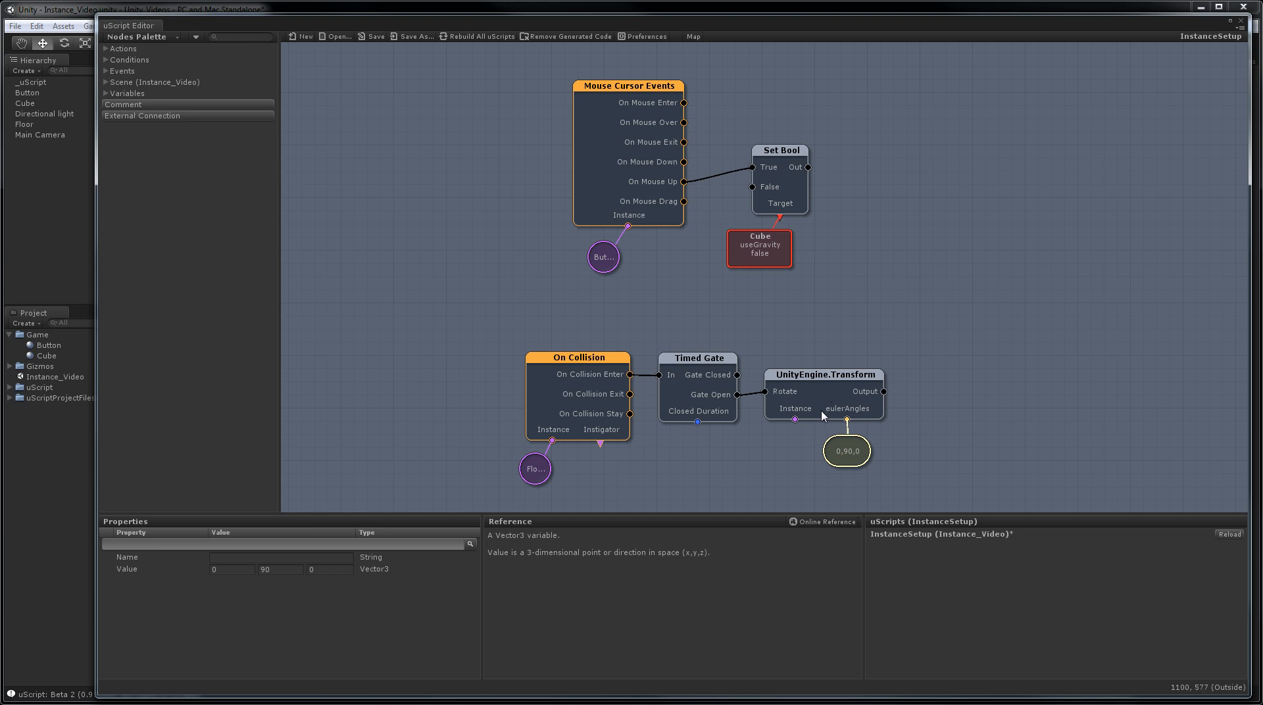
pyautogui.moveTo(794, 427)
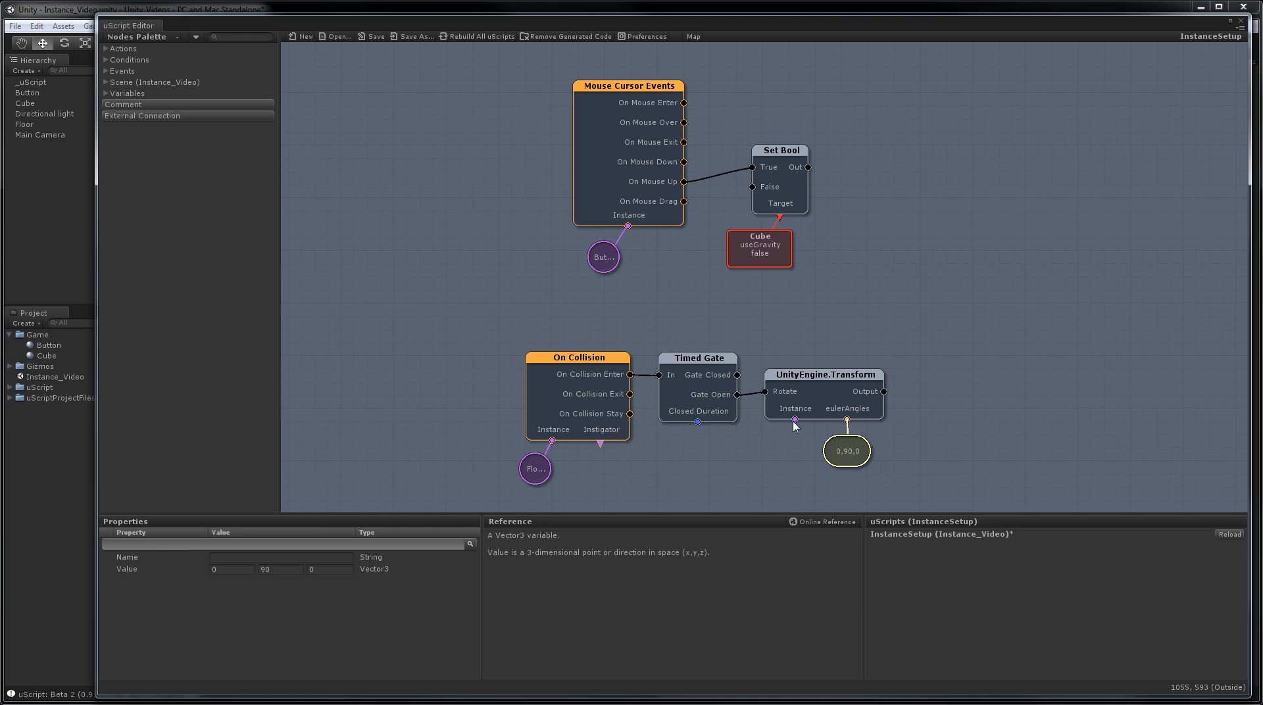
pyautogui.moveTo(791, 430)
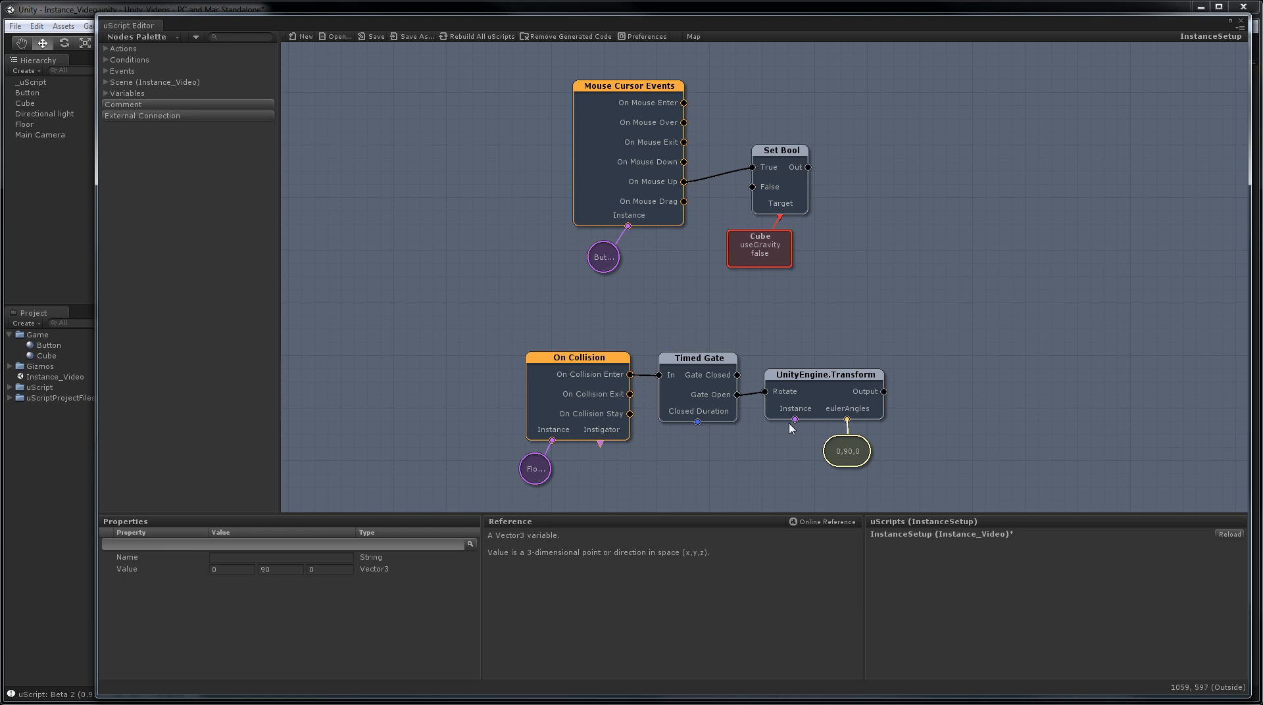
pyautogui.moveTo(812, 432)
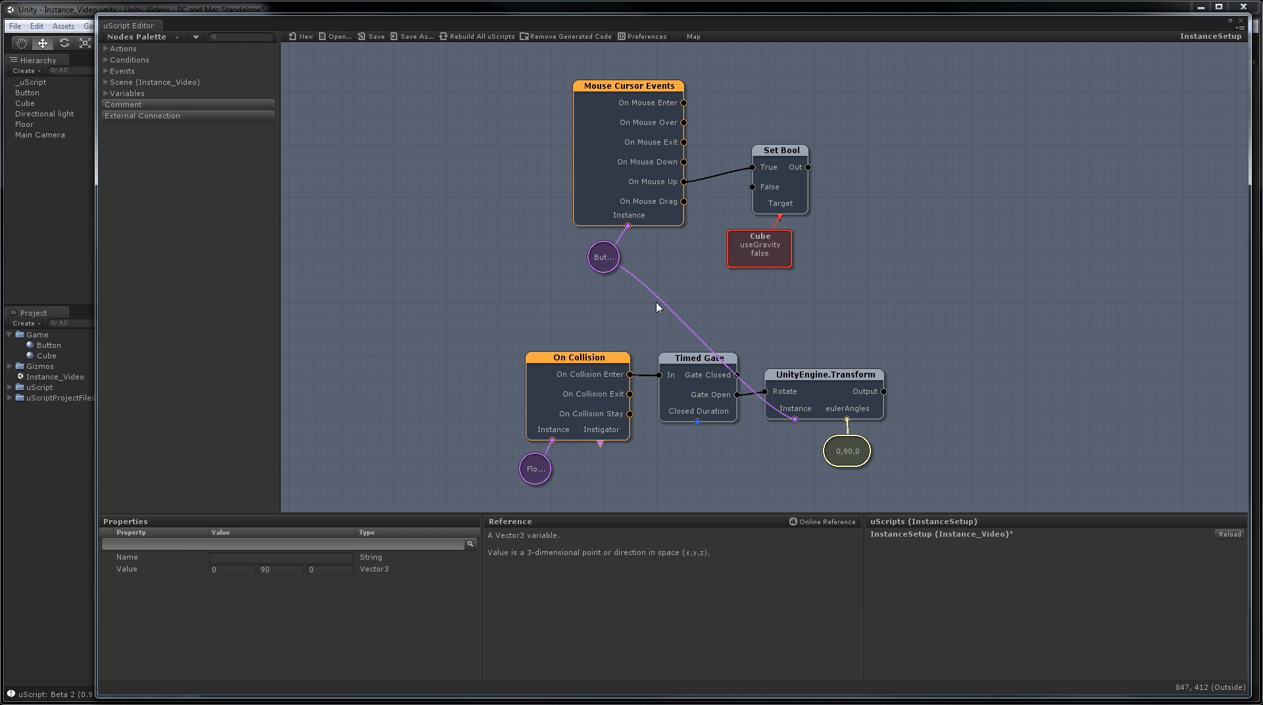
# - Save the InstanceSetup uScript graph and close the uScript Editor
pyautogui.click(373, 36)
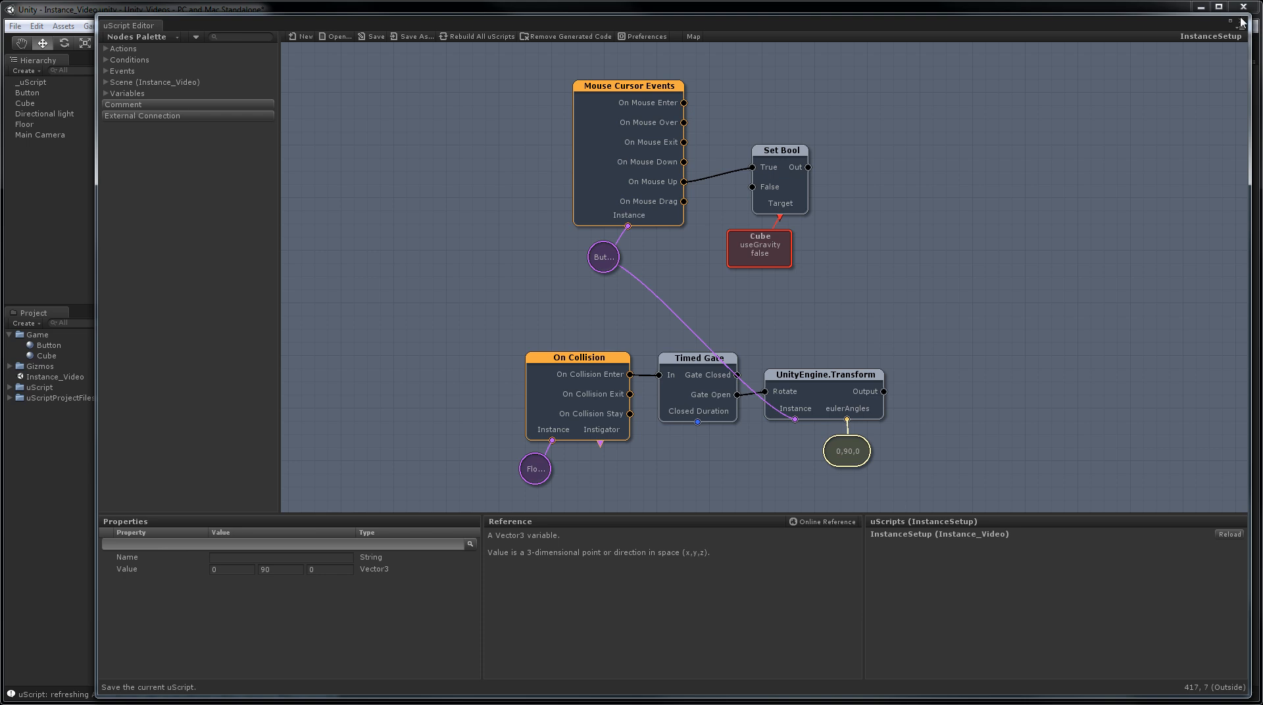
pyautogui.click(1253, 18)
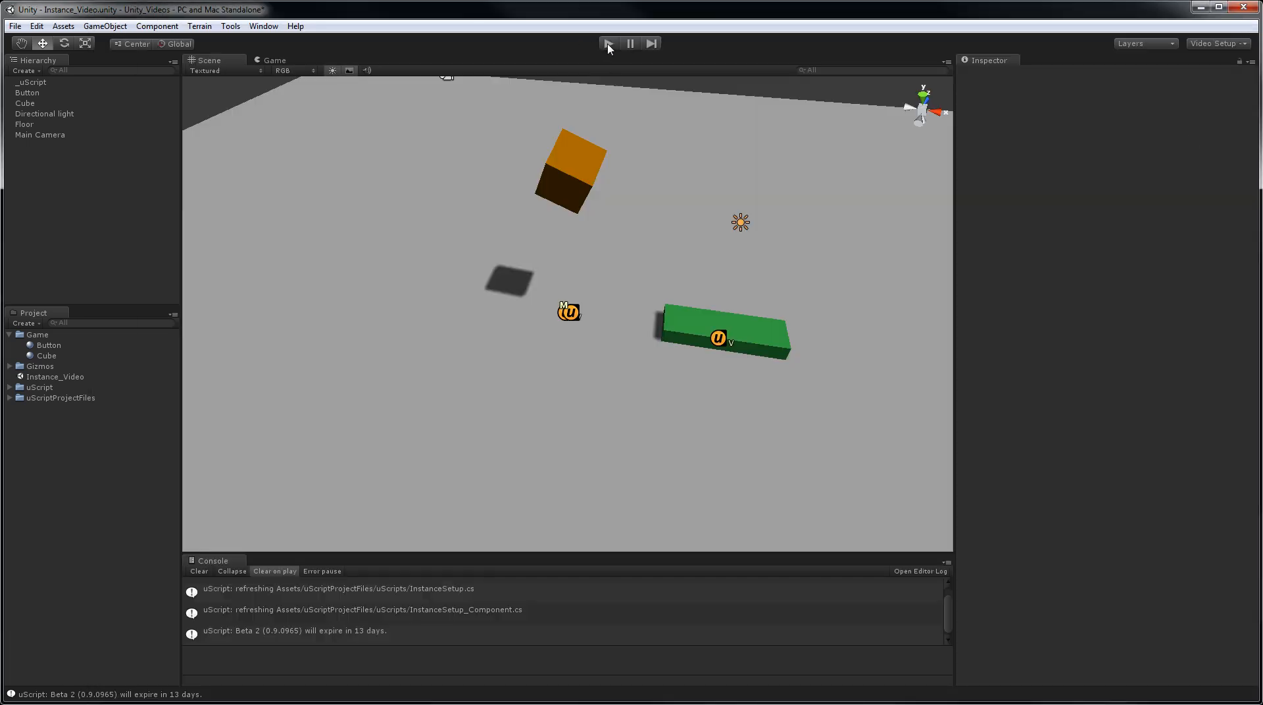
# - Play the scene and click the green button to test the cube drop
pyautogui.click(609, 44)
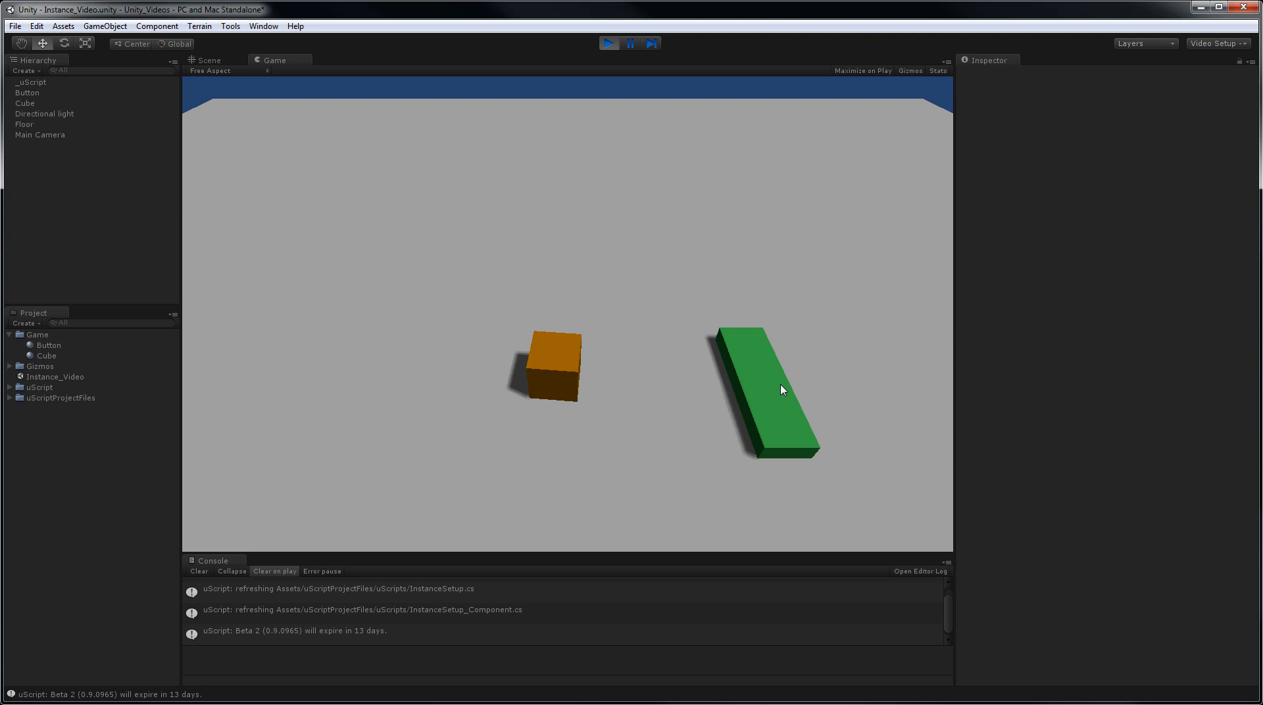
pyautogui.click(208, 60)
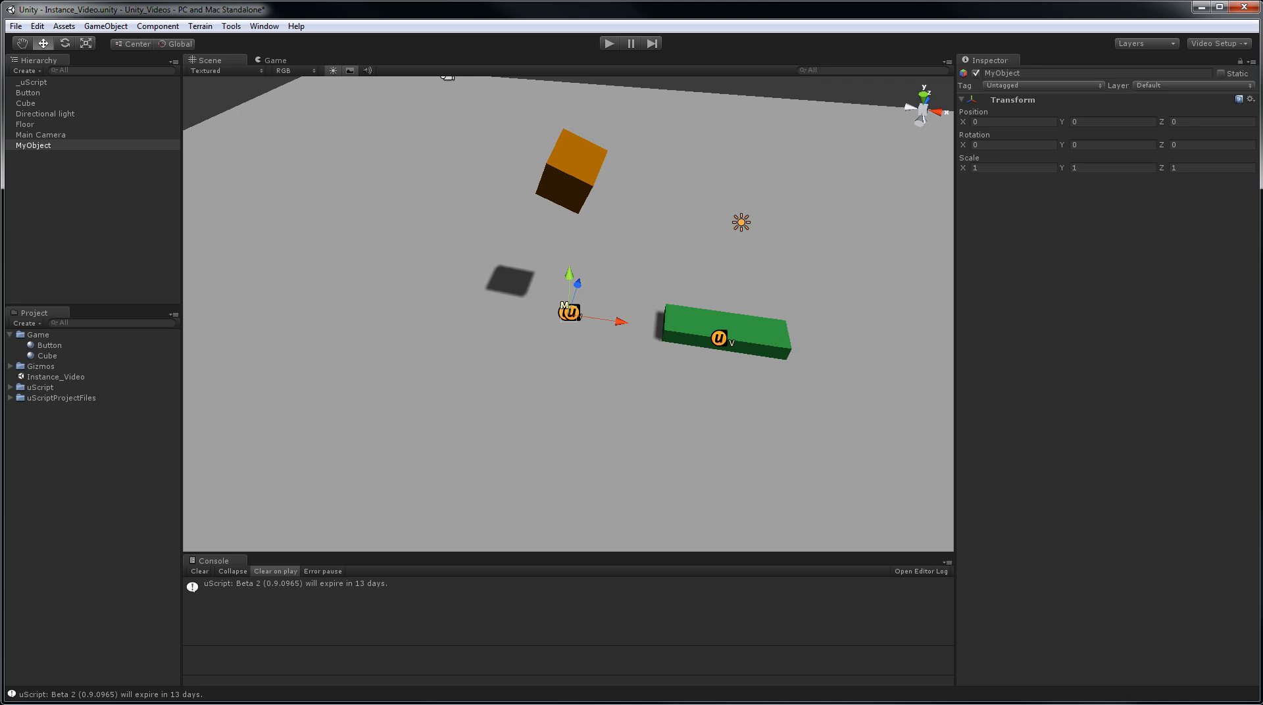
pyautogui.moveTo(1063, 289)
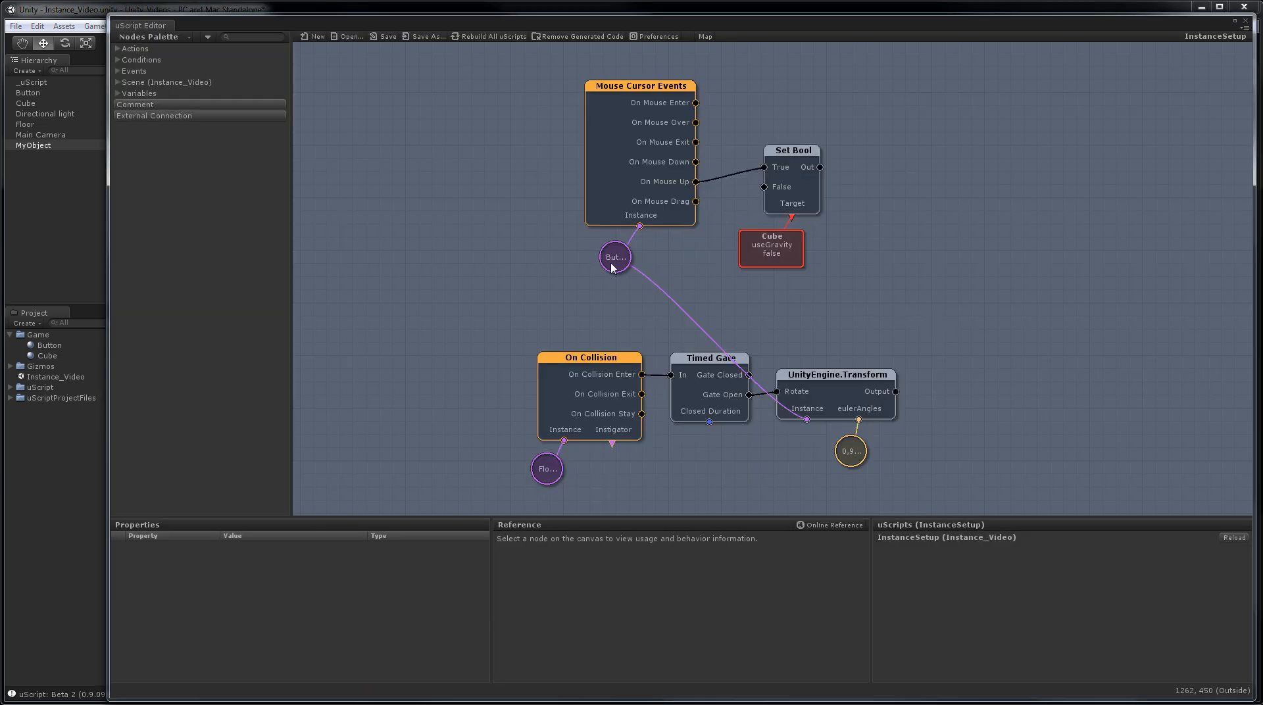
pyautogui.moveTo(582, 186)
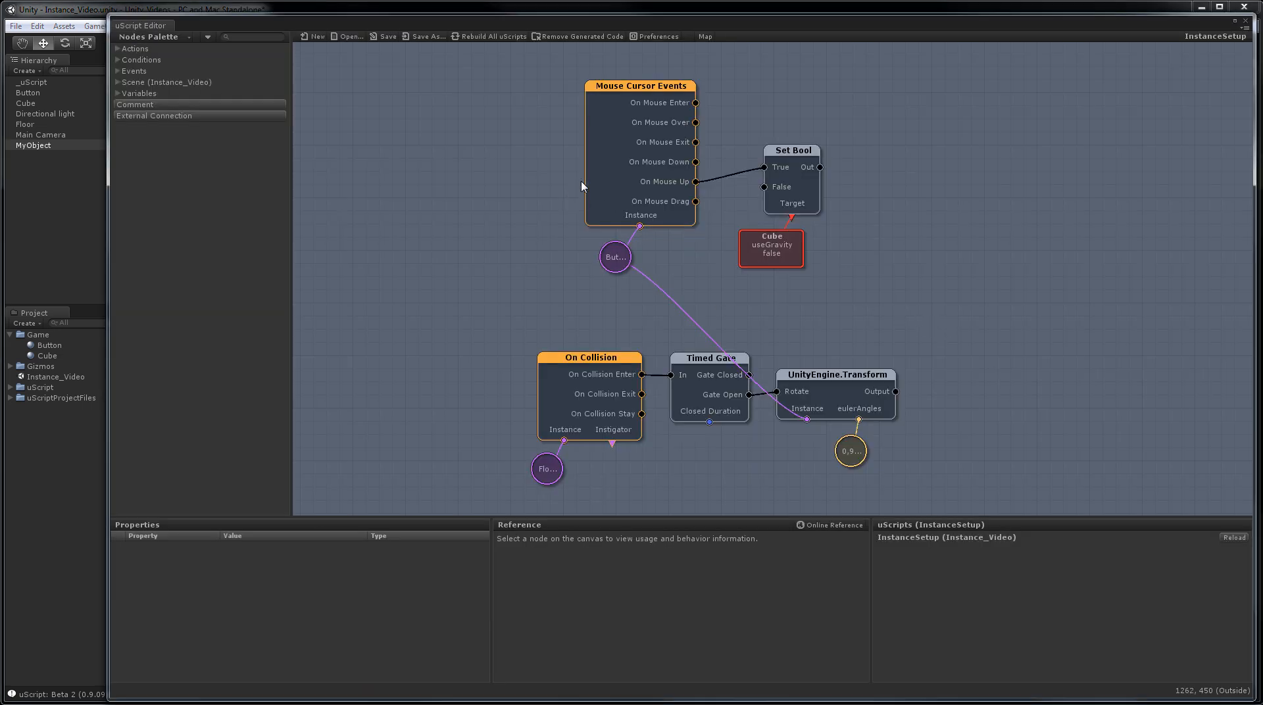
pyautogui.moveTo(548, 191)
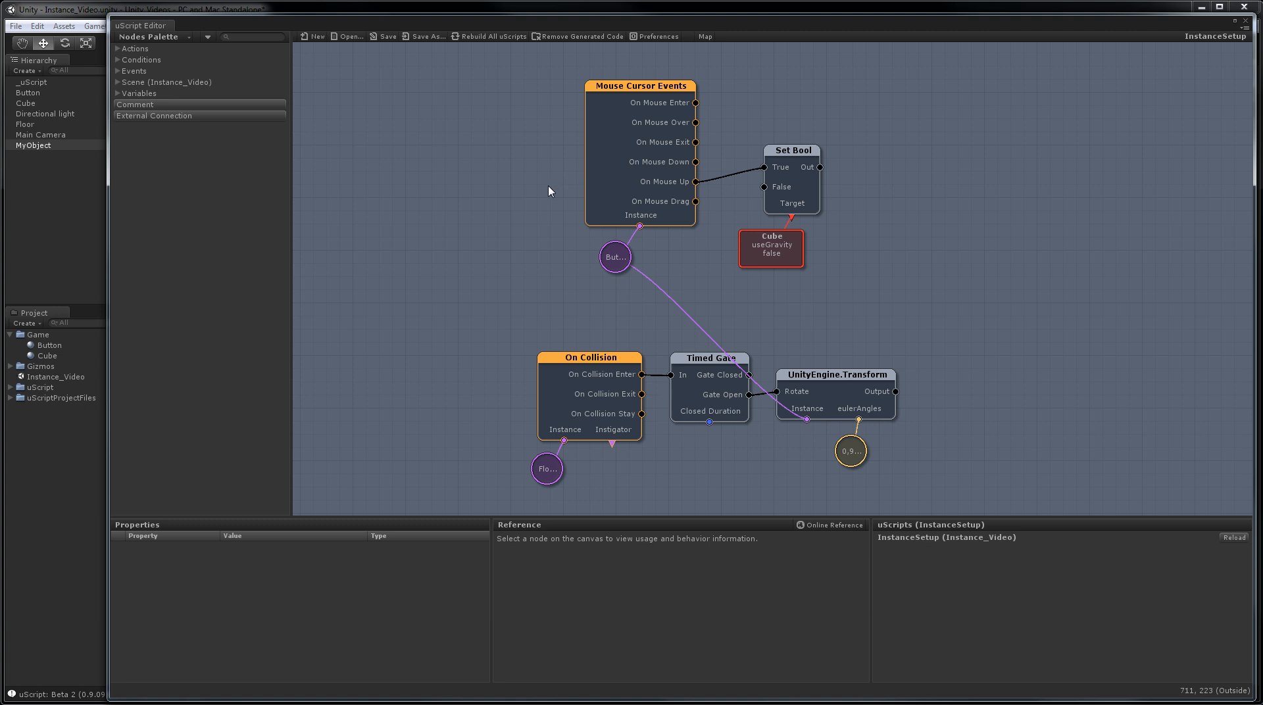
pyautogui.moveTo(435, 169)
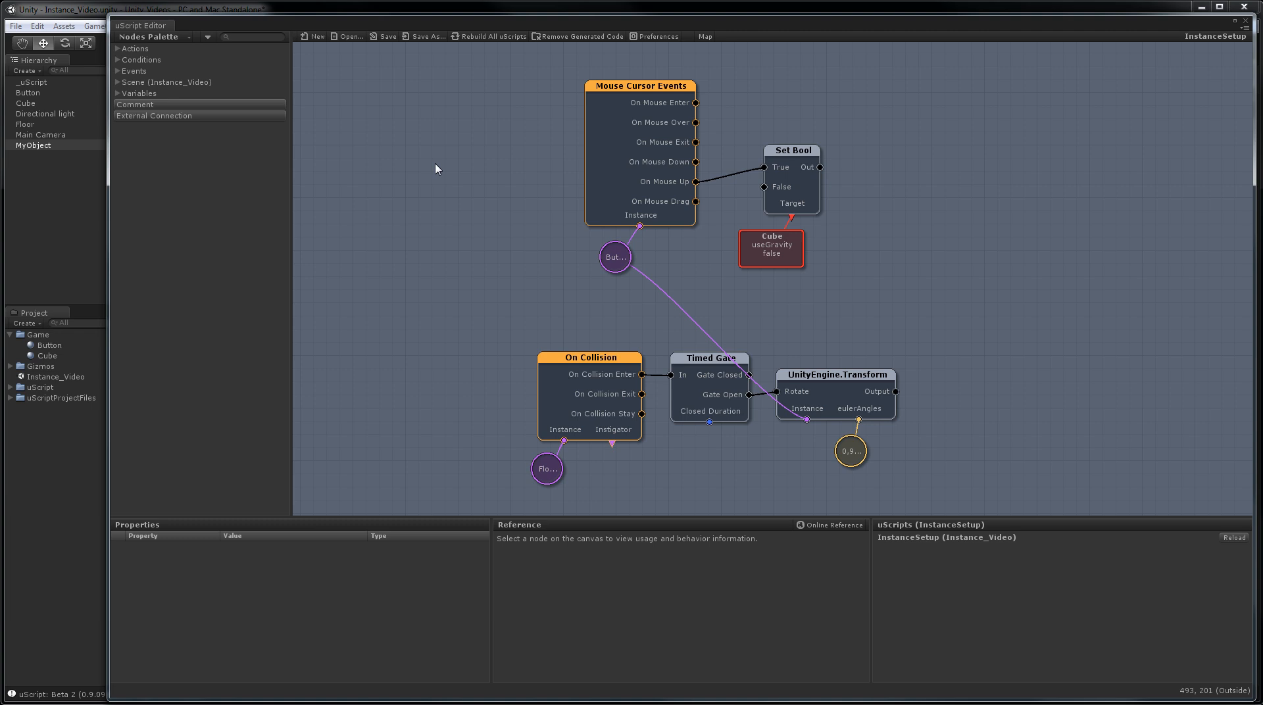
pyautogui.moveTo(278, 120)
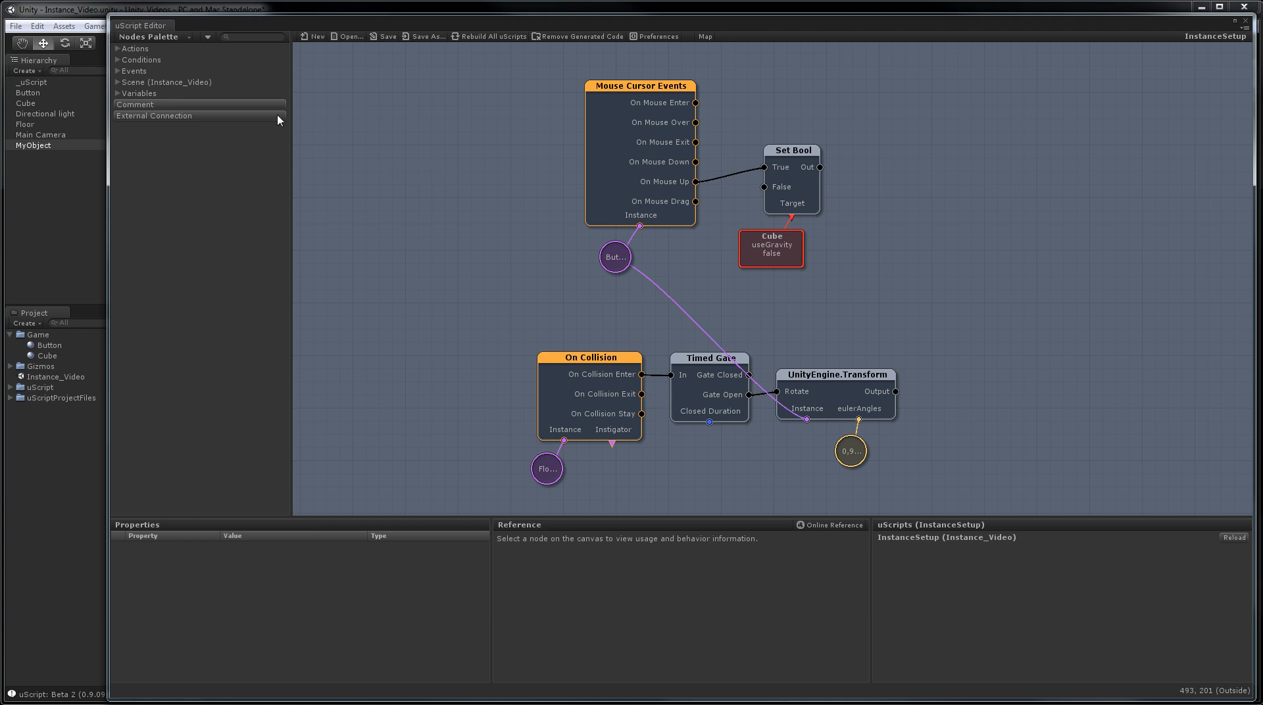
# - Place a uScript Events node from Events > Game Events in the Nodes Palette
pyautogui.click(134, 71)
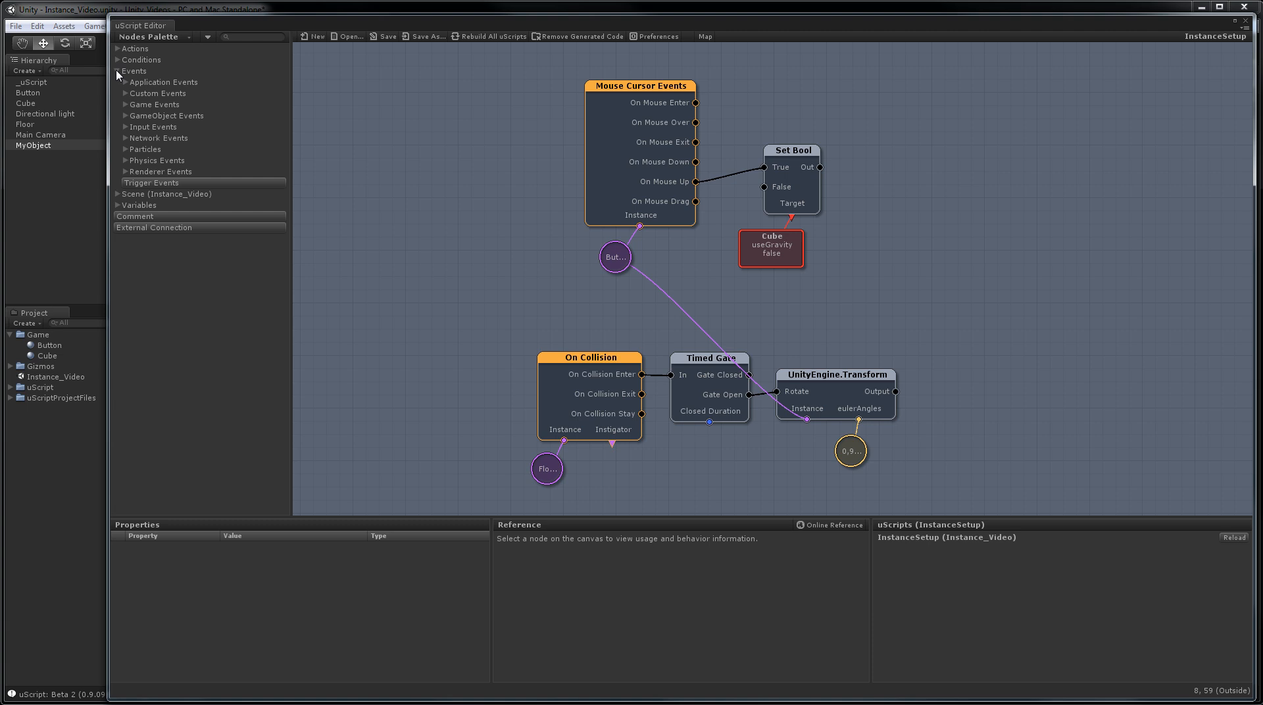
pyautogui.click(125, 104)
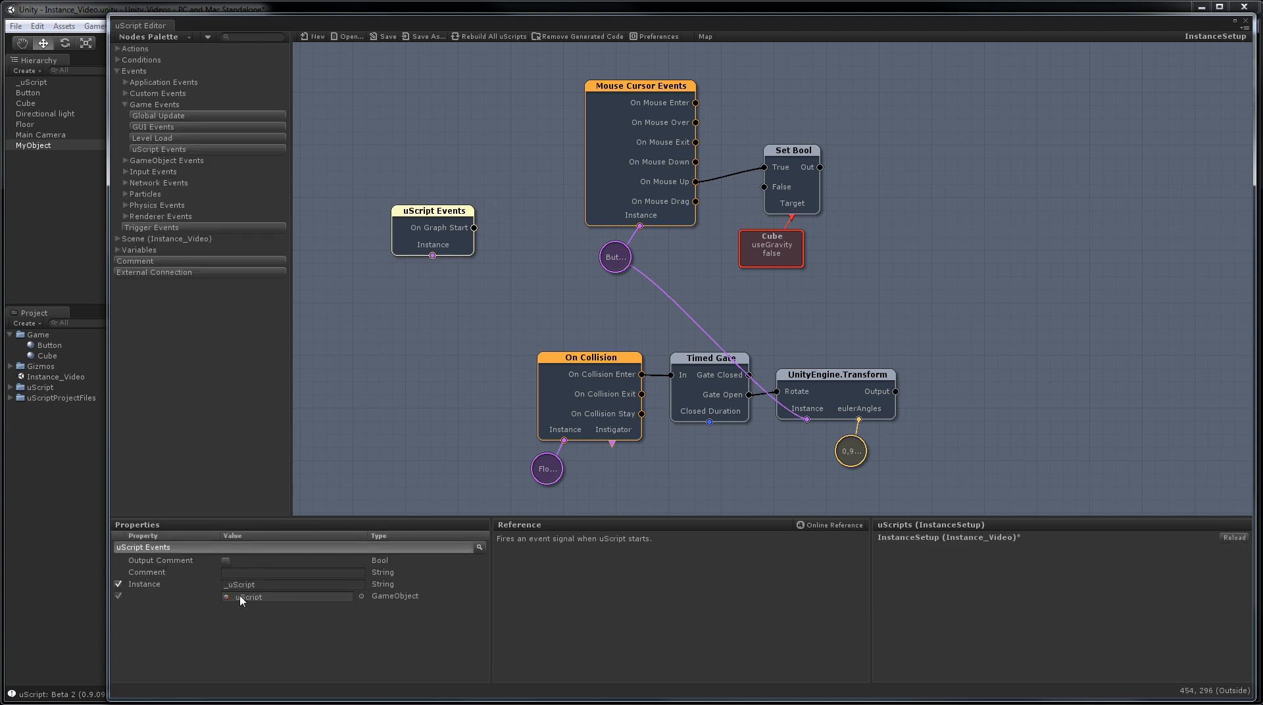
pyautogui.moveTo(315, 529)
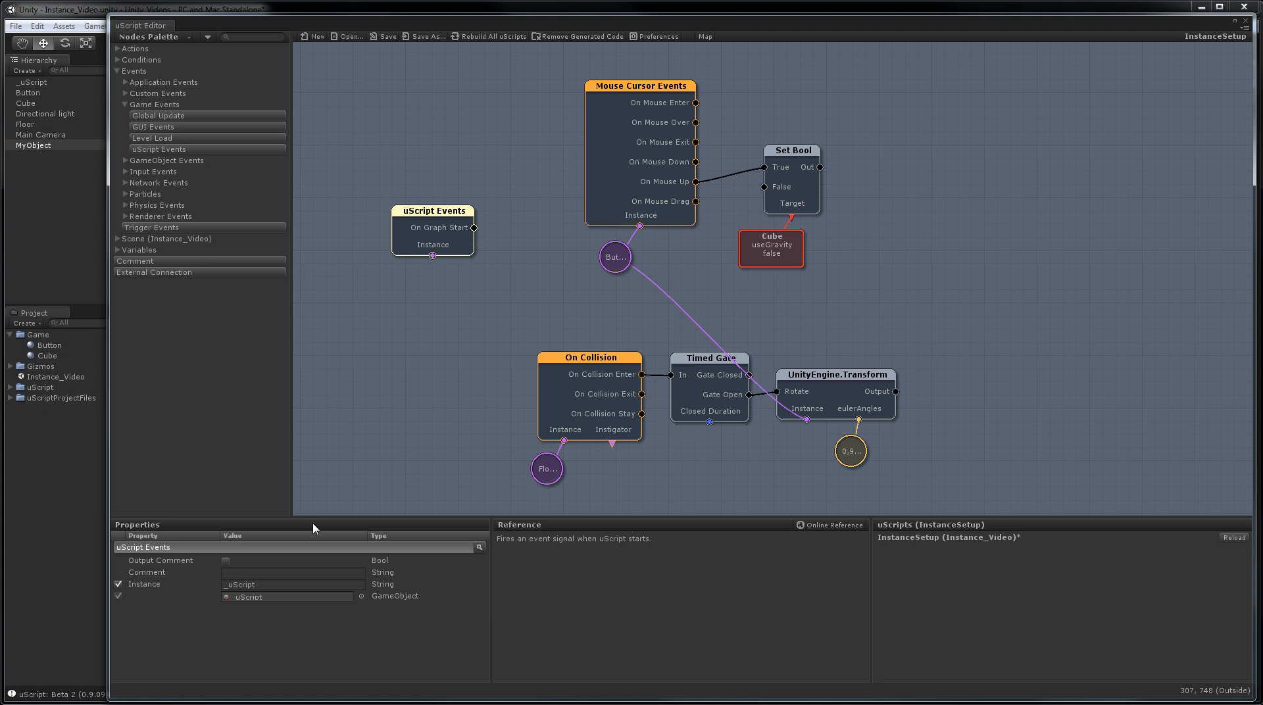
pyautogui.moveTo(429, 363)
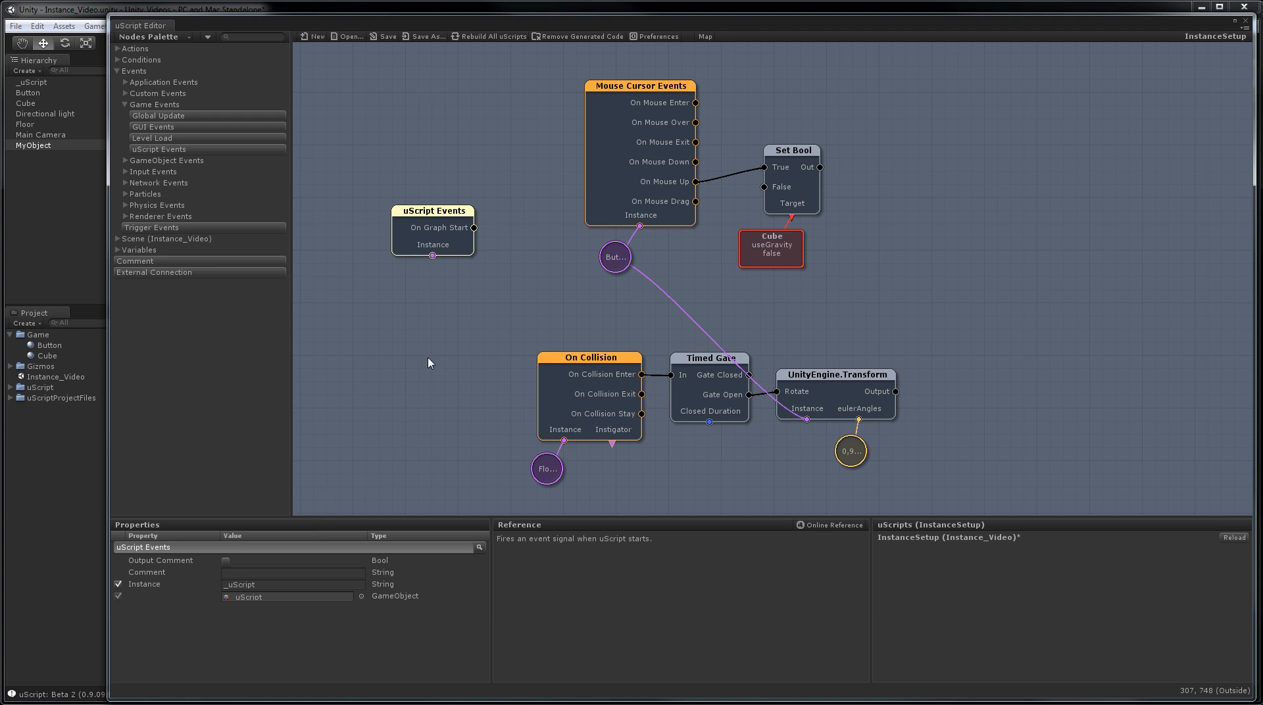
pyautogui.click(151, 226)
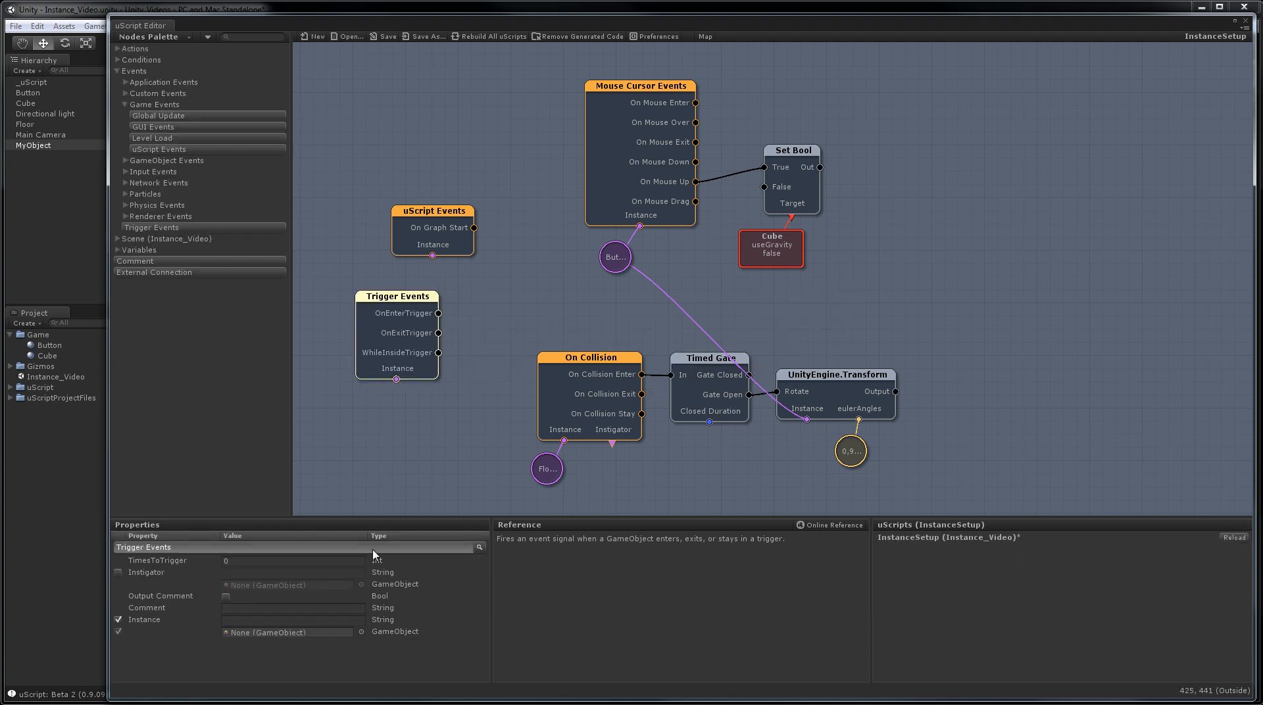
pyautogui.moveTo(501, 384)
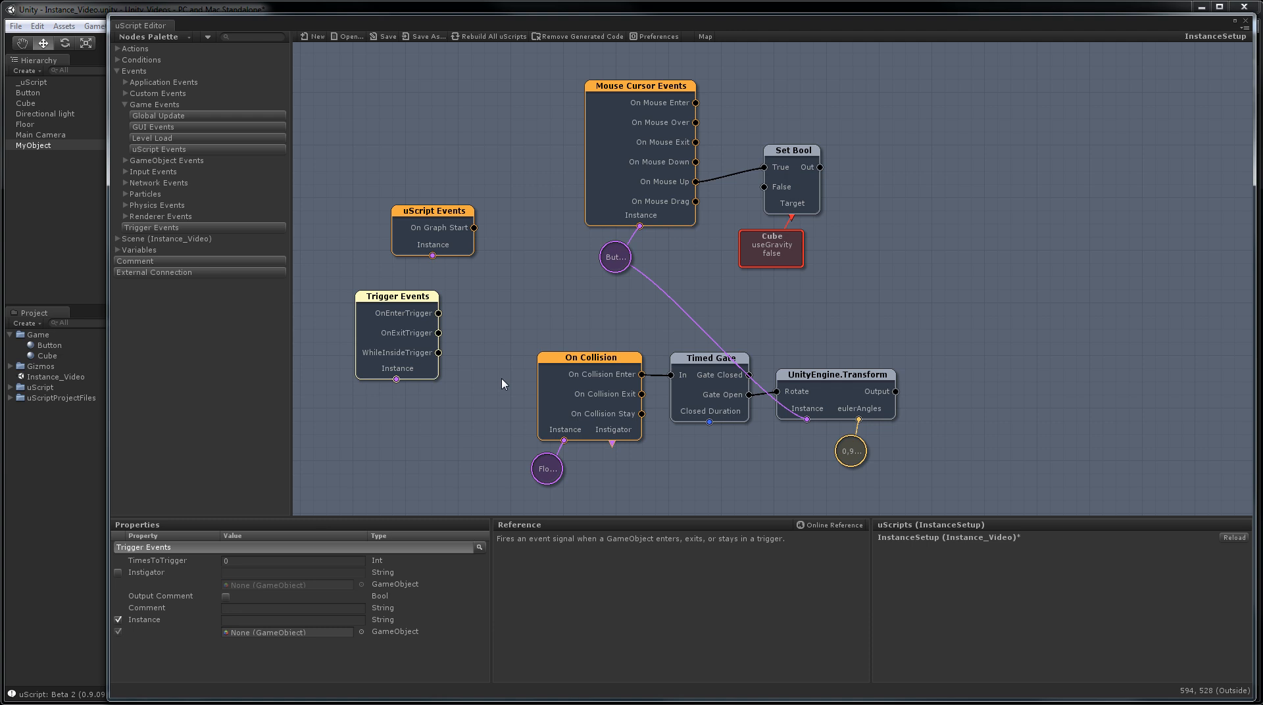
pyautogui.moveTo(363, 332)
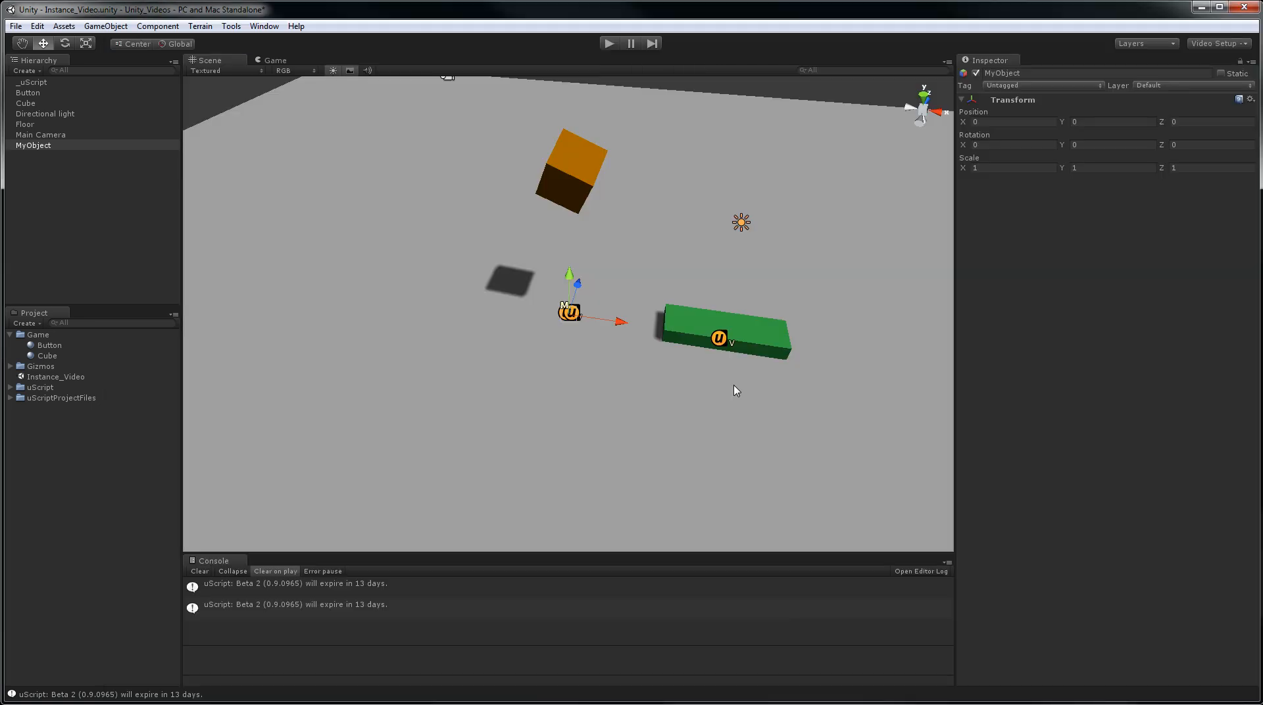
pyautogui.moveTo(612, 51)
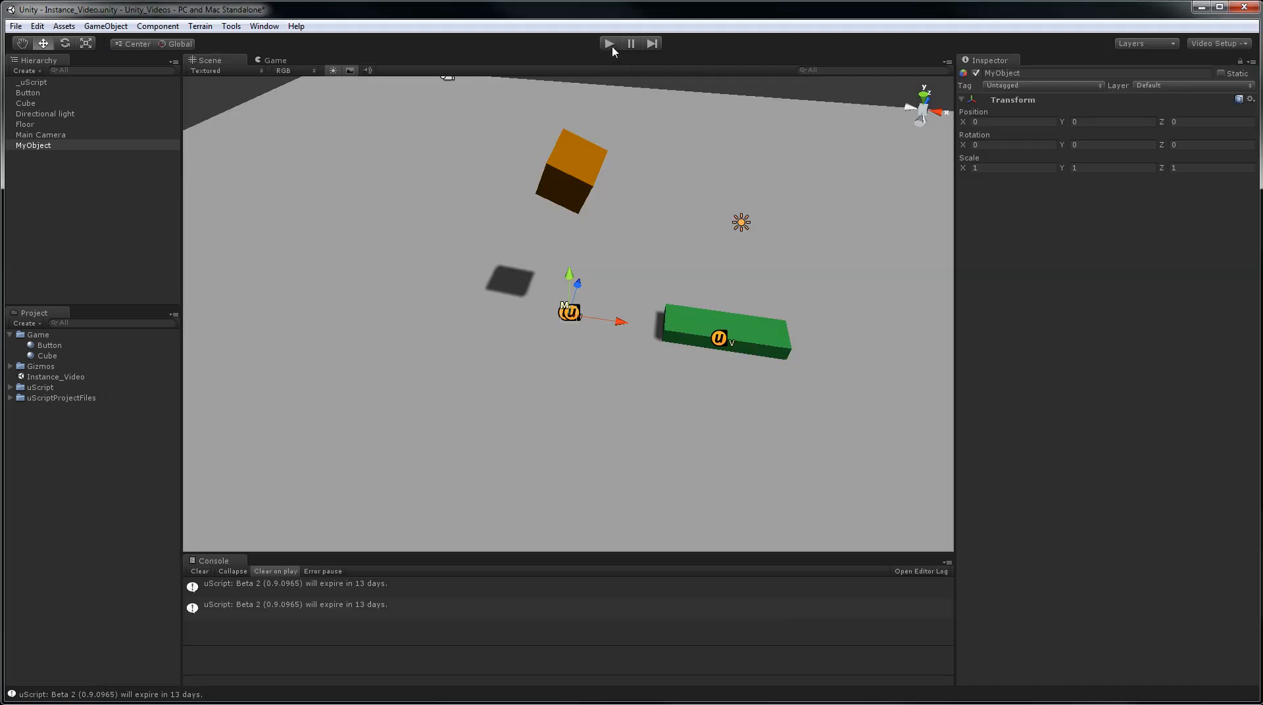
pyautogui.click(608, 44)
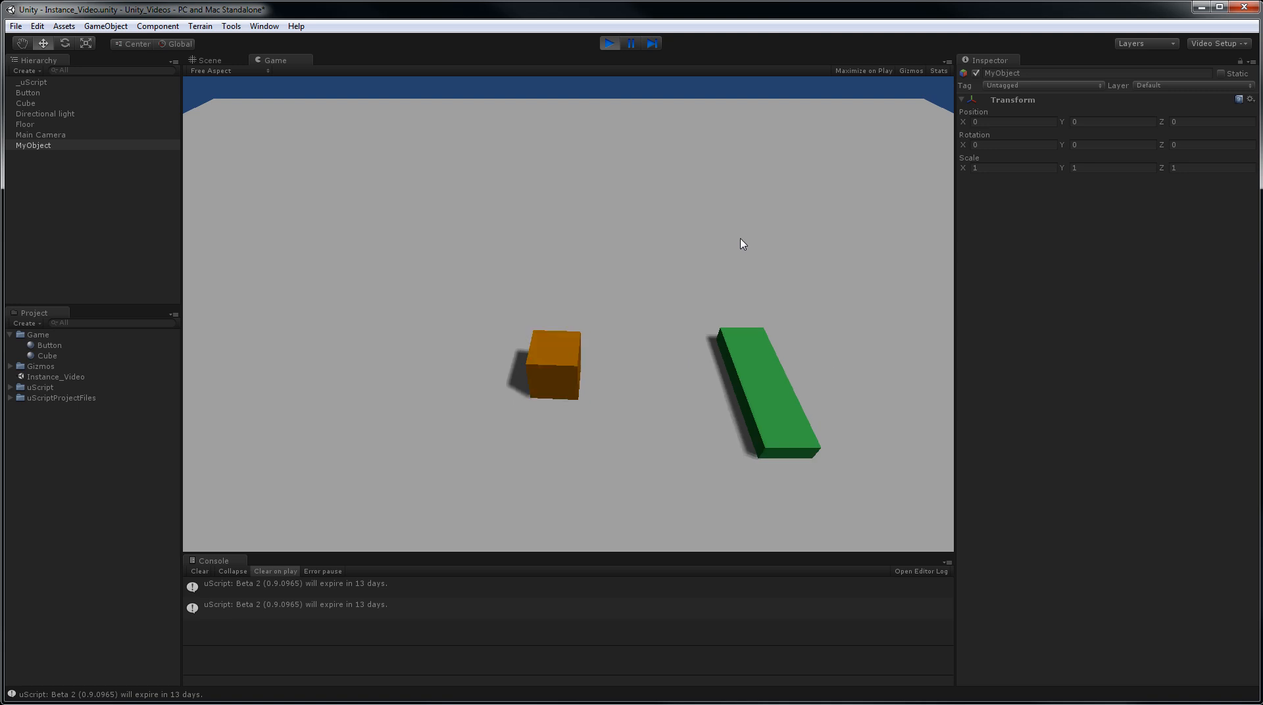
pyautogui.click(610, 43)
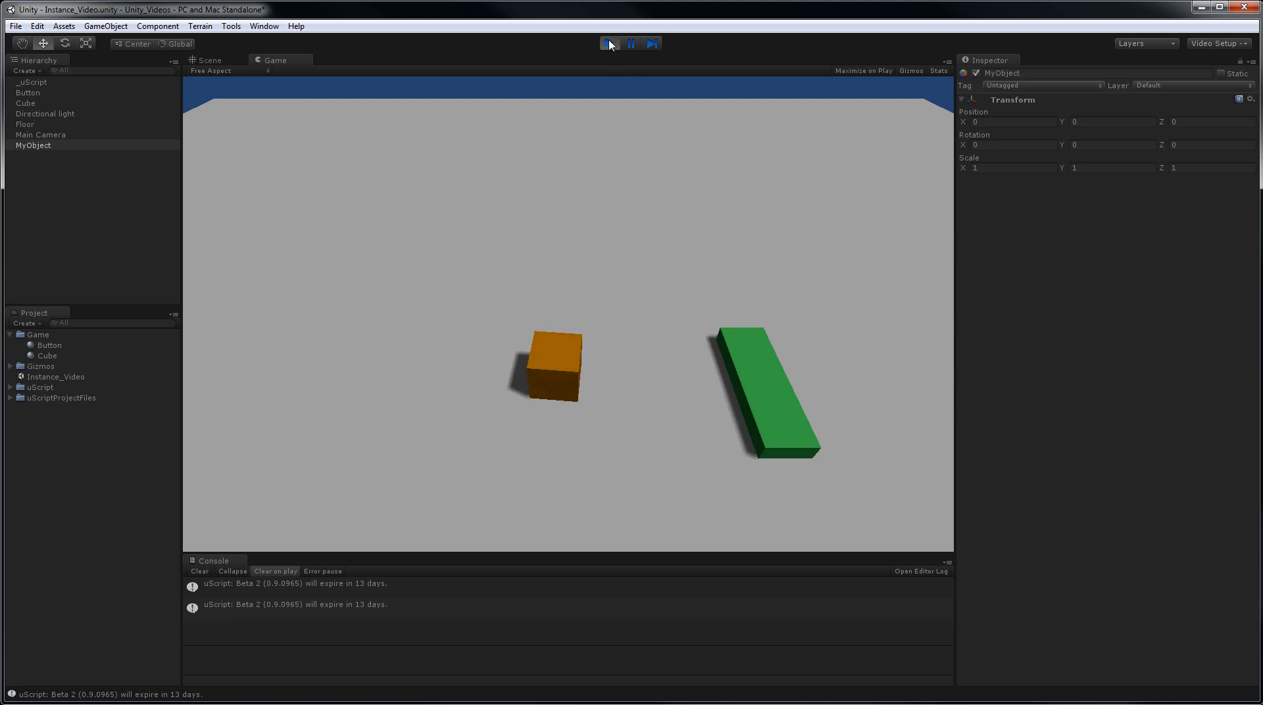
pyautogui.click(208, 59)
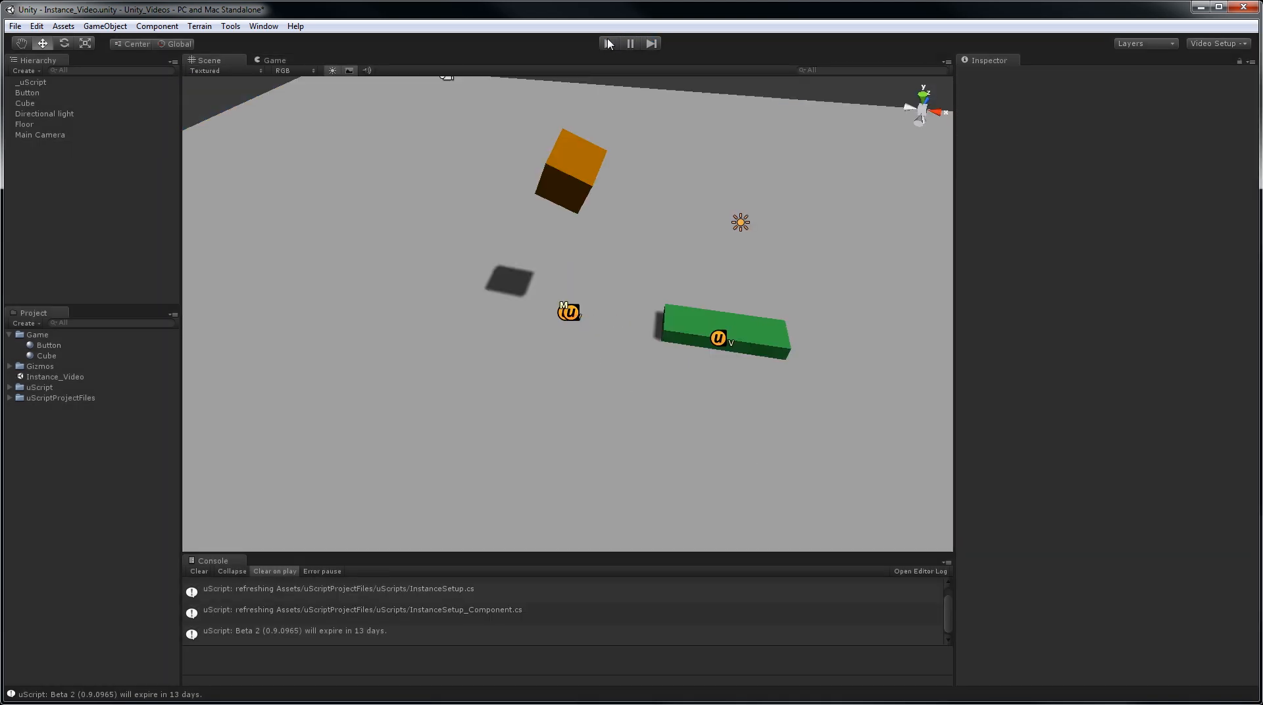